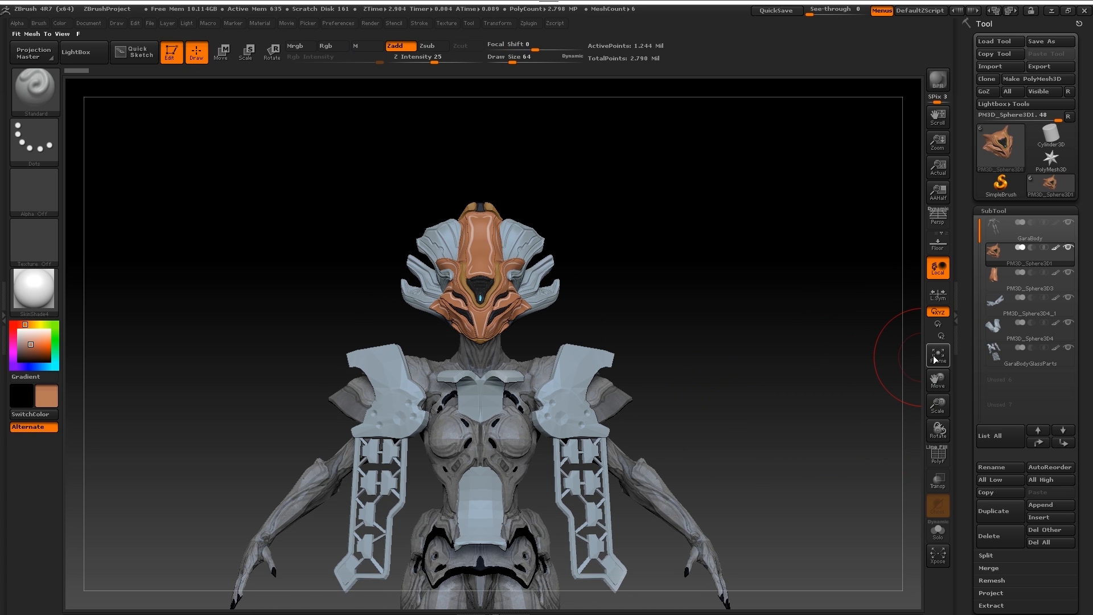
Step: Frame the helmet head and make the upper headpiece subtool active
left_click(938, 380)
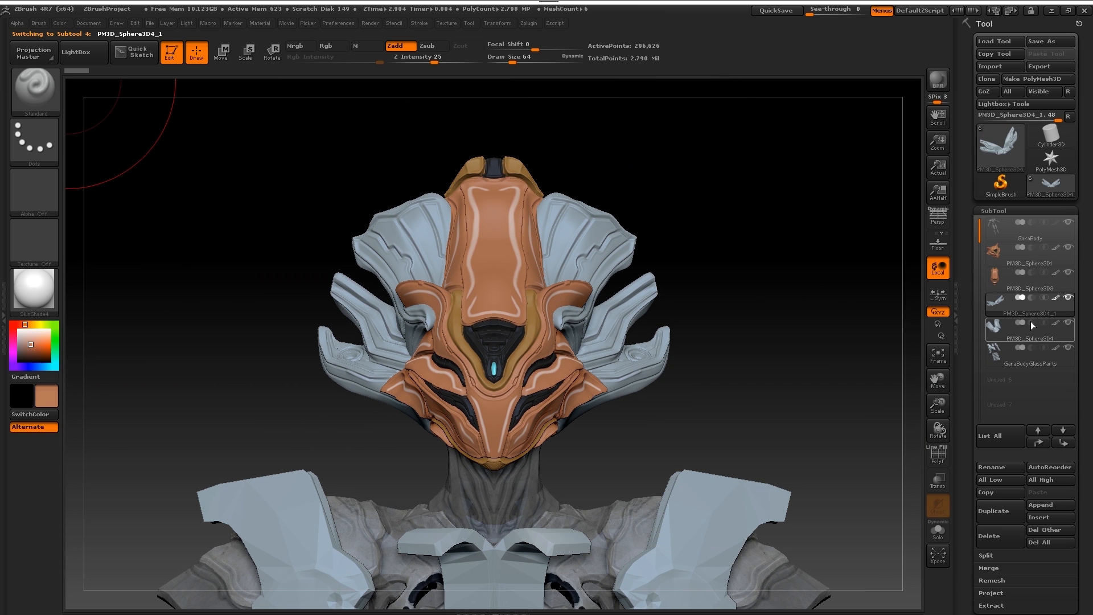
left_click(1028, 362)
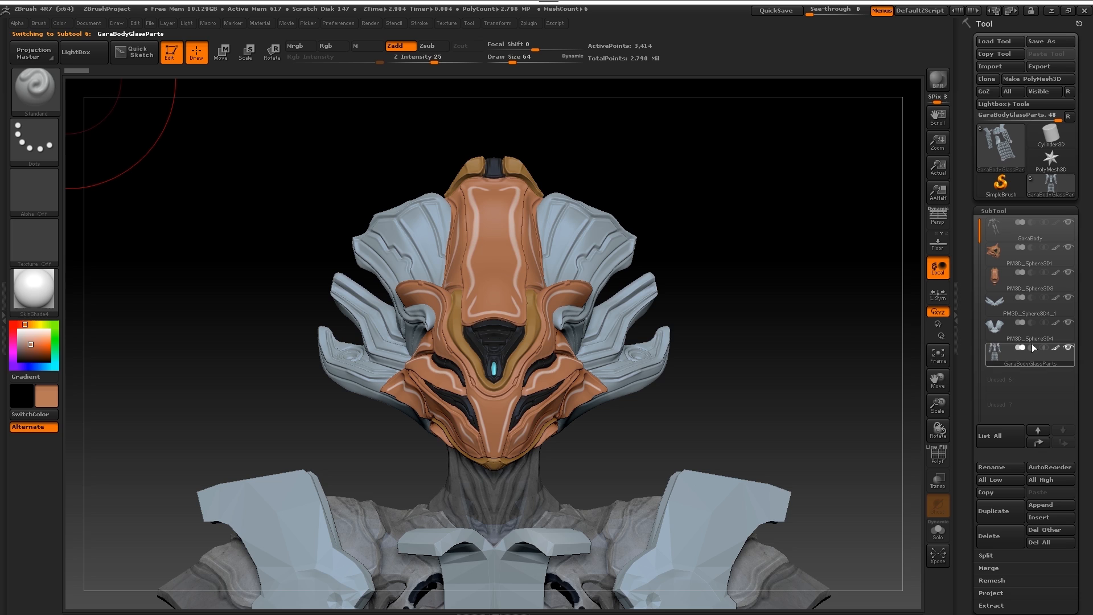
left_click(1031, 277)
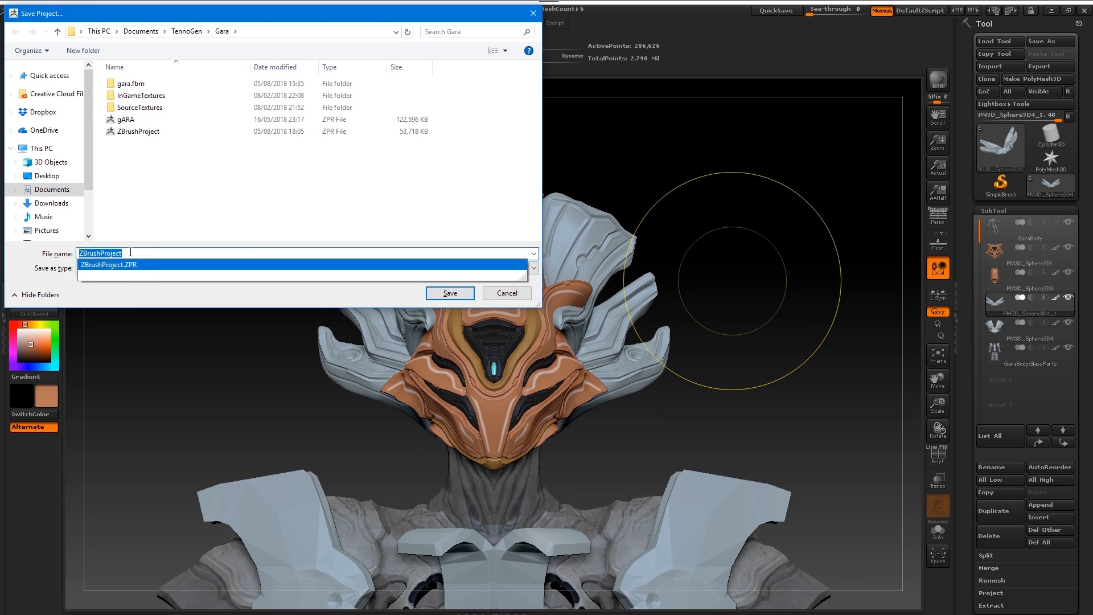
Step: Save the project as GaraExploded
type("GaraExploded")
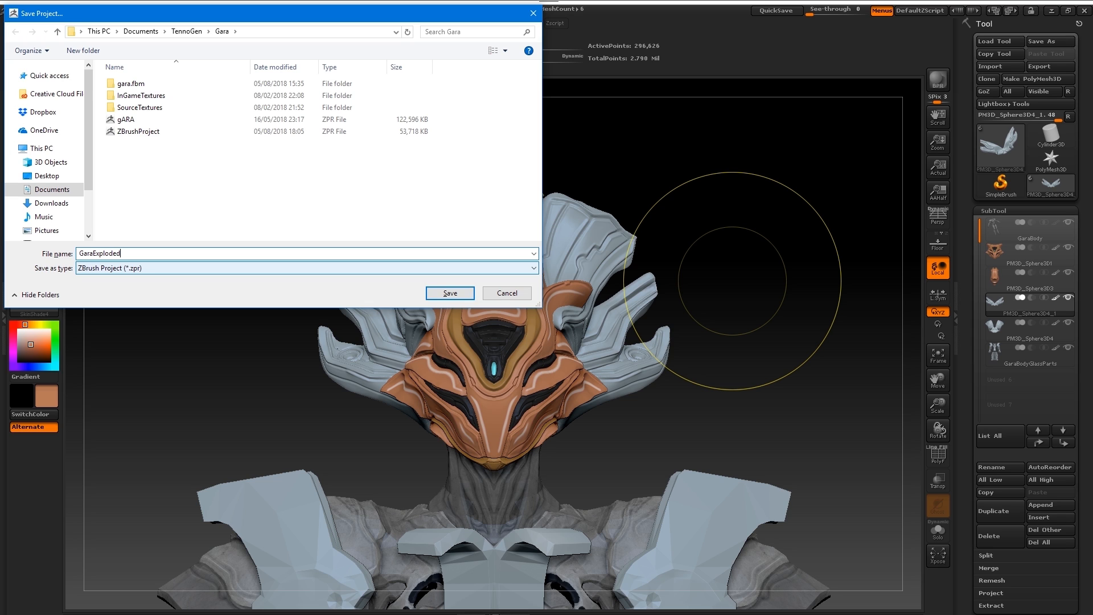
left_click(449, 293)
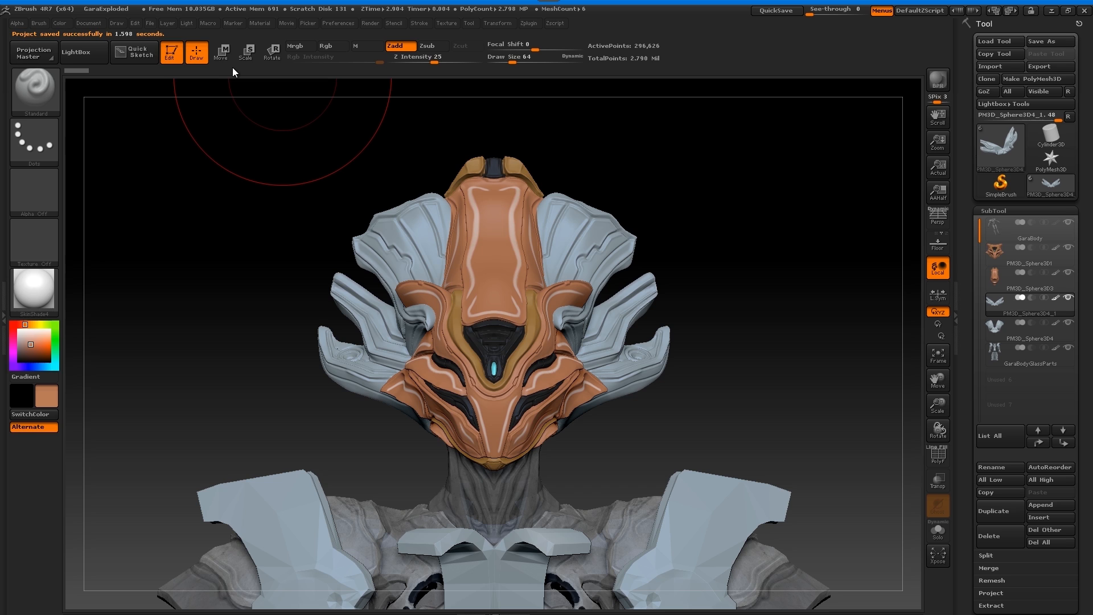
left_click(221, 52)
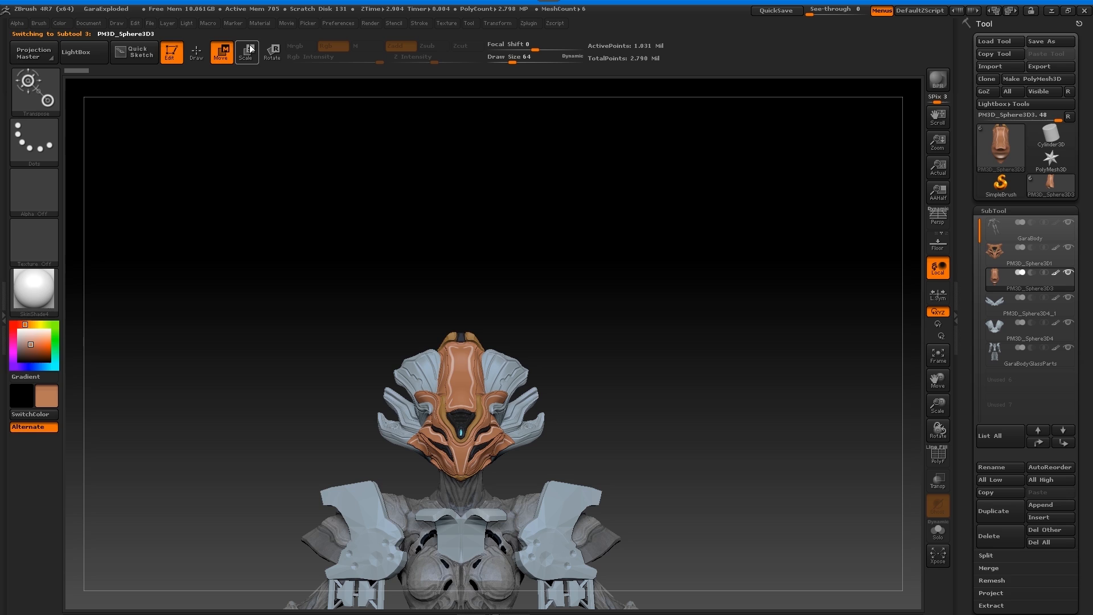
Step: Move the helmet piece up above the head and centre the separated parts in view
left_click(220, 51)
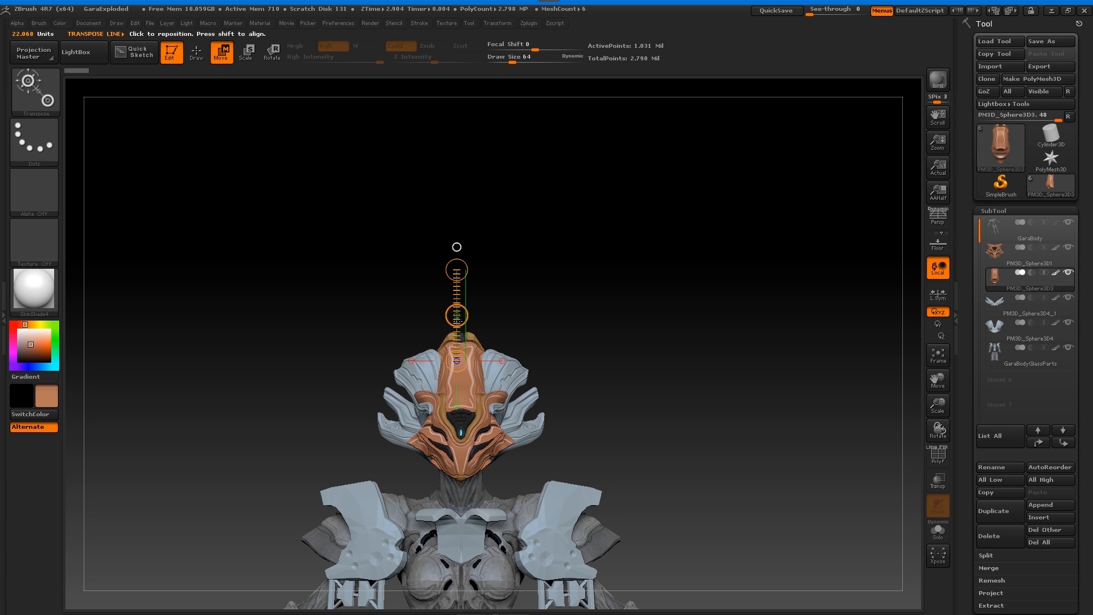
left_click_drag(456, 314, 454, 237)
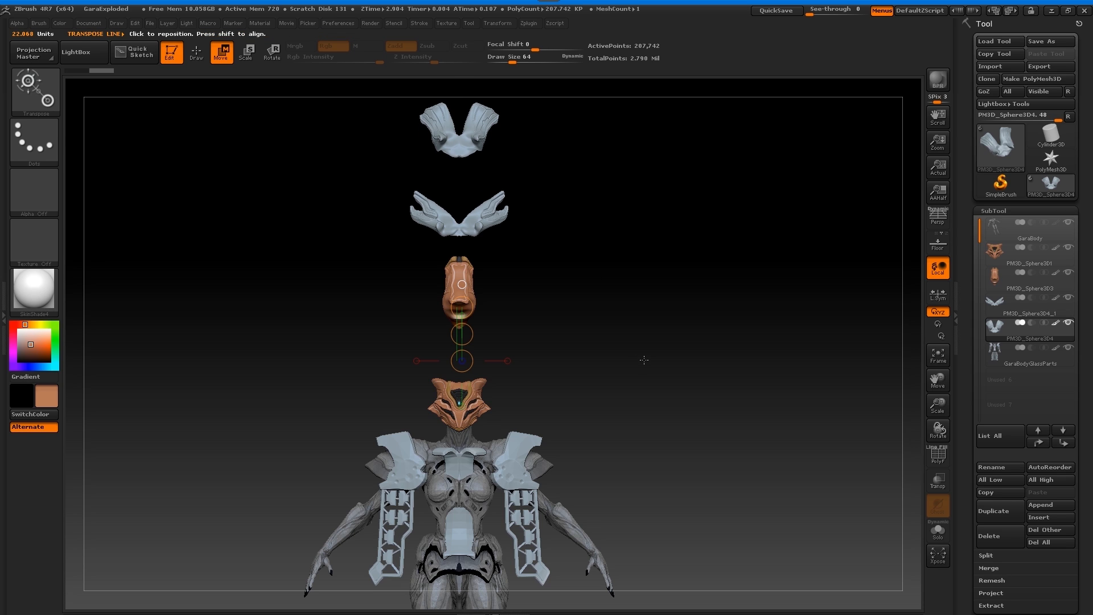
mouse_move(1007, 389)
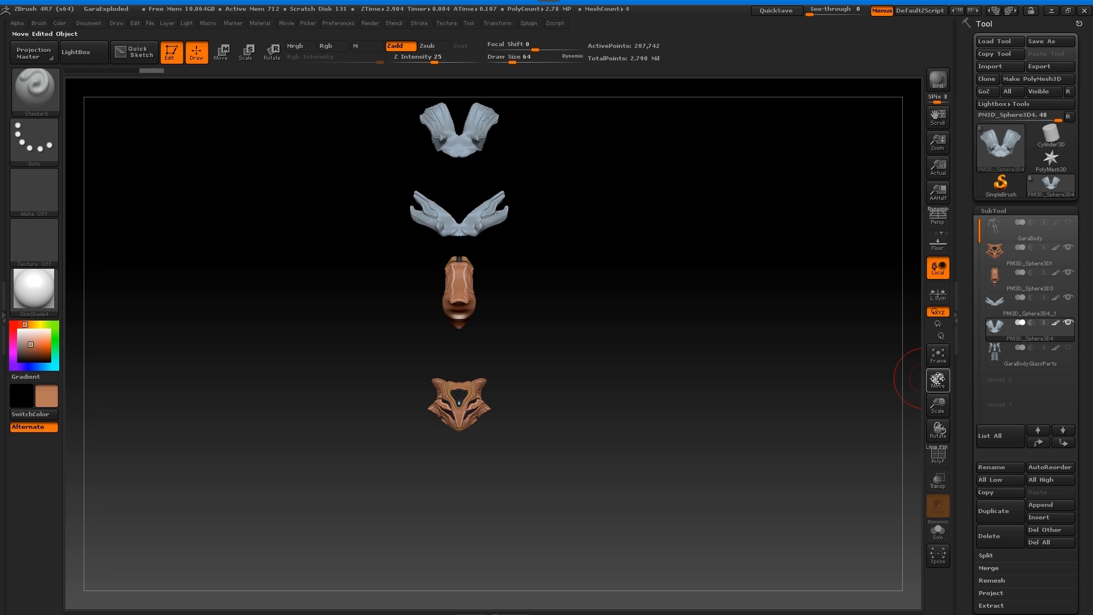
left_click_drag(917, 379, 811, 413)
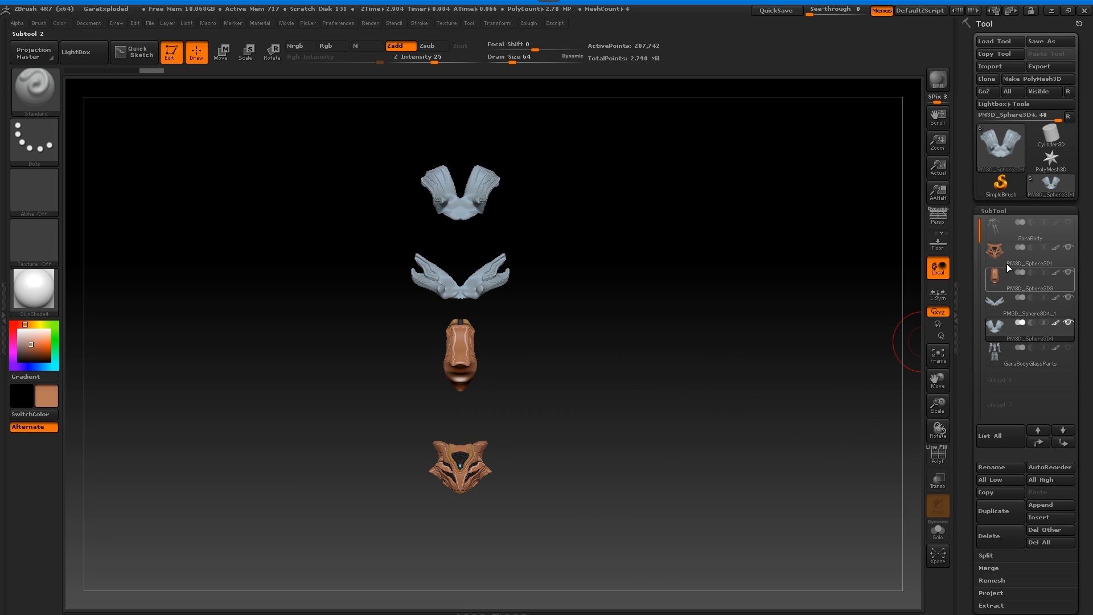
Step: Start an FBX export limited to the visible exploded helmet parts
left_click(1030, 258)
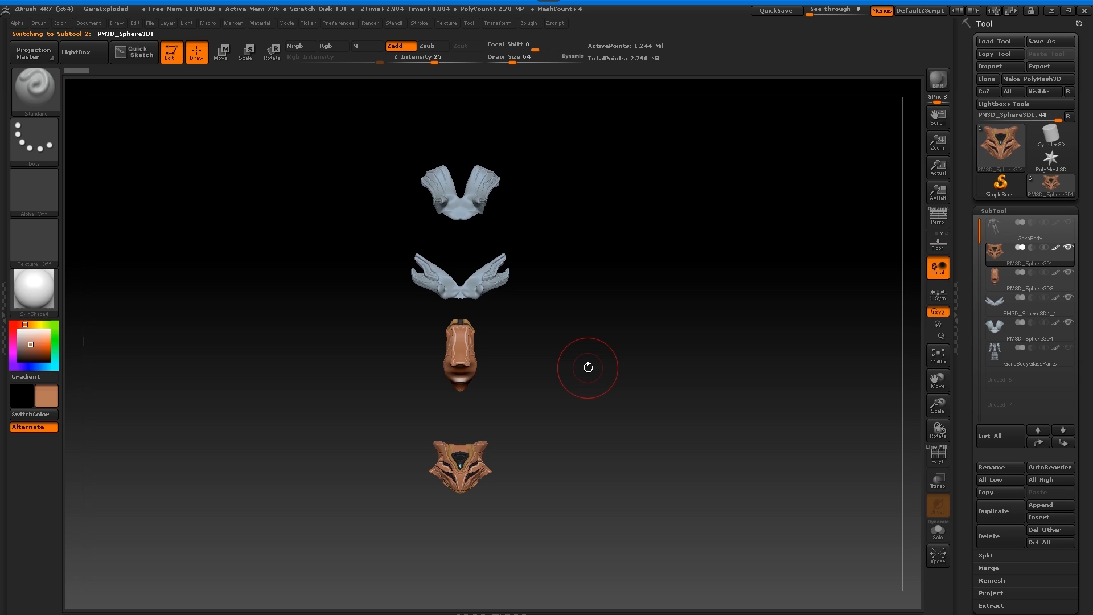
mouse_move(537, 28)
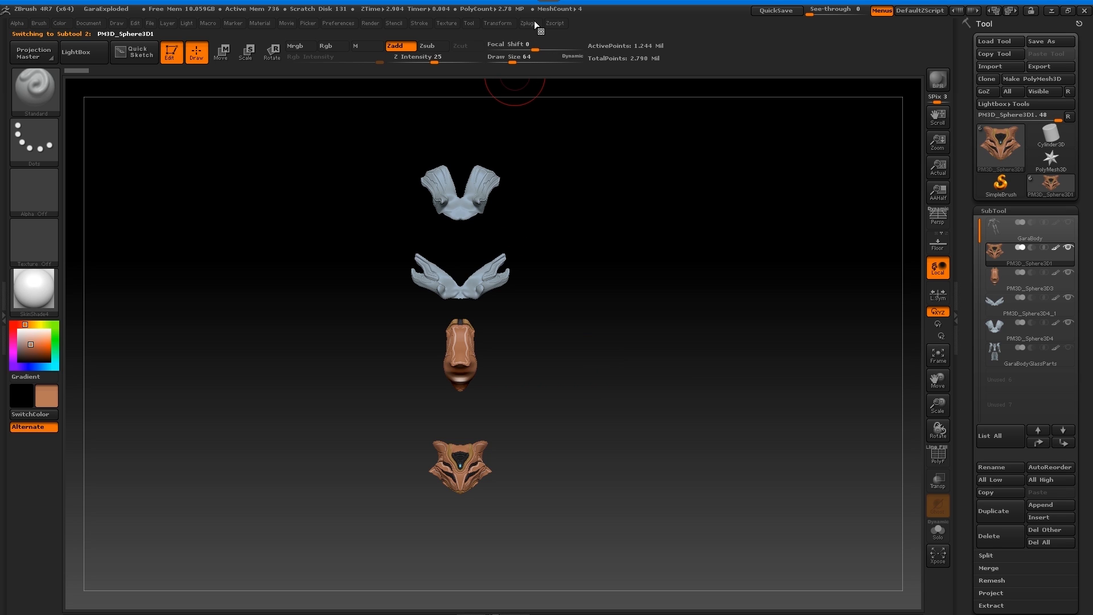
left_click(528, 23)
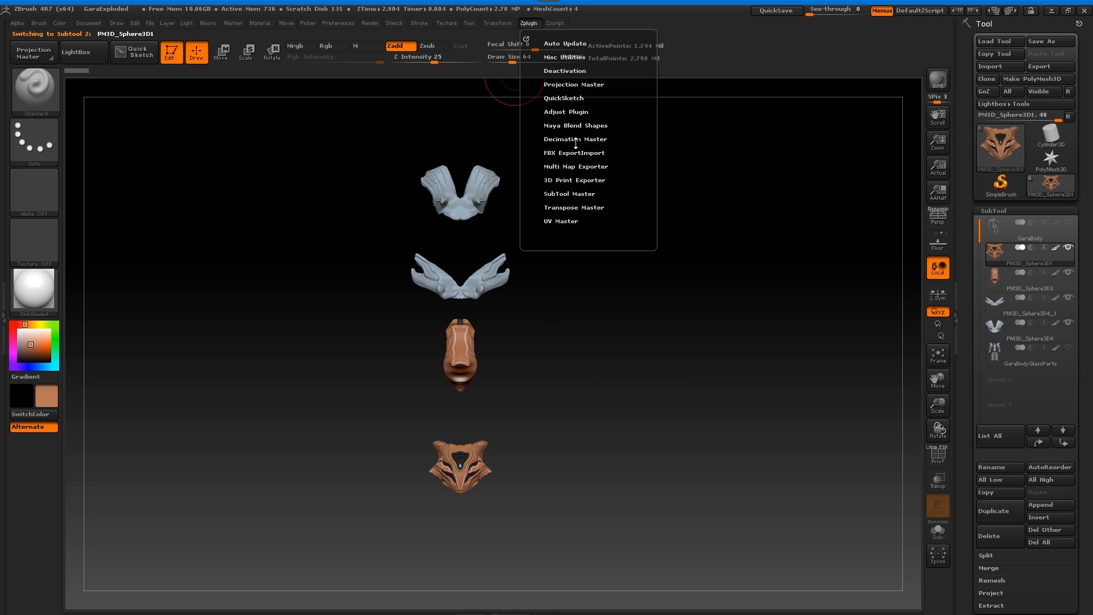
left_click(574, 152)
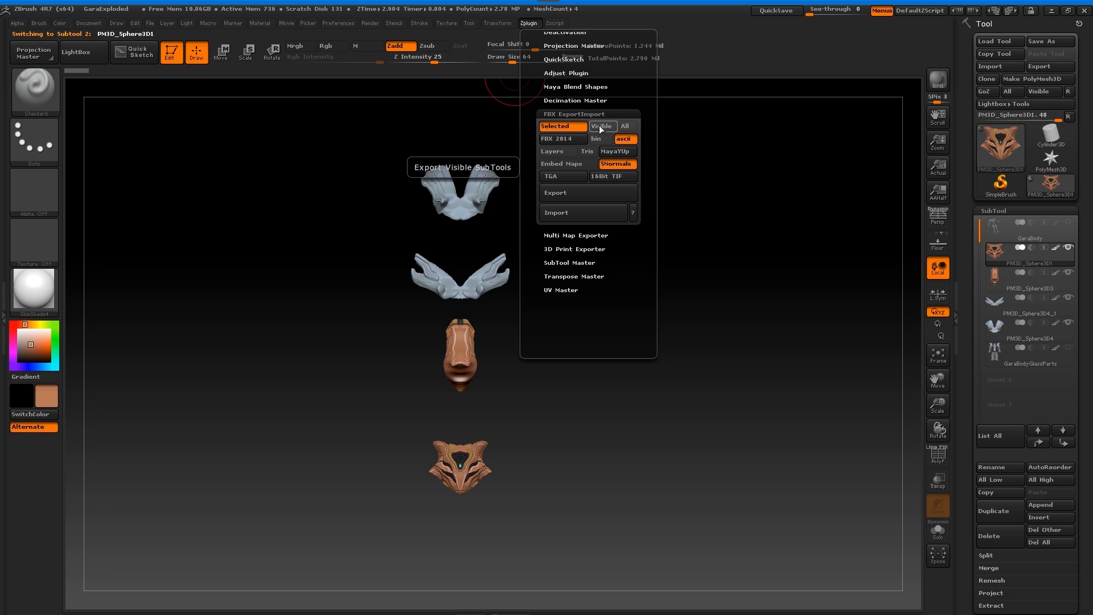
left_click(602, 126)
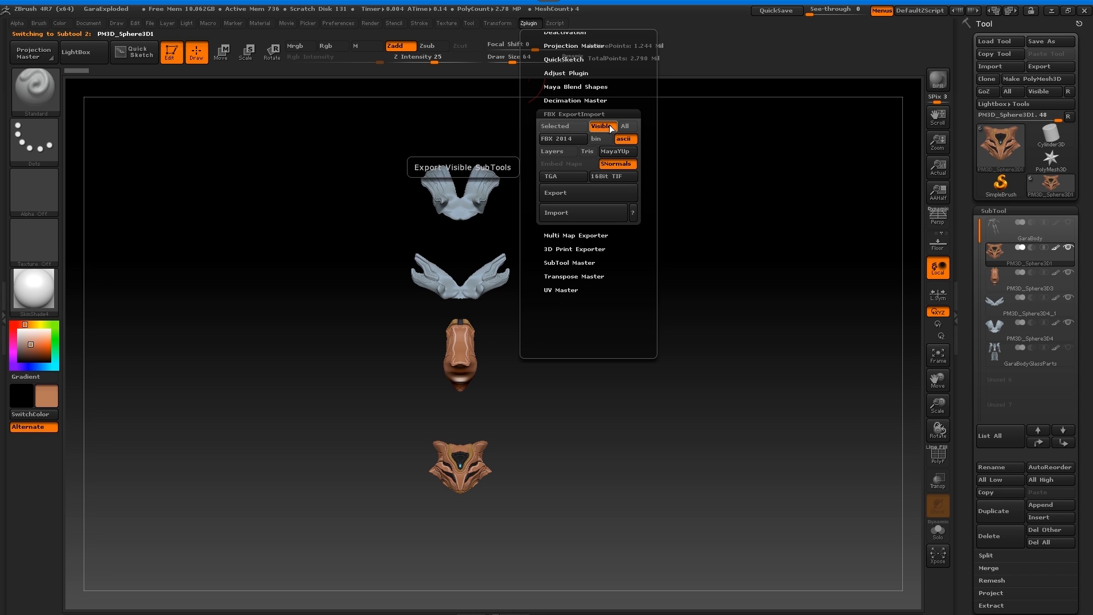
mouse_move(616, 164)
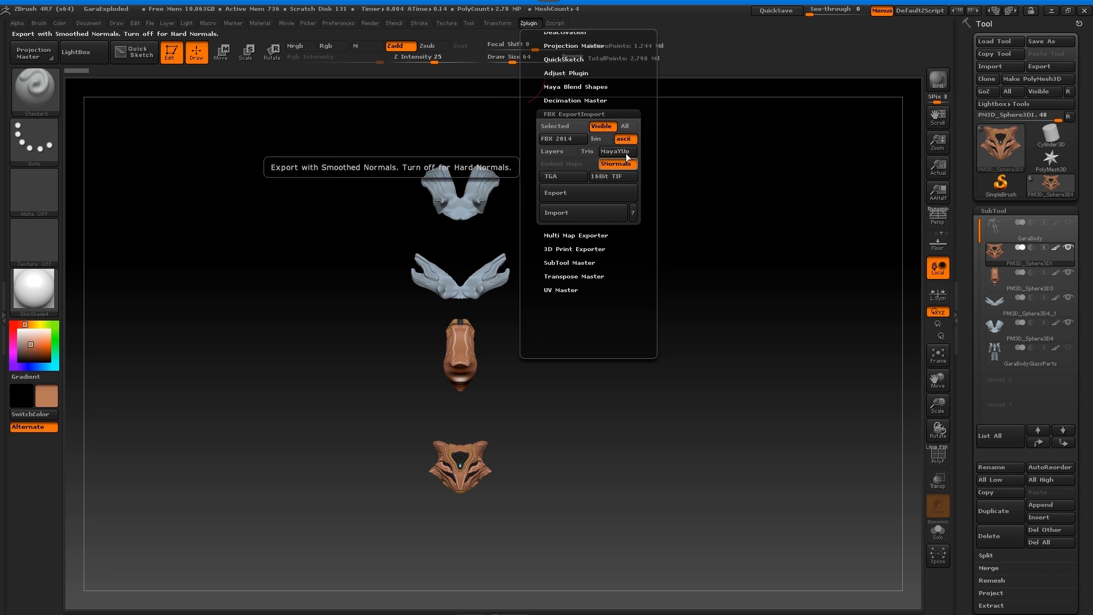
left_click(555, 192)
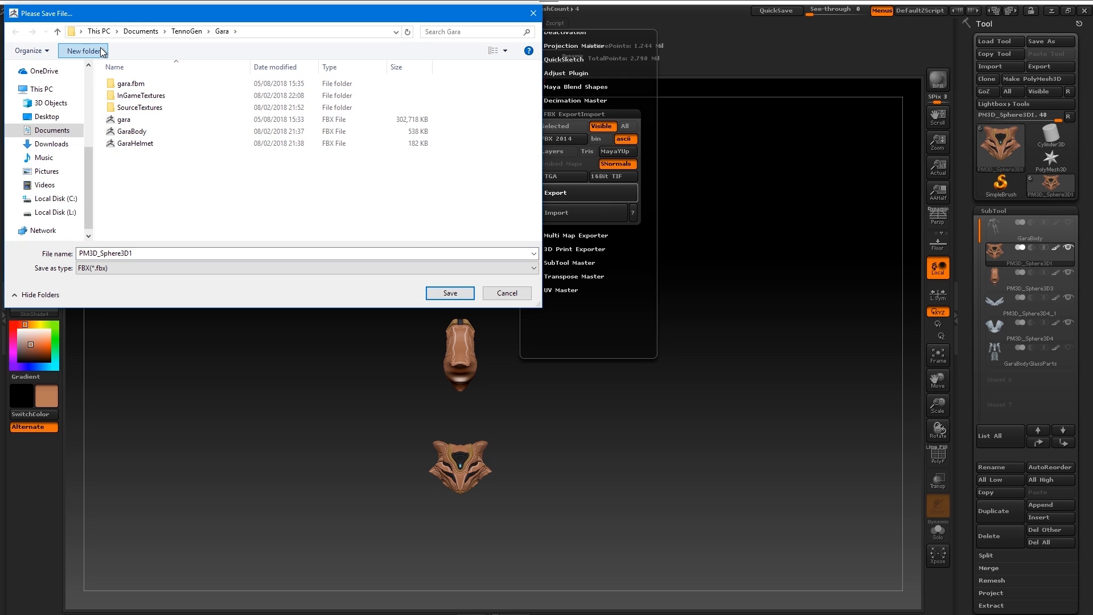
Step: Save the FBX as GaraHelmetExploded inside a new HighPoly folder
left_click(82, 50)
type("HighPoly")
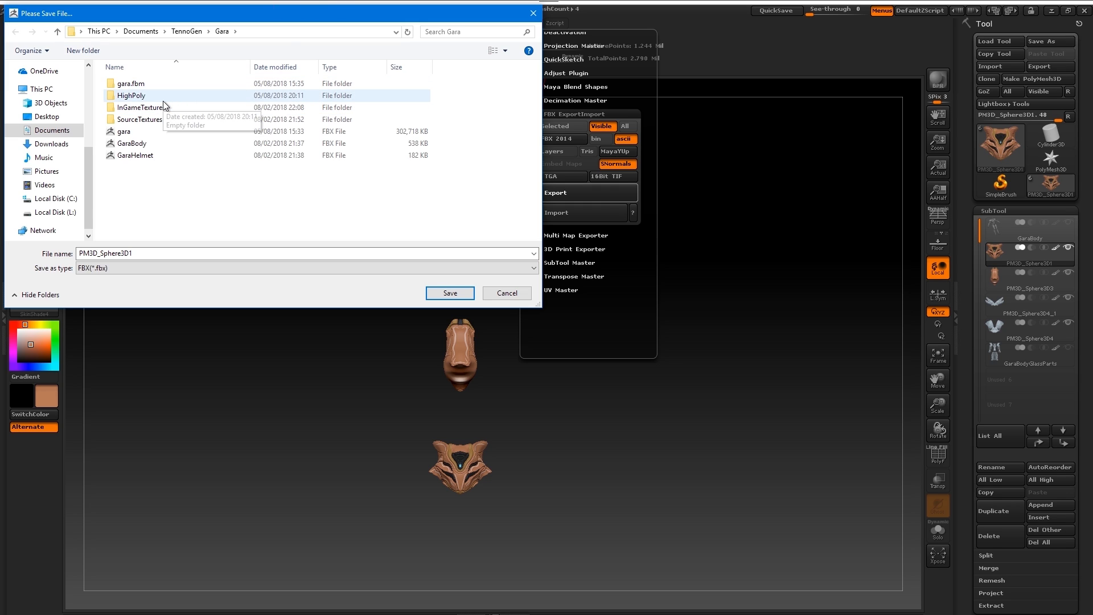
double_click(131, 96)
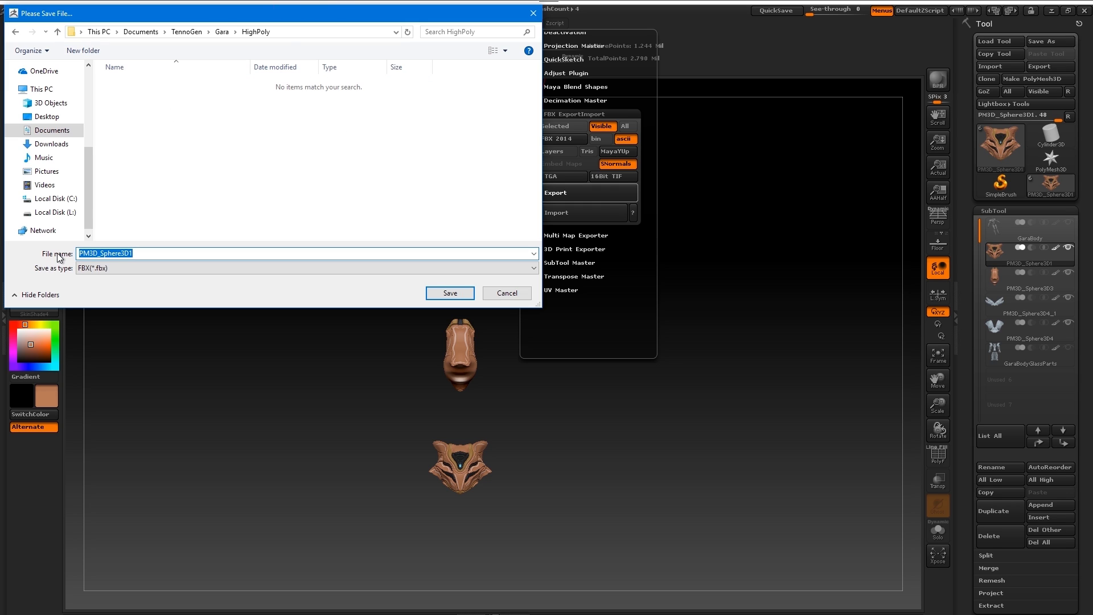
type("GaraHelmetExploded")
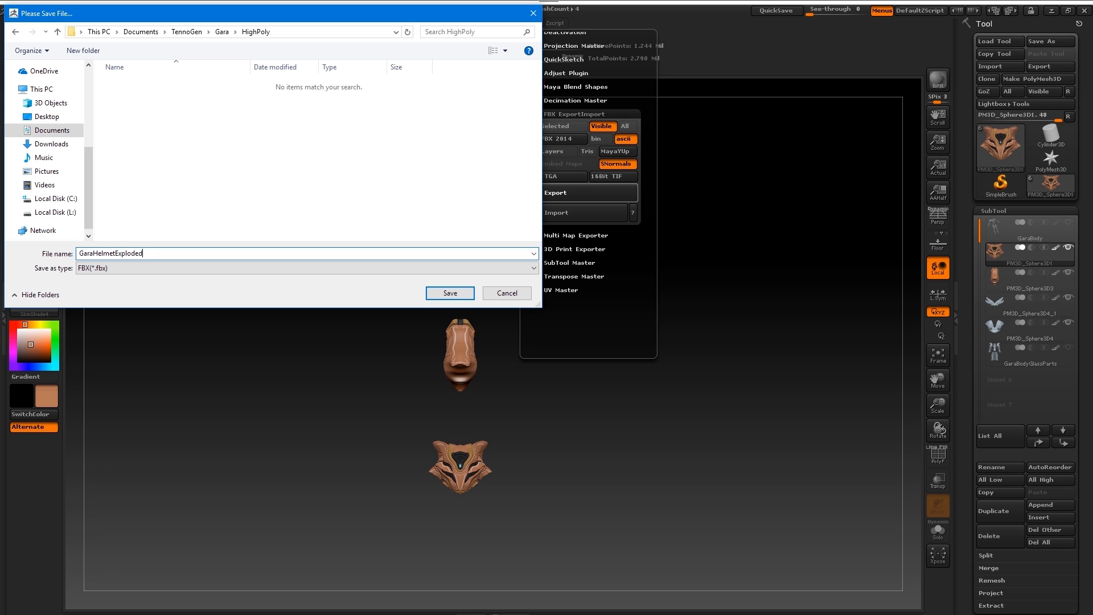
left_click(450, 292)
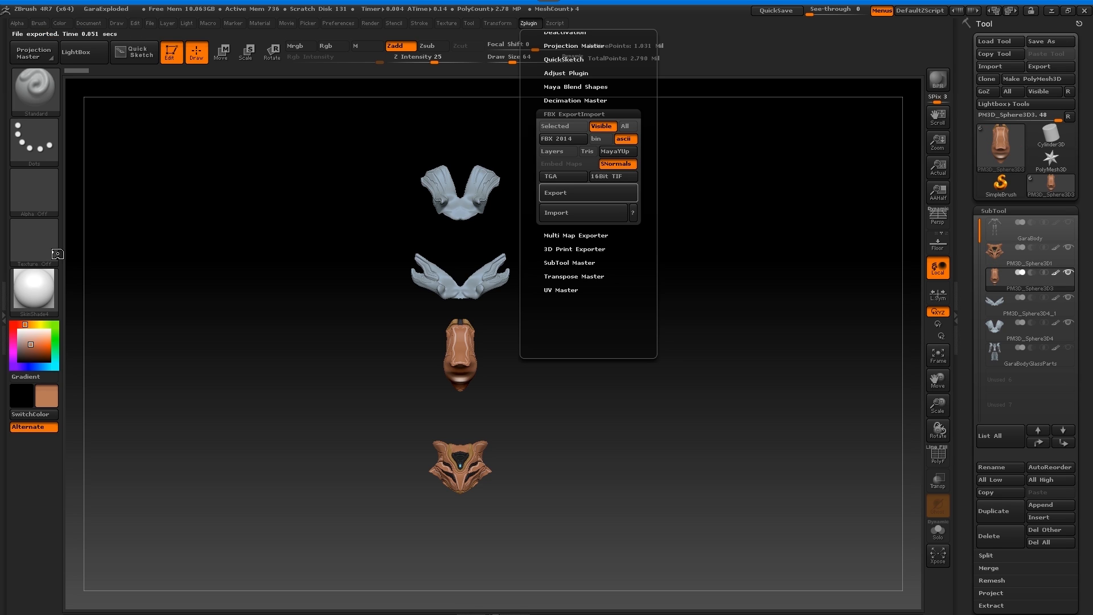
mouse_move(169, 333)
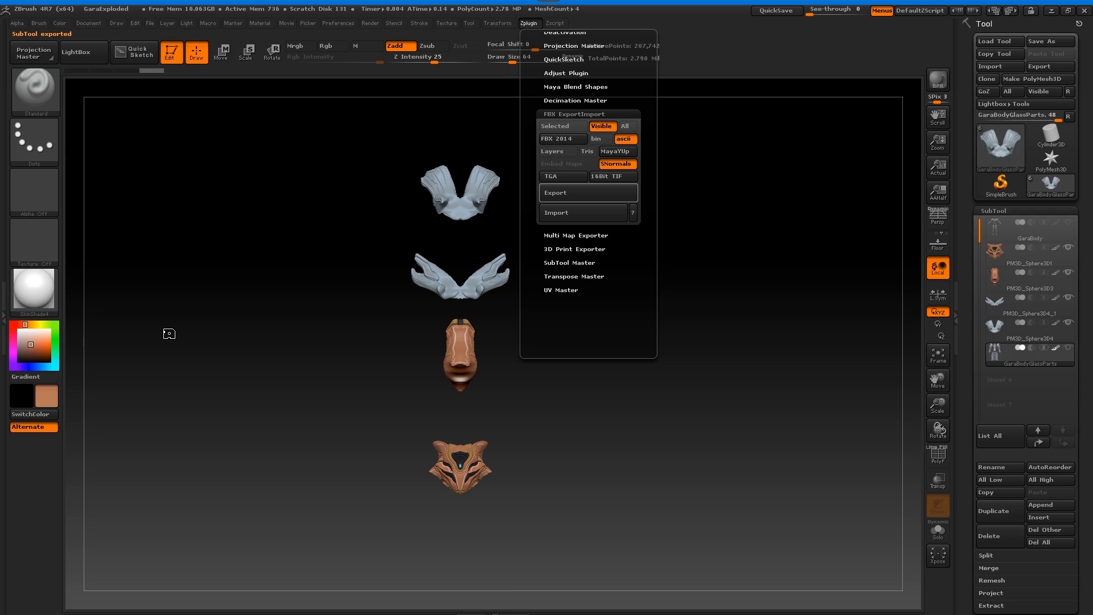
Step: Select the PM3D_Sphere3D1 helmet mask subtool
left_click(1029, 238)
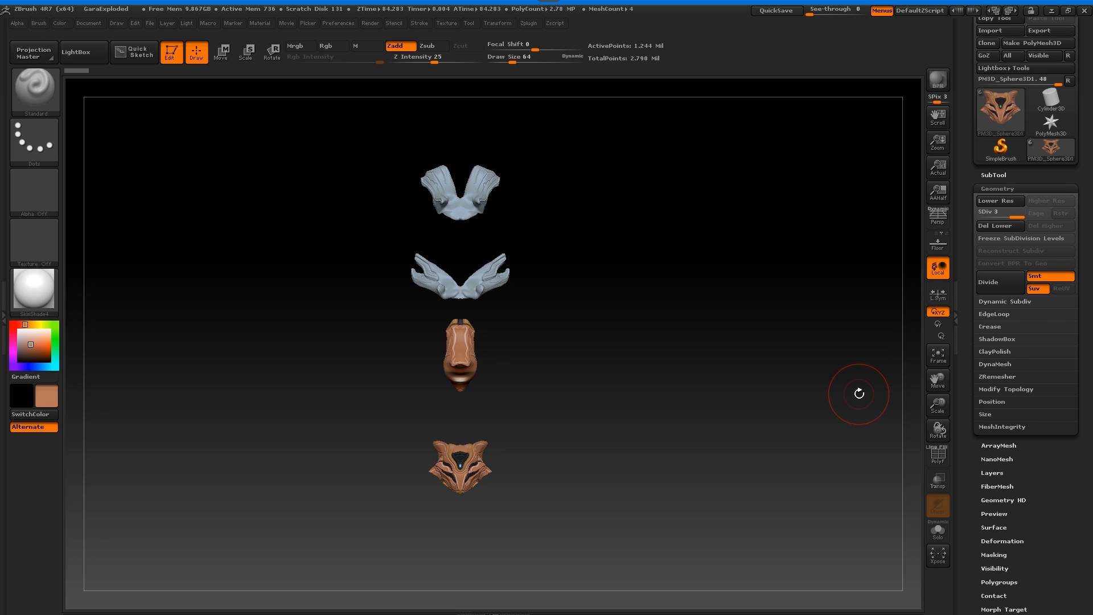
mouse_move(938, 355)
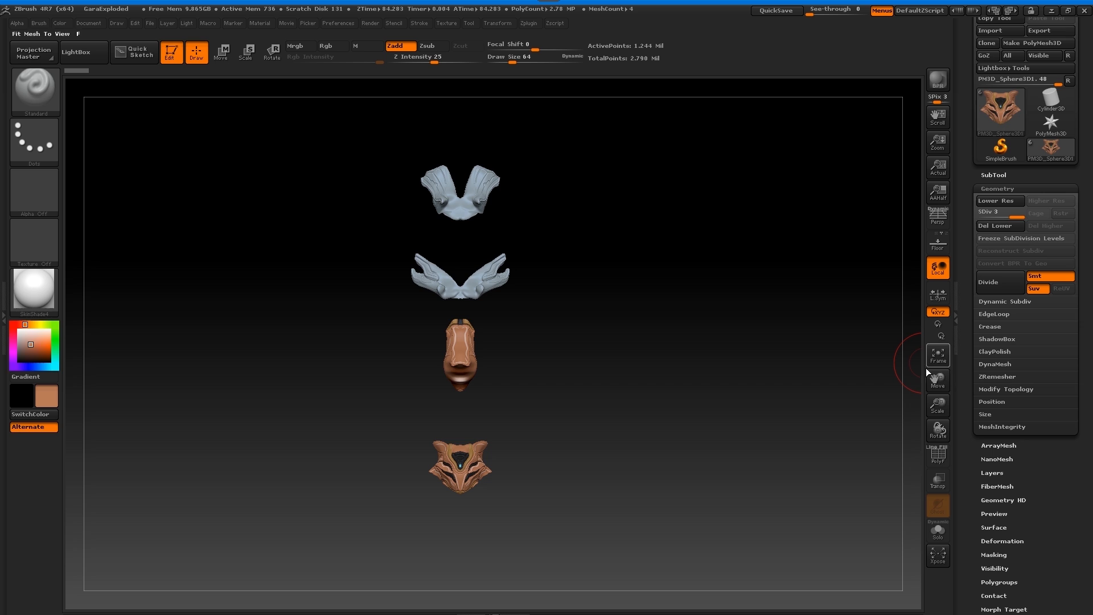
Step: ZRemesh the head mask with a lowered target polygon count to about 39.5k polygons
left_click(997, 377)
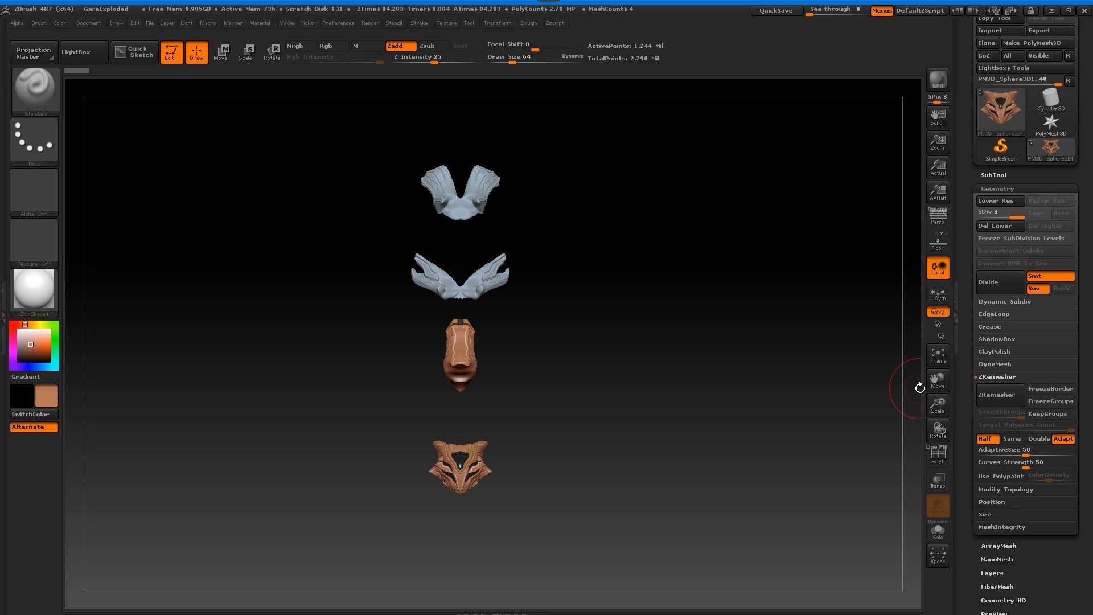
mouse_move(938, 380)
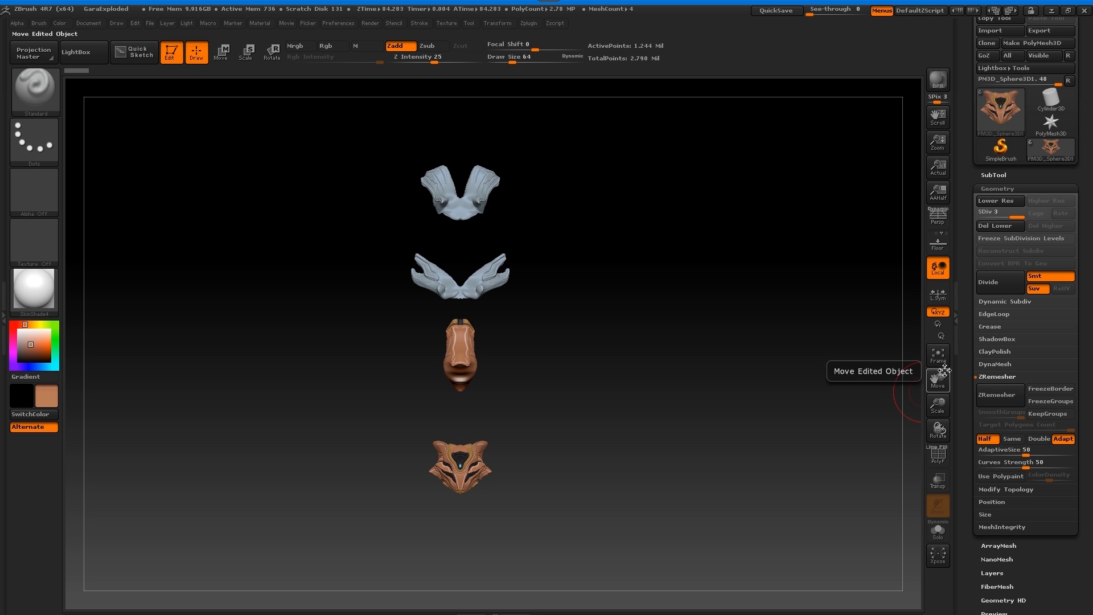
left_click(938, 354)
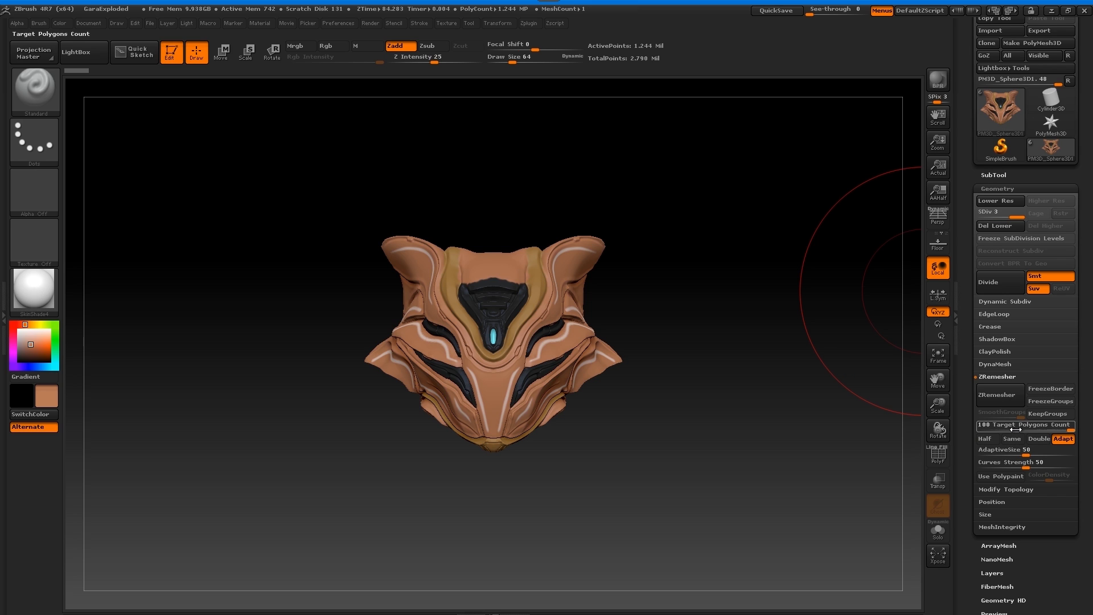
left_click_drag(1004, 425, 990, 425)
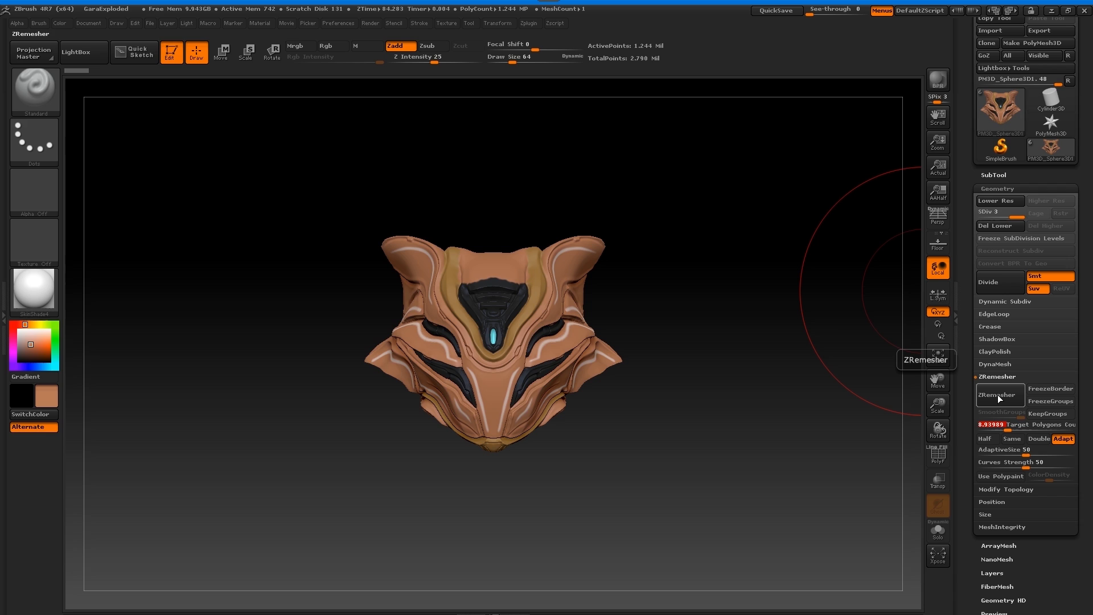
left_click(1000, 394)
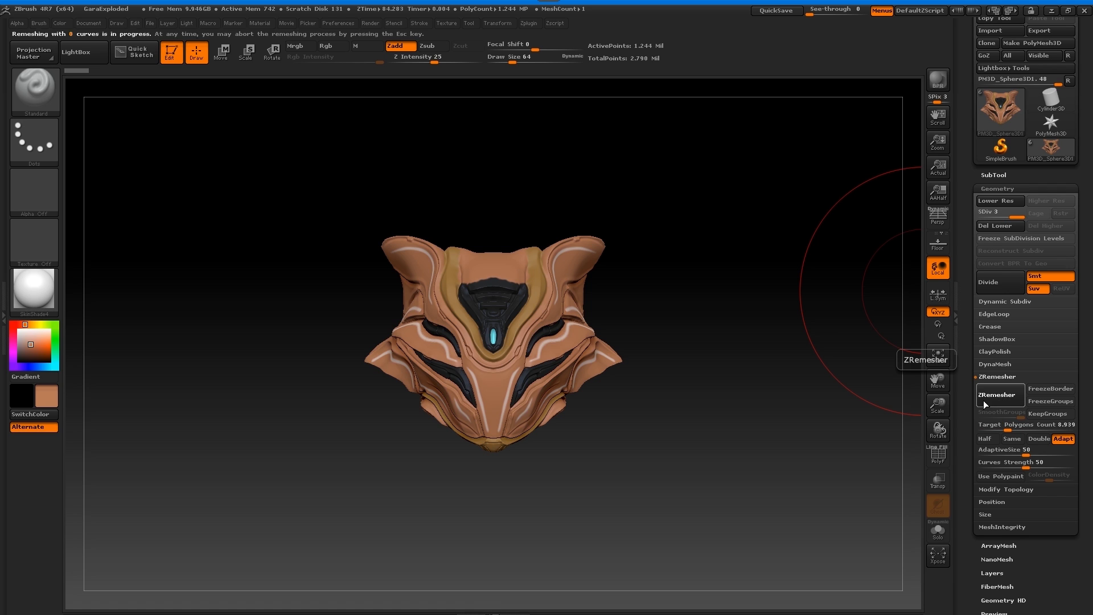
left_click(1000, 394)
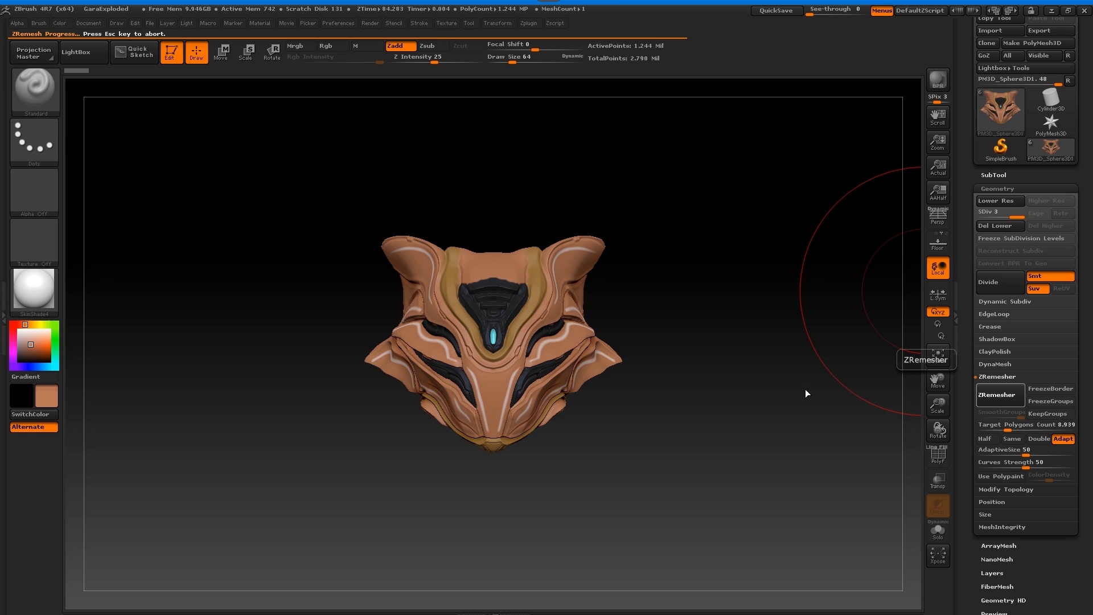
left_click(1000, 395)
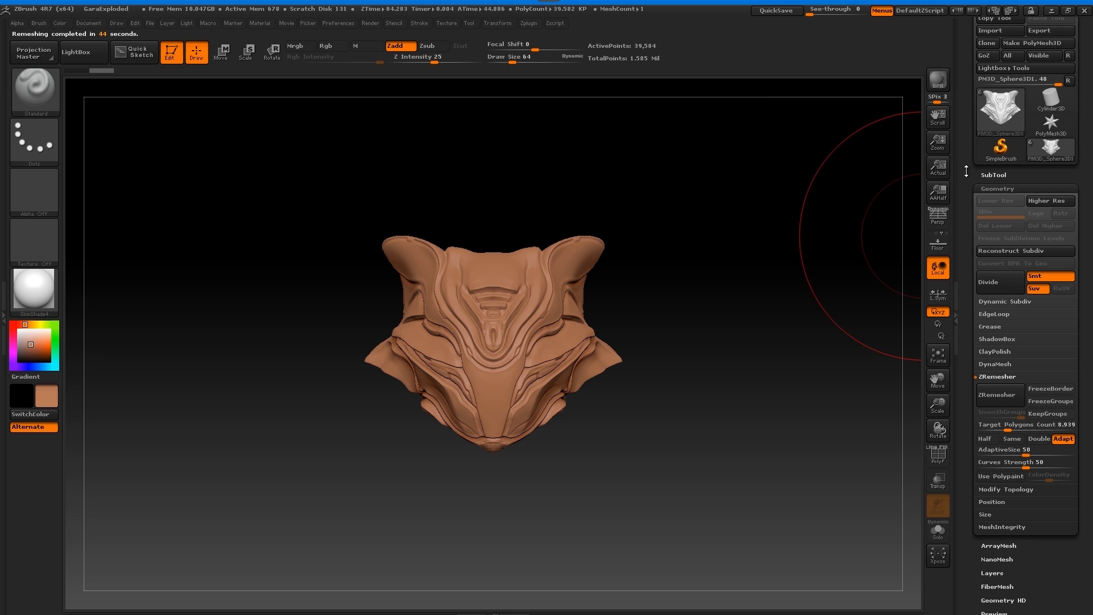
Step: Export the selected head mask as OBJ through the 3D Print Exporter
left_click(528, 22)
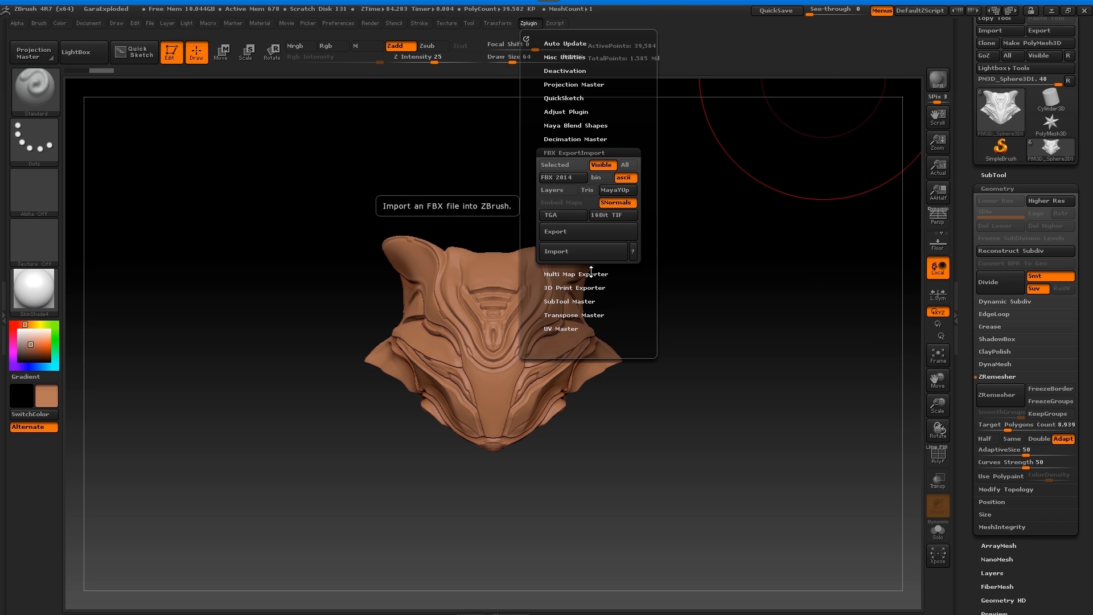
left_click(564, 57)
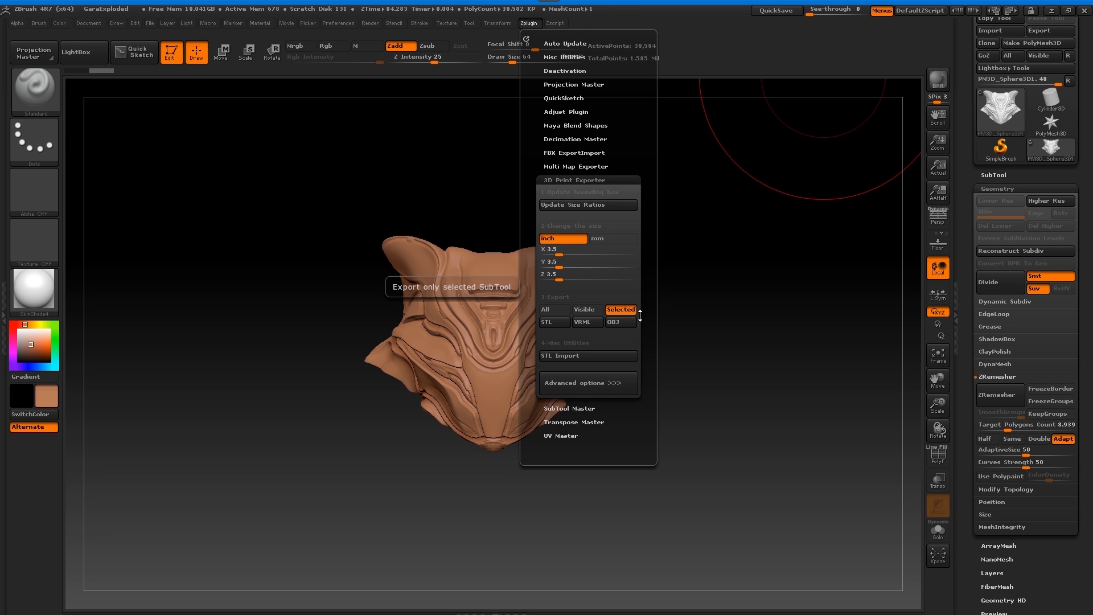
left_click(619, 322)
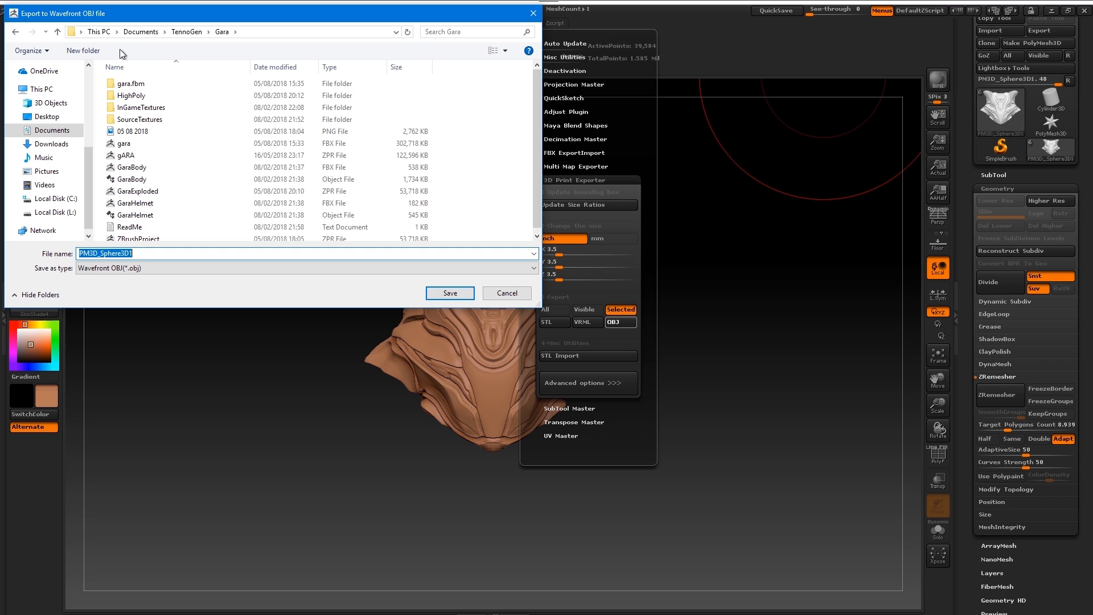
Step: Save the OBJ as GaraHeadLow inside a new LowPoly folder
left_click(82, 51)
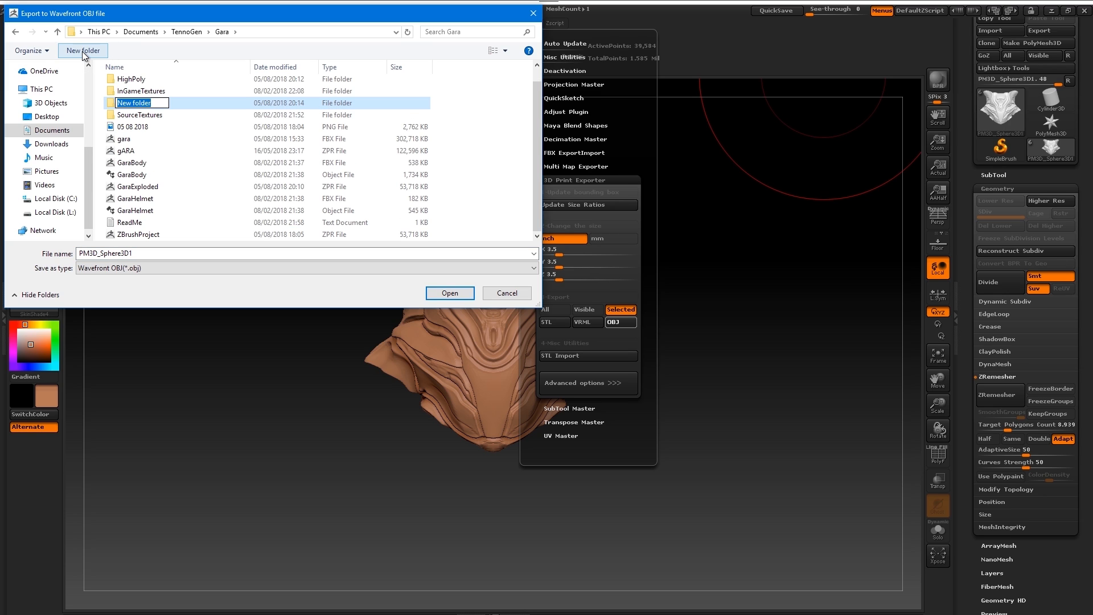
type("LowPoly")
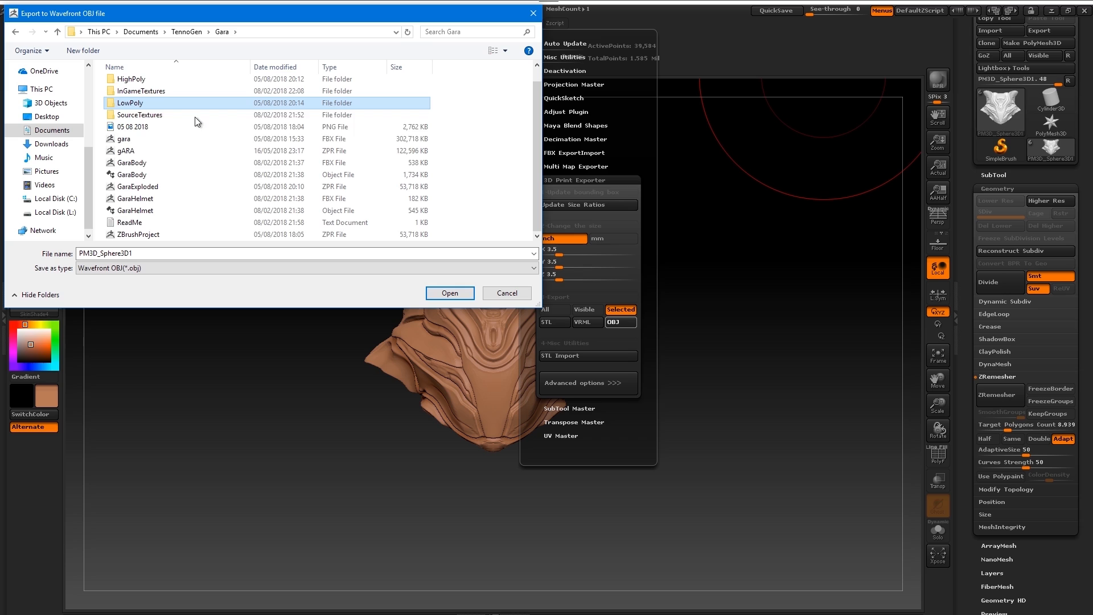
double_click(130, 103)
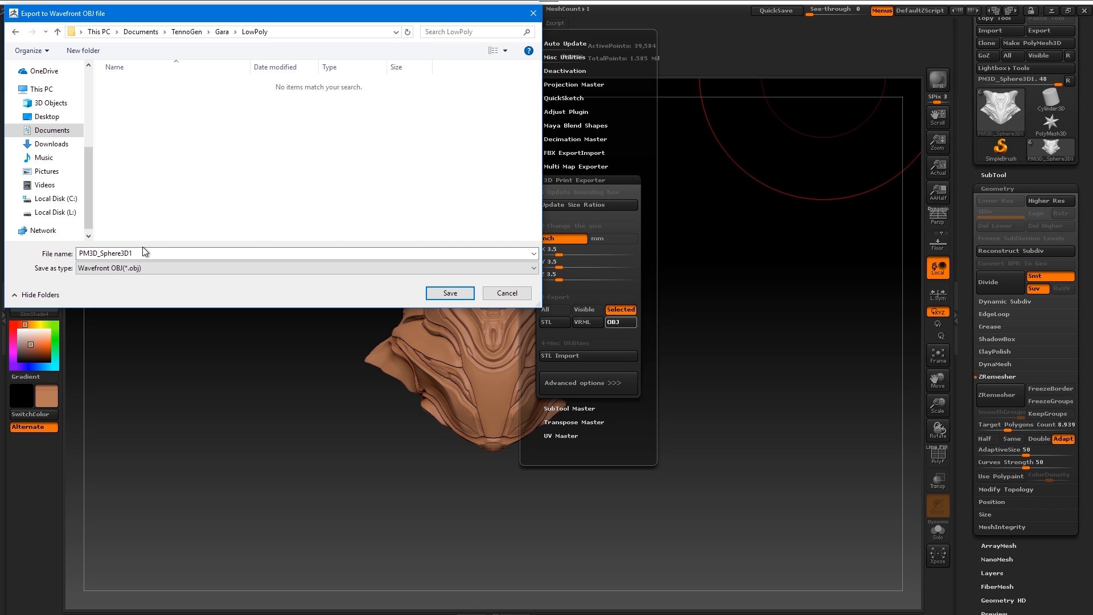
type("GaraHeadLow")
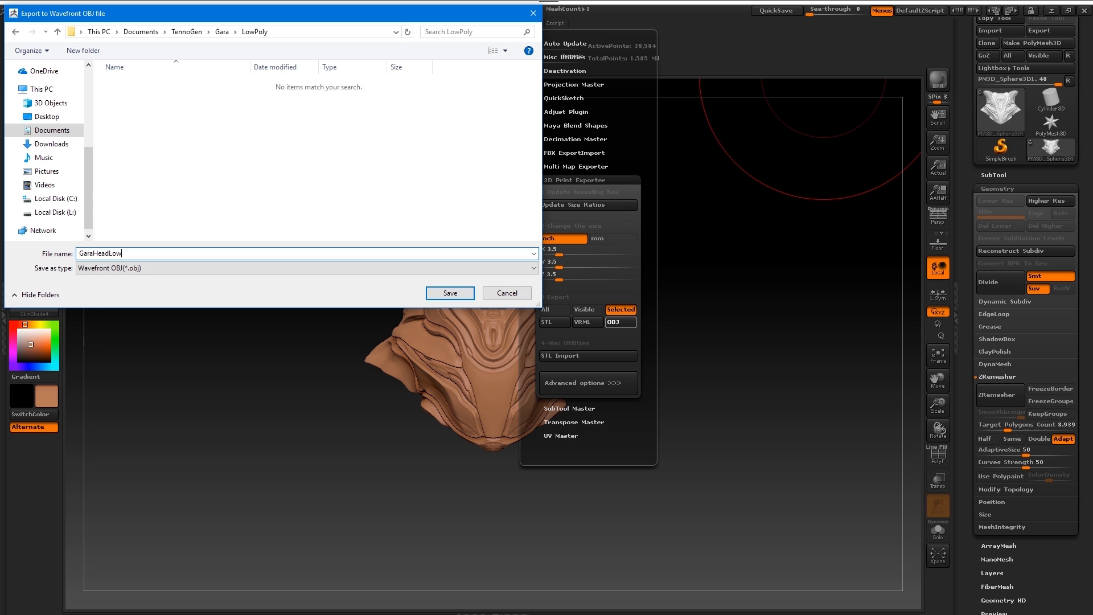
left_click(450, 293)
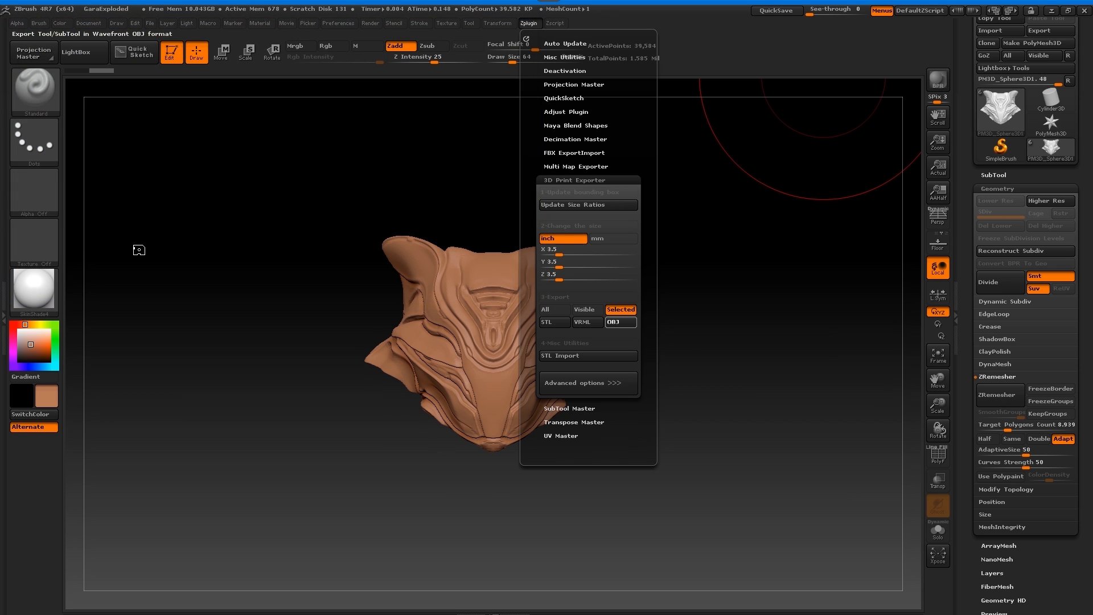
left_click(619, 321)
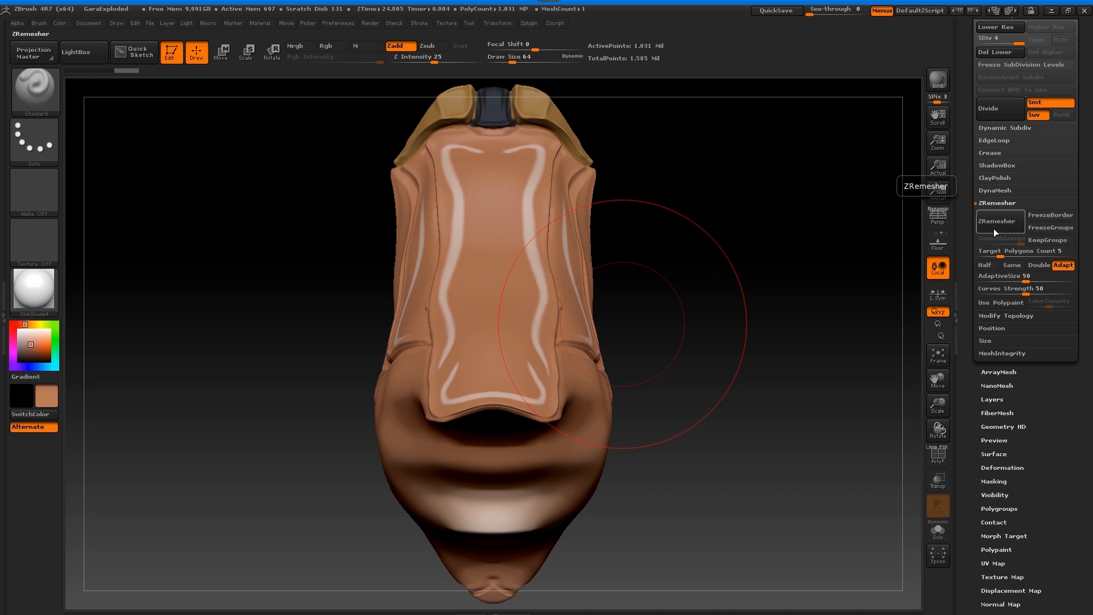
Step: ZRemesh the elongated head piece with target polygon count 5
left_click(1000, 221)
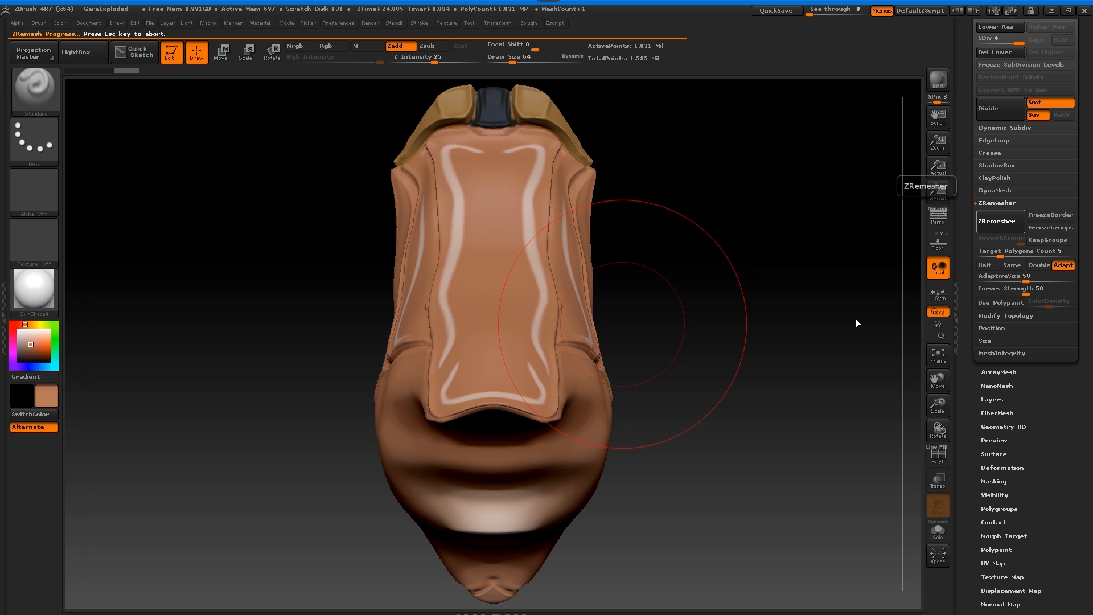
left_click(999, 221)
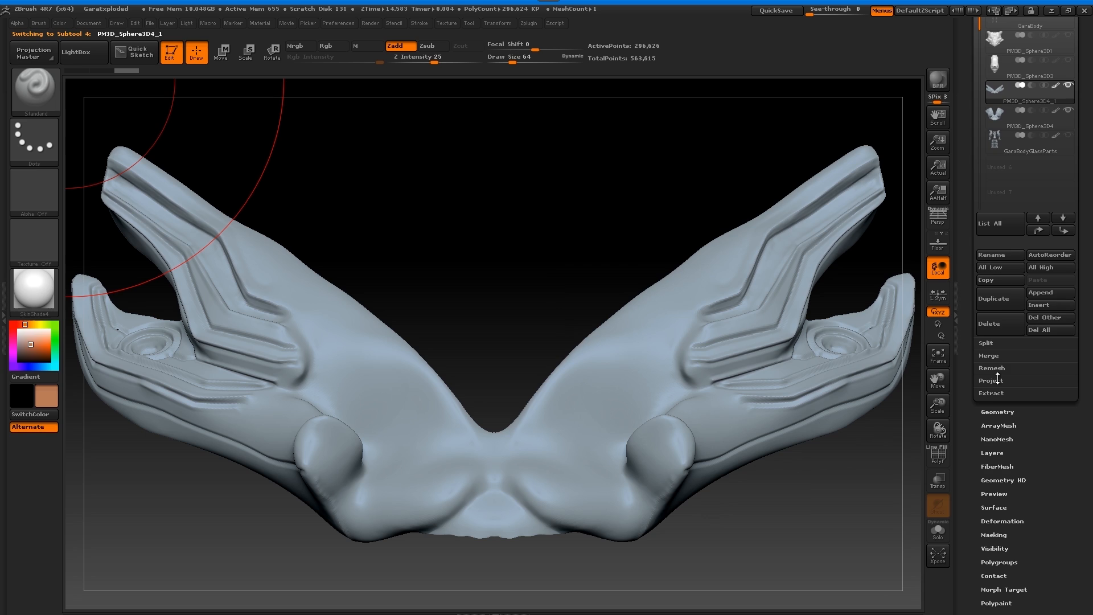
Step: ZRemesh the winged and lower fin pieces and export the lower one as GaraLowerGlassLow OBJ
left_click(1000, 218)
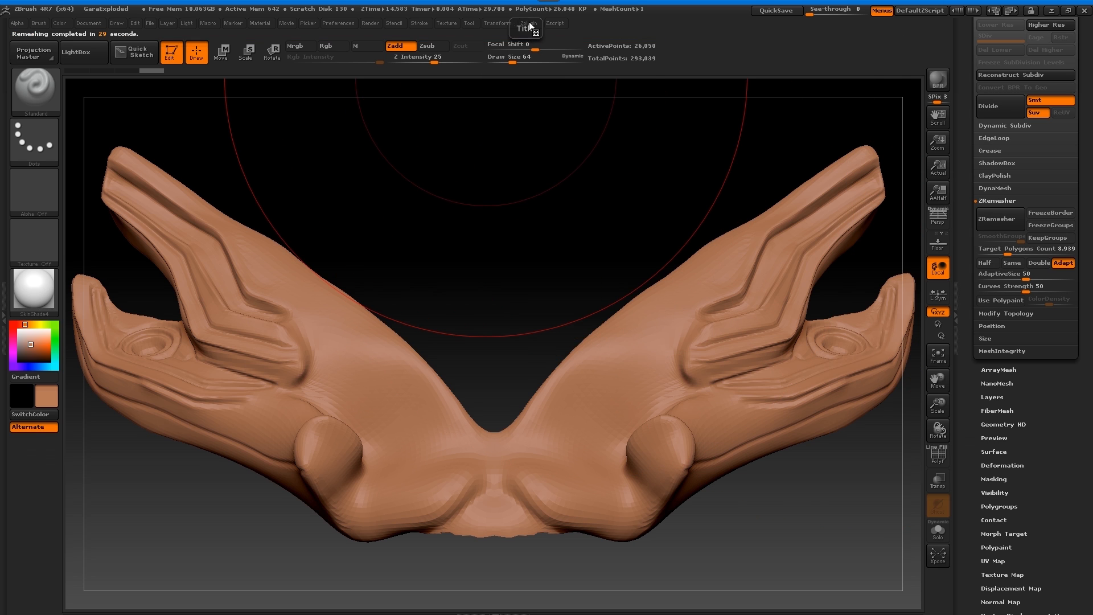
left_click(618, 321)
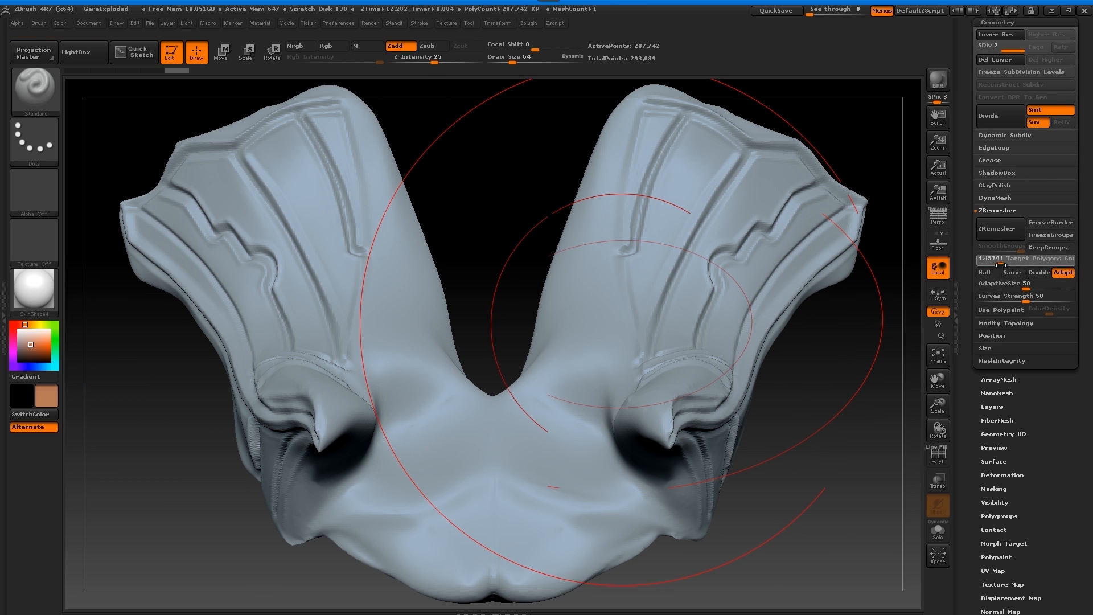
left_click(999, 228)
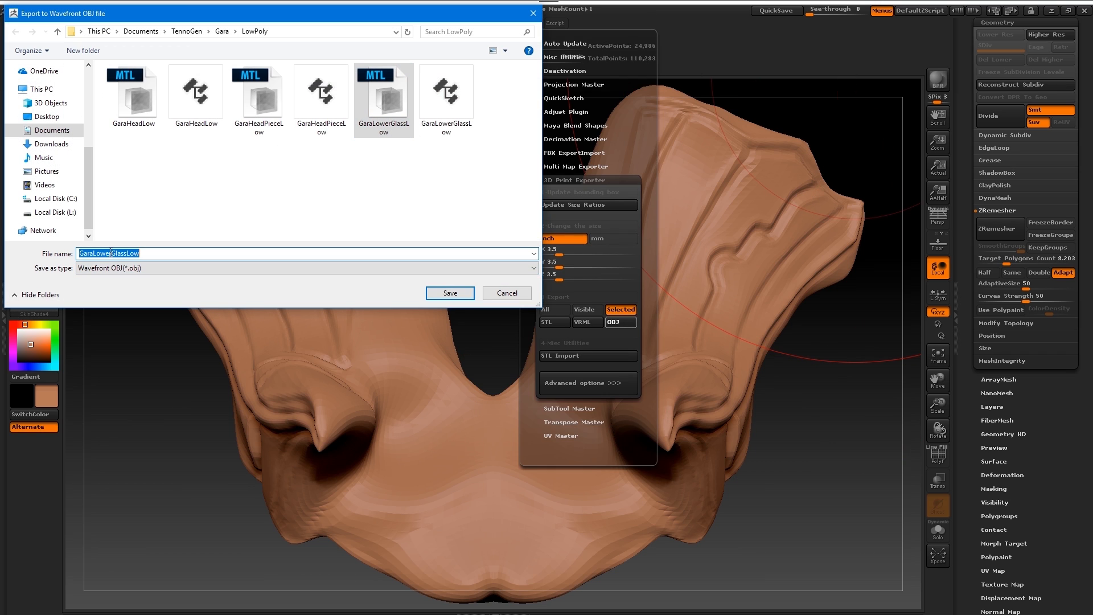
left_click(450, 292)
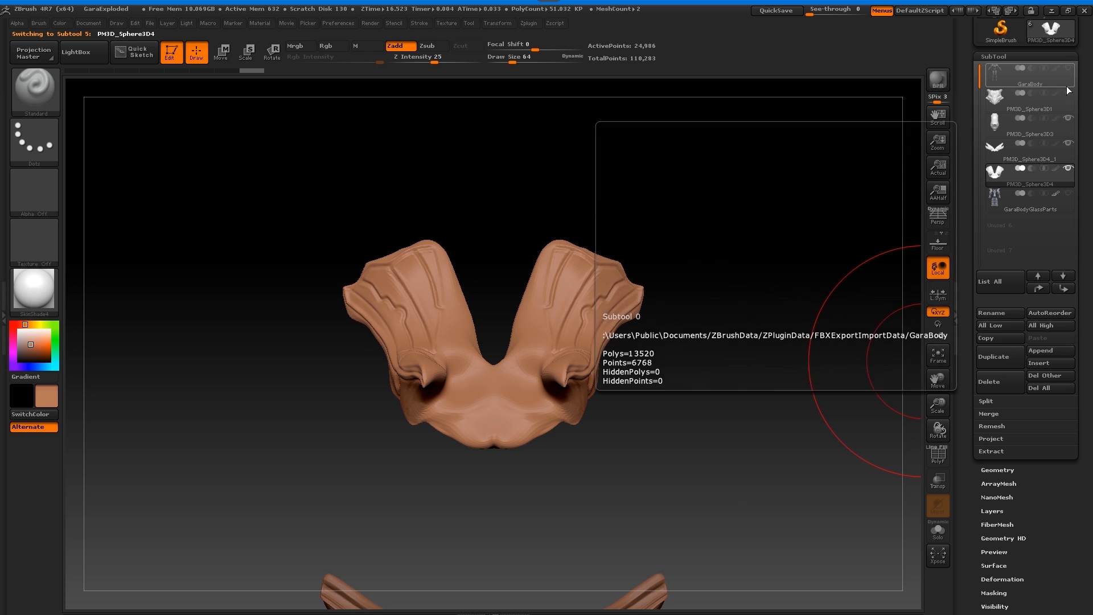
Step: Show all subtools again and review the winged and fin-shaped headpieces
left_click(1025, 74)
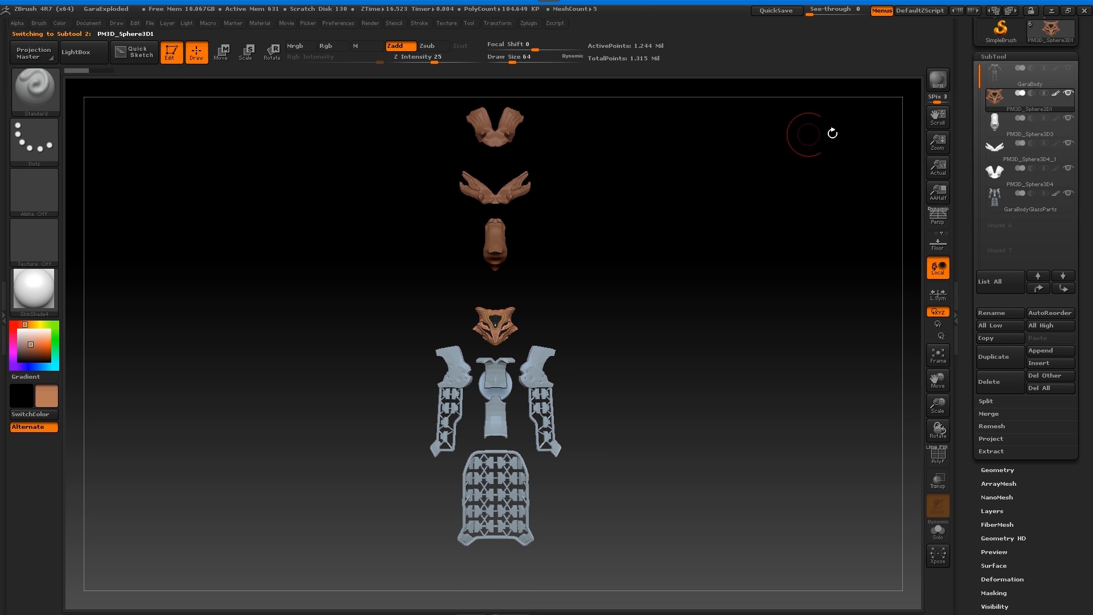
left_click(1029, 133)
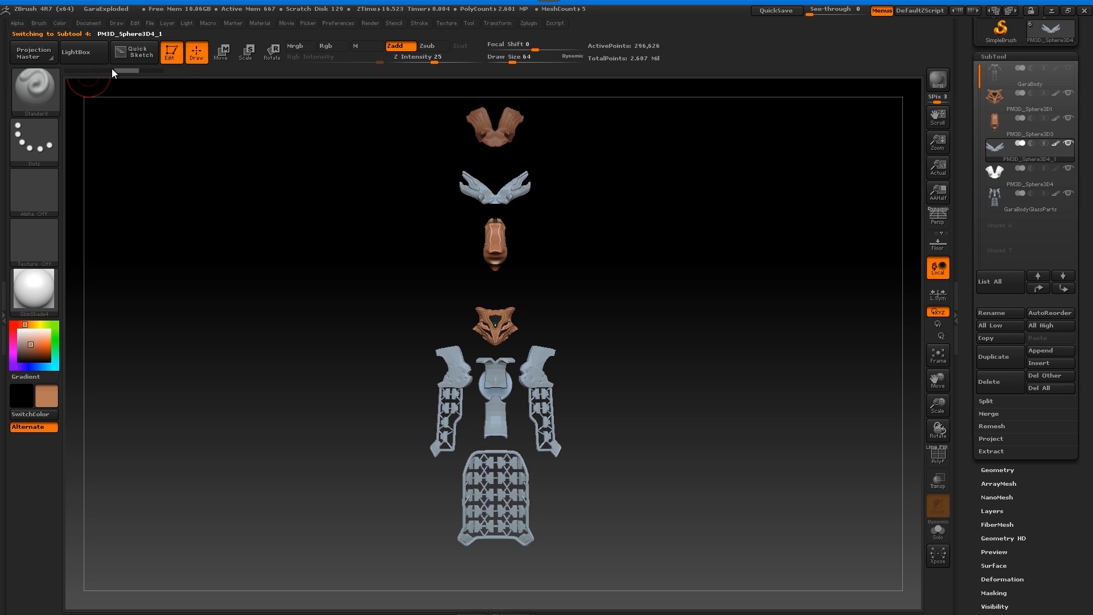
left_click(1029, 171)
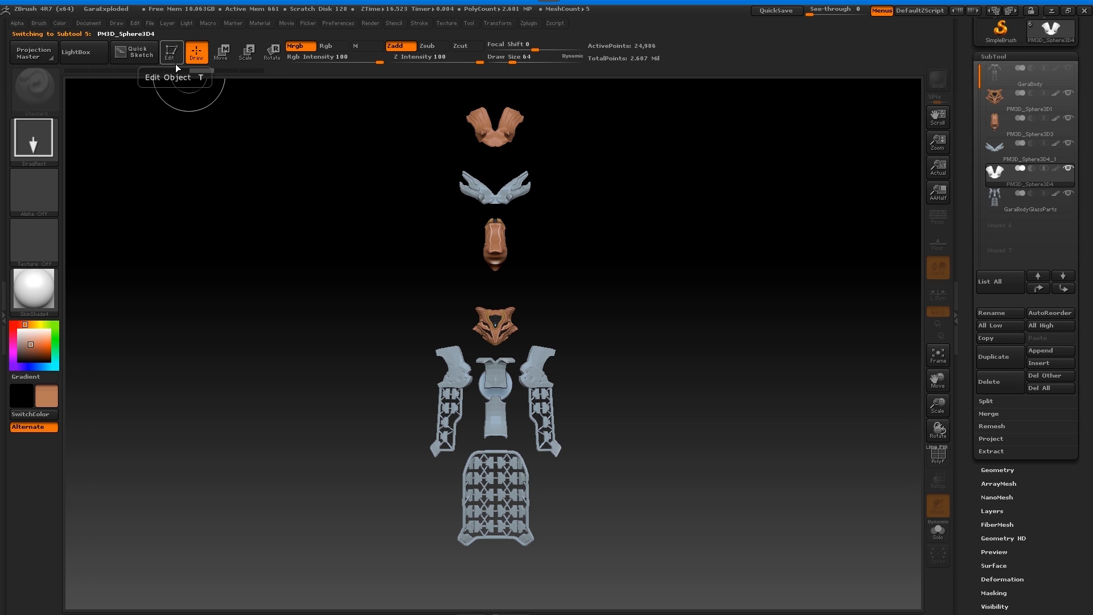
left_click(169, 52)
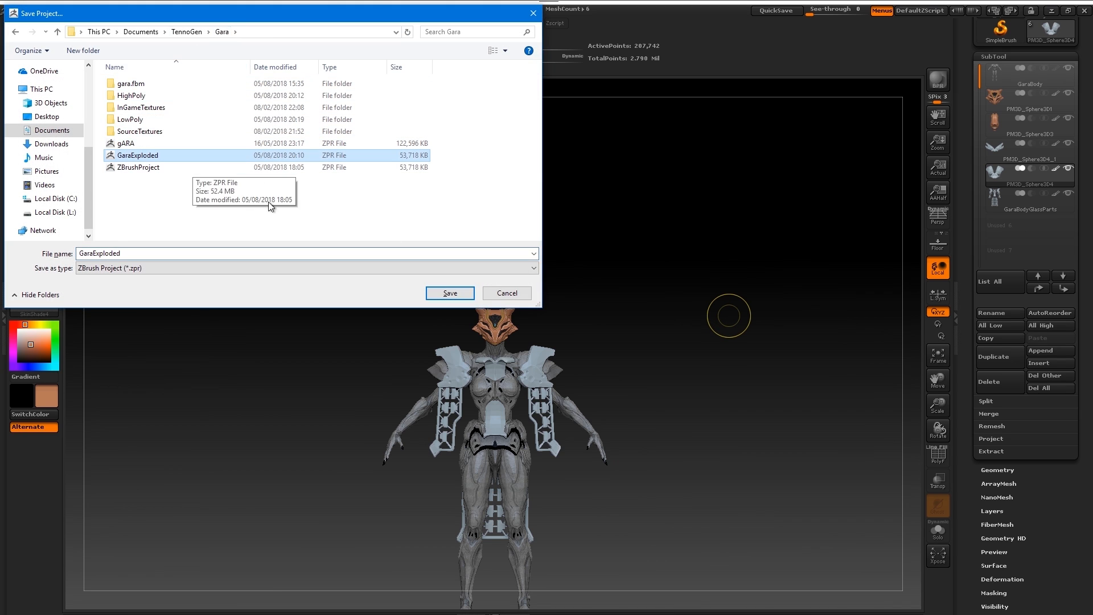
Step: Overwrite GaraExploded, close ZBrush and switch to TopoGun
left_click(449, 293)
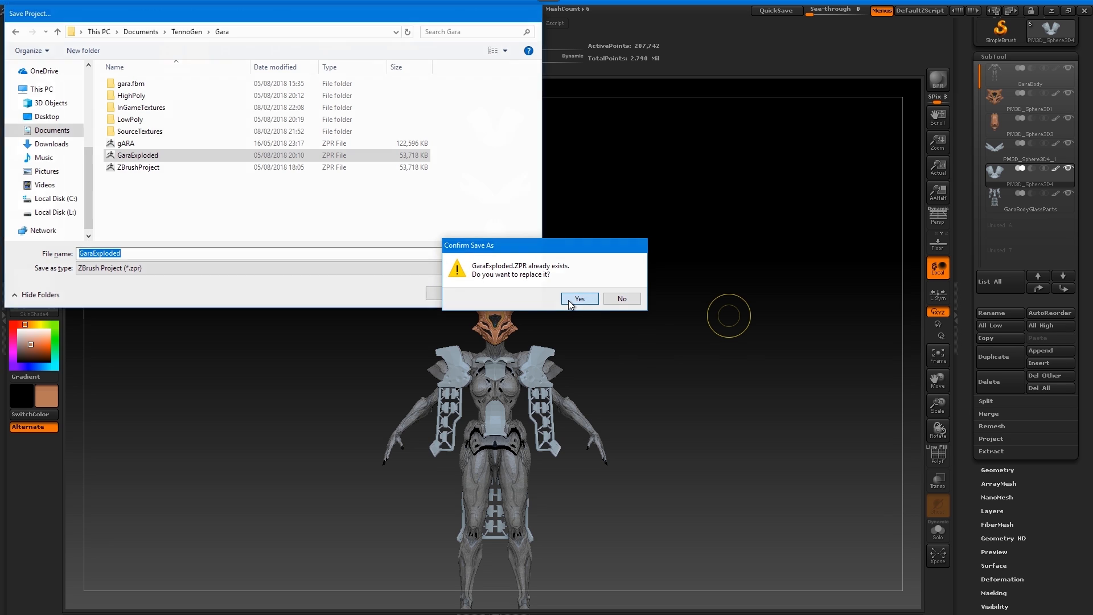
left_click(579, 298)
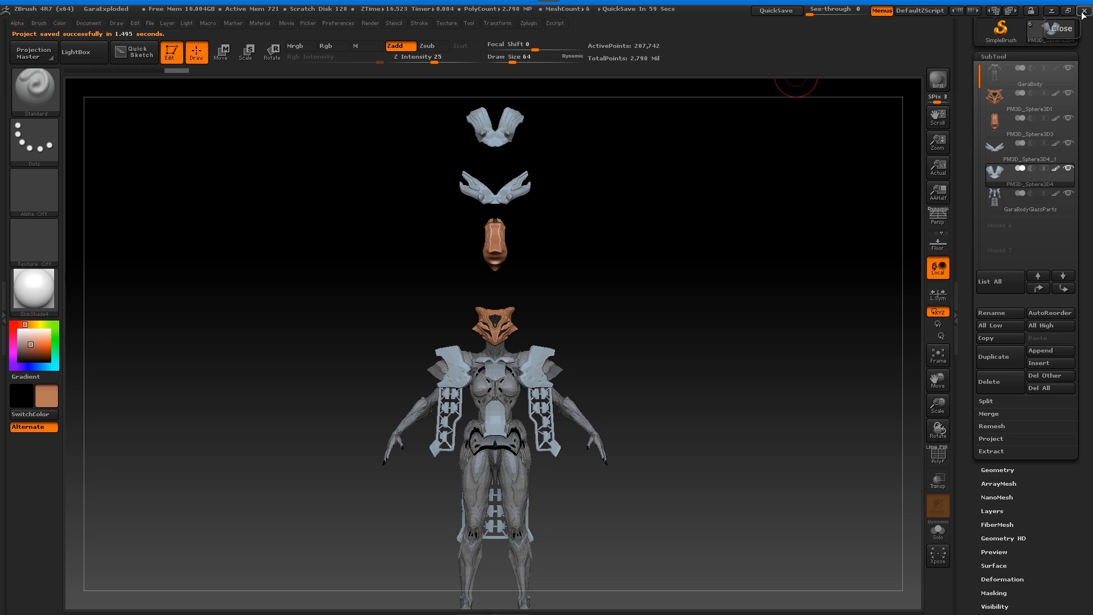
left_click(1084, 11)
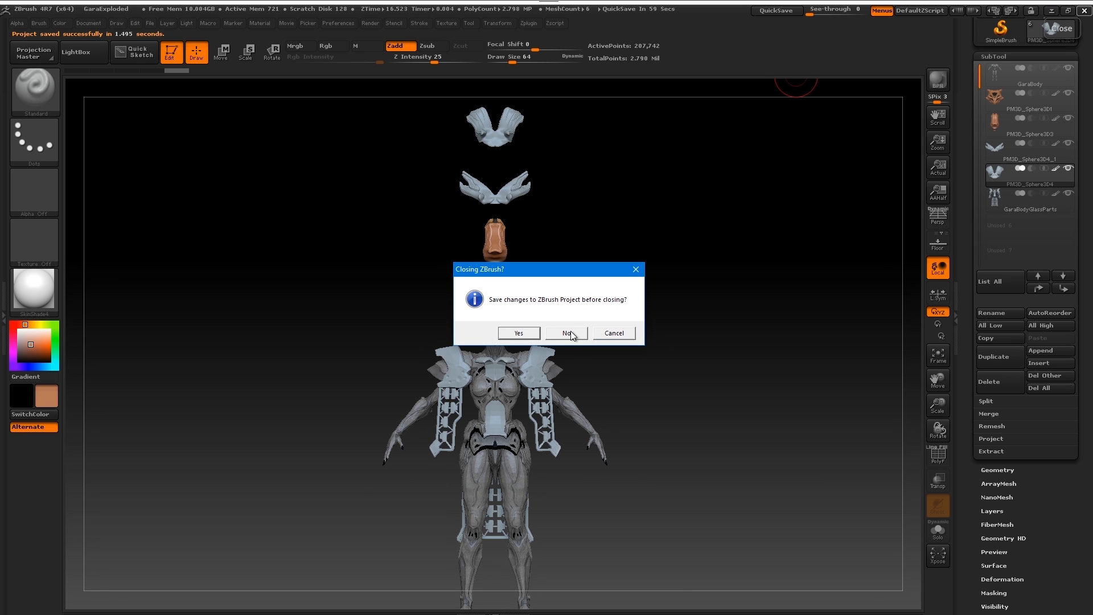
left_click(565, 333)
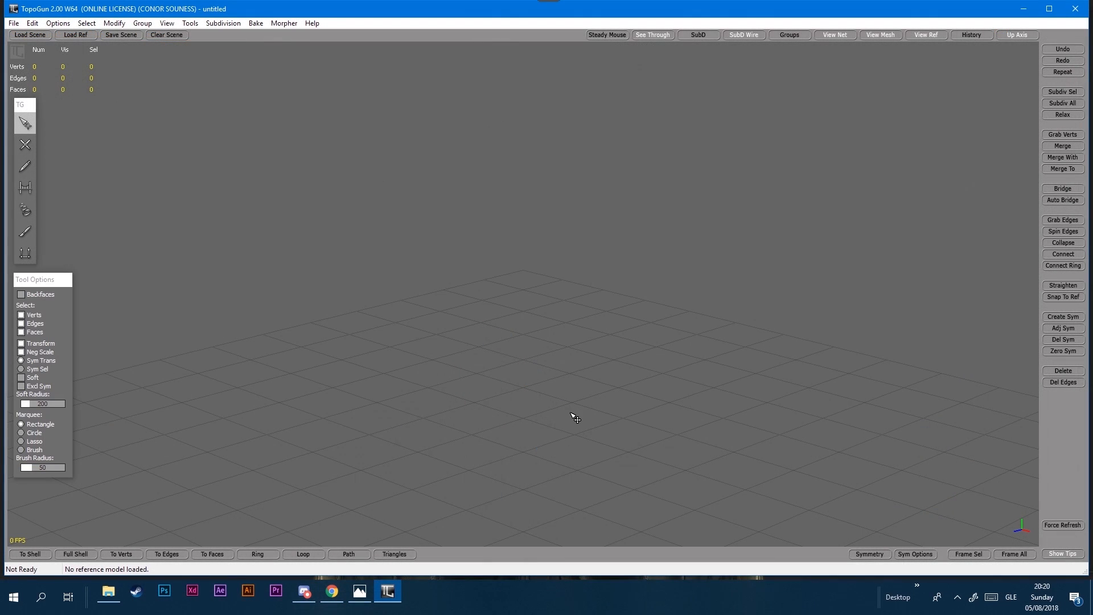
mouse_move(321, 299)
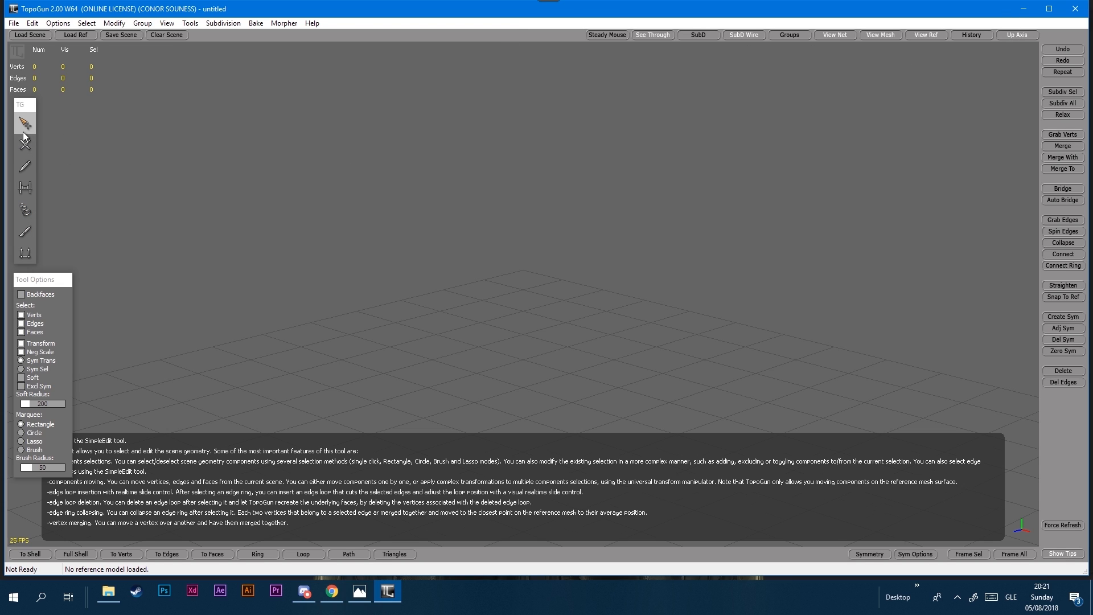
mouse_move(55, 179)
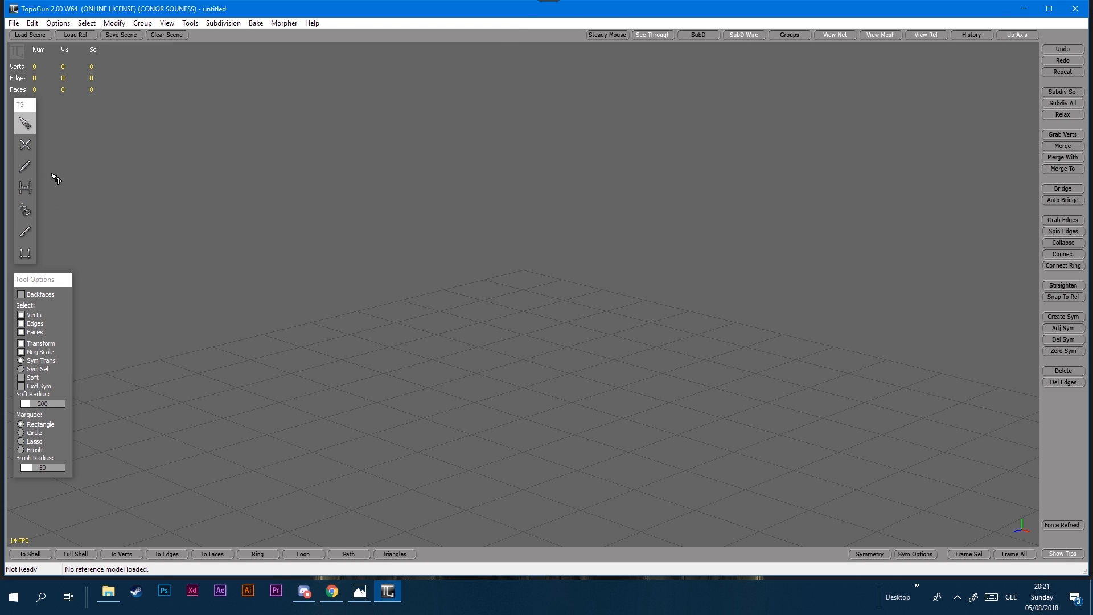
mouse_move(793, 473)
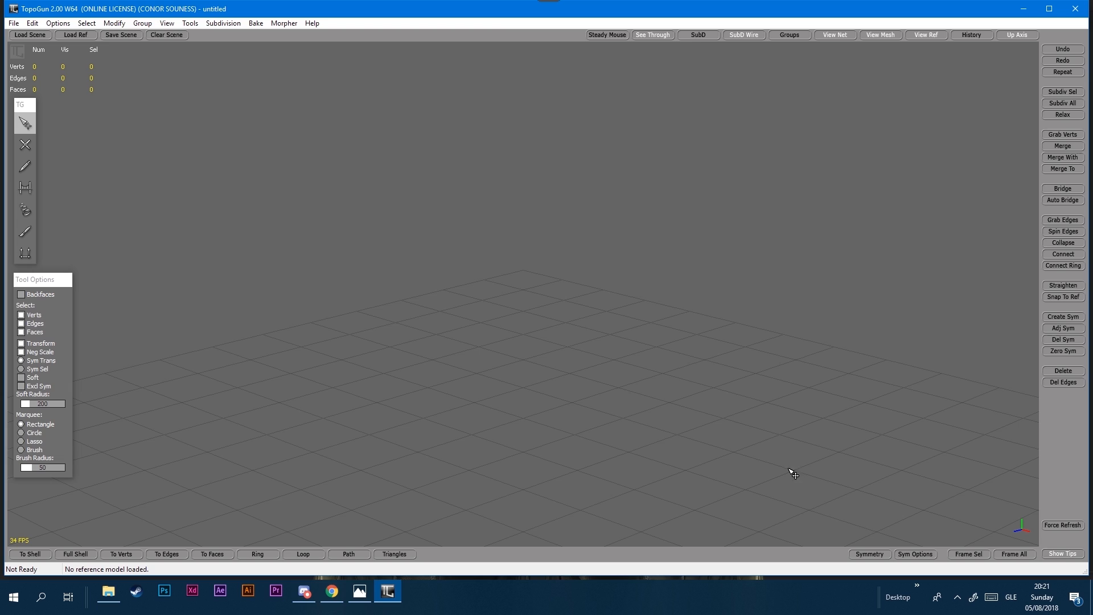
mouse_move(876, 525)
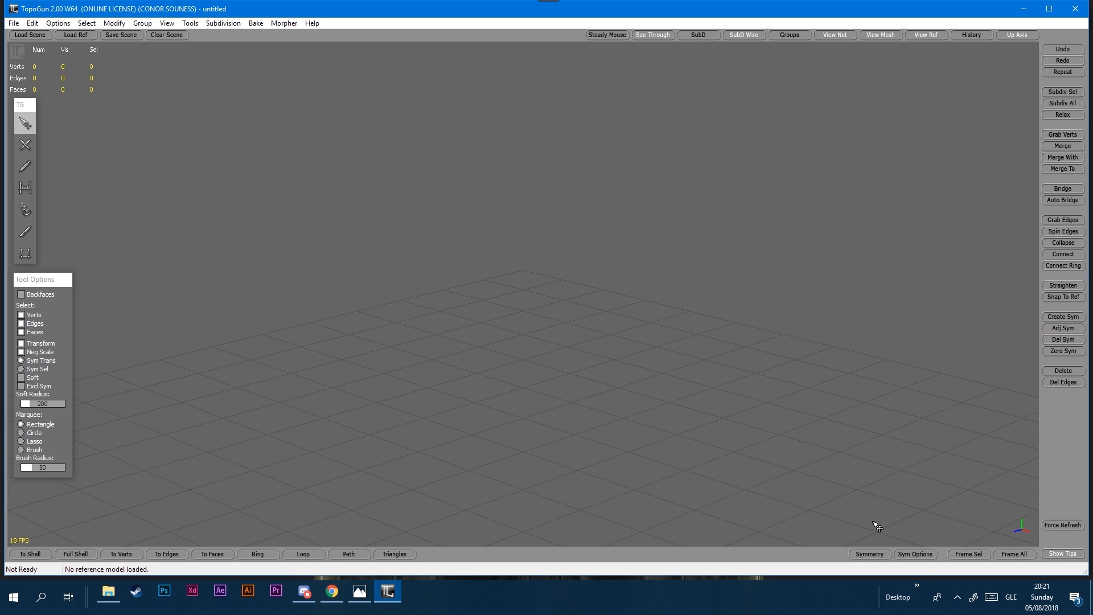
mouse_move(222, 146)
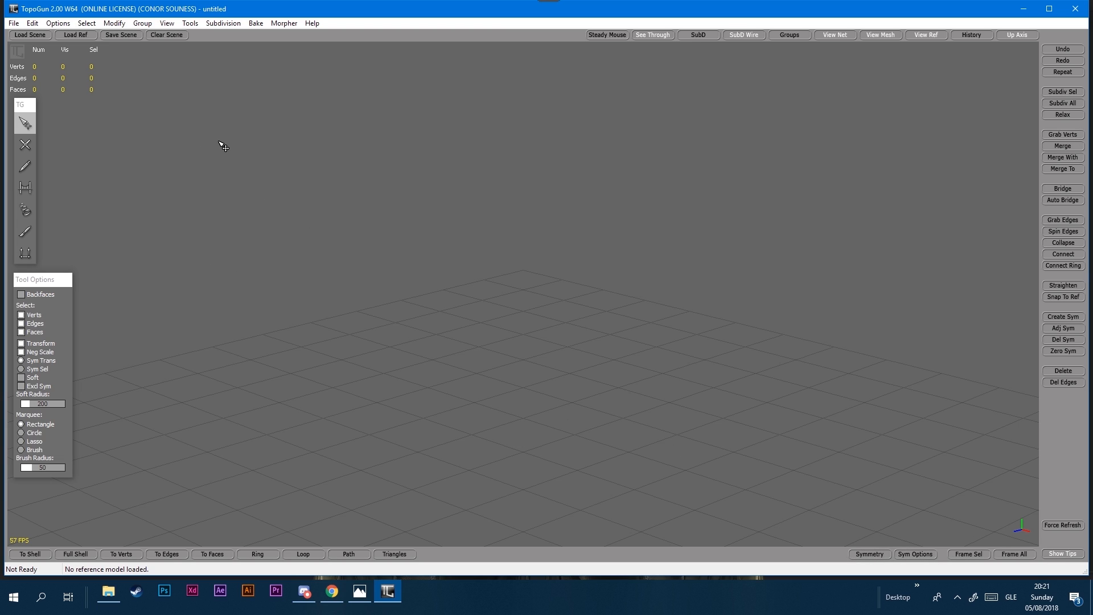
mouse_move(29, 35)
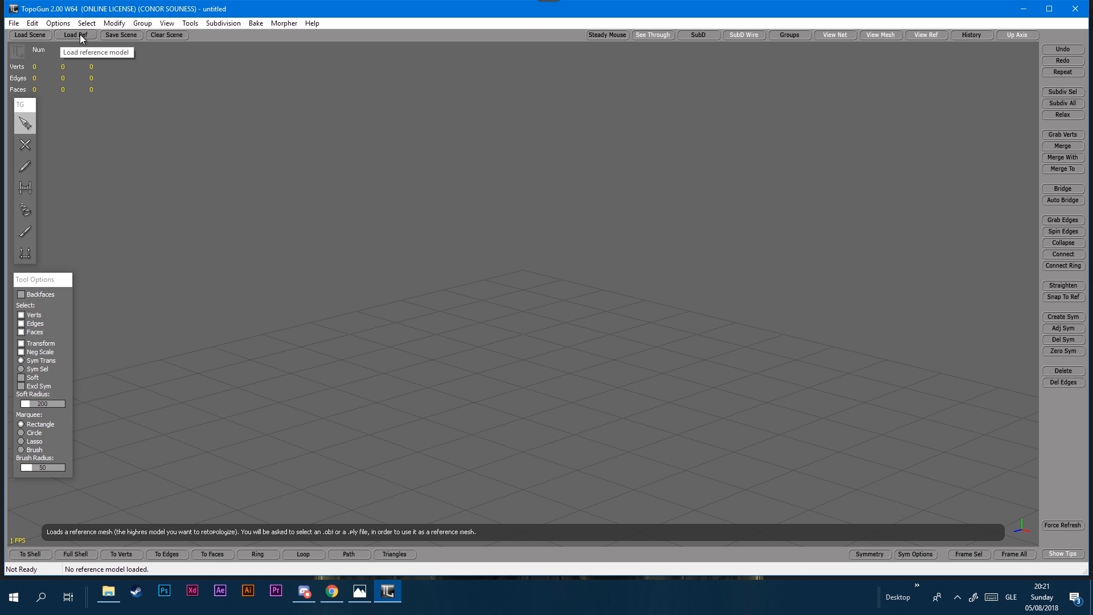
Step: Load GaraHeadLow.obj from the LowPoly folder as the reference mesh
left_click(74, 34)
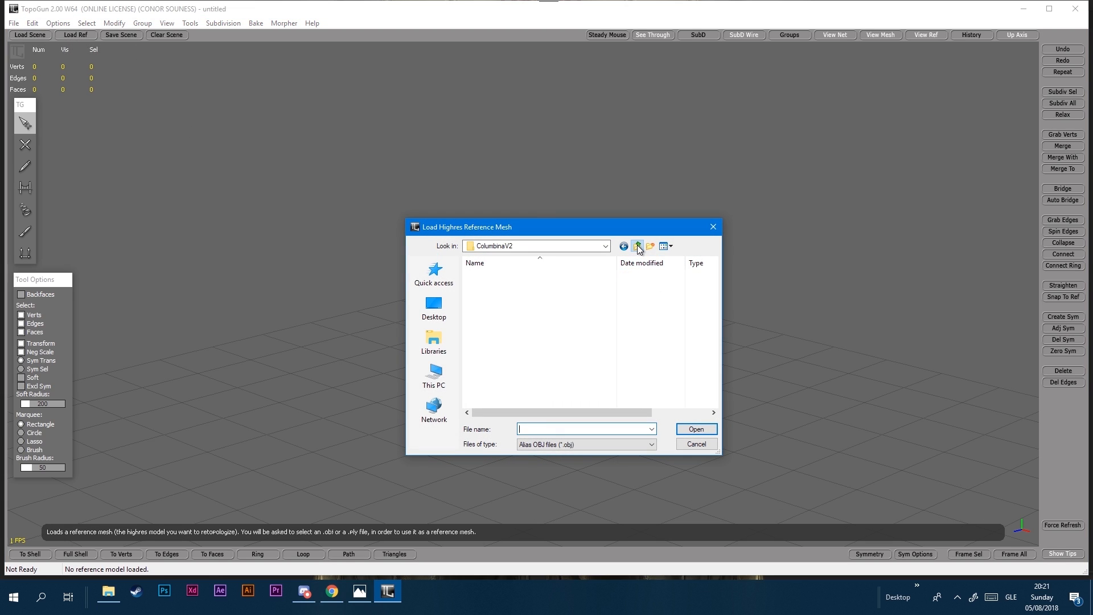
left_click(636, 245)
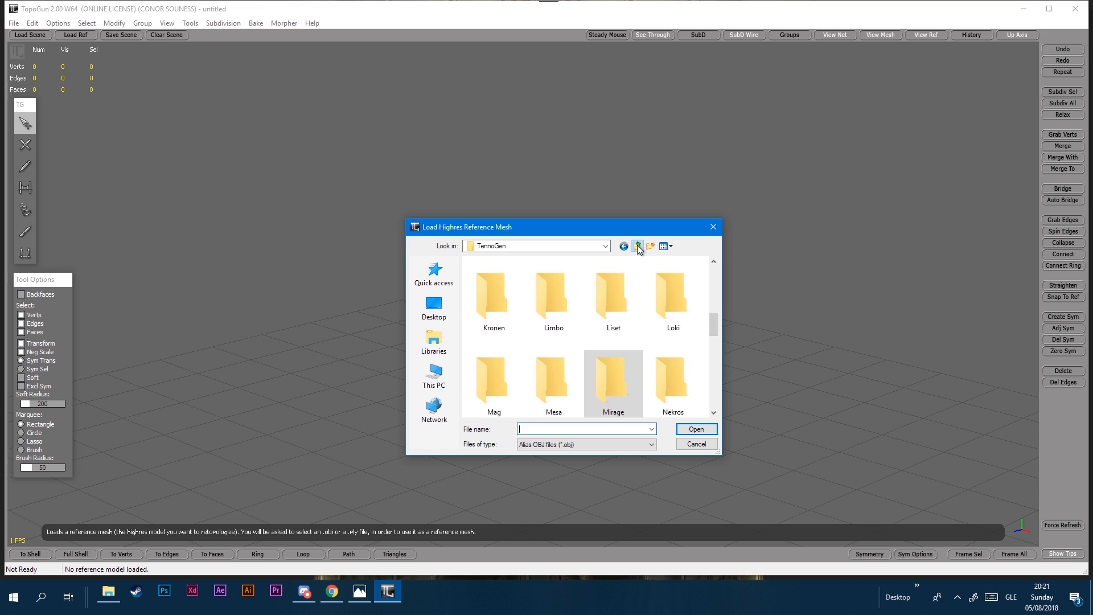
left_click(636, 246)
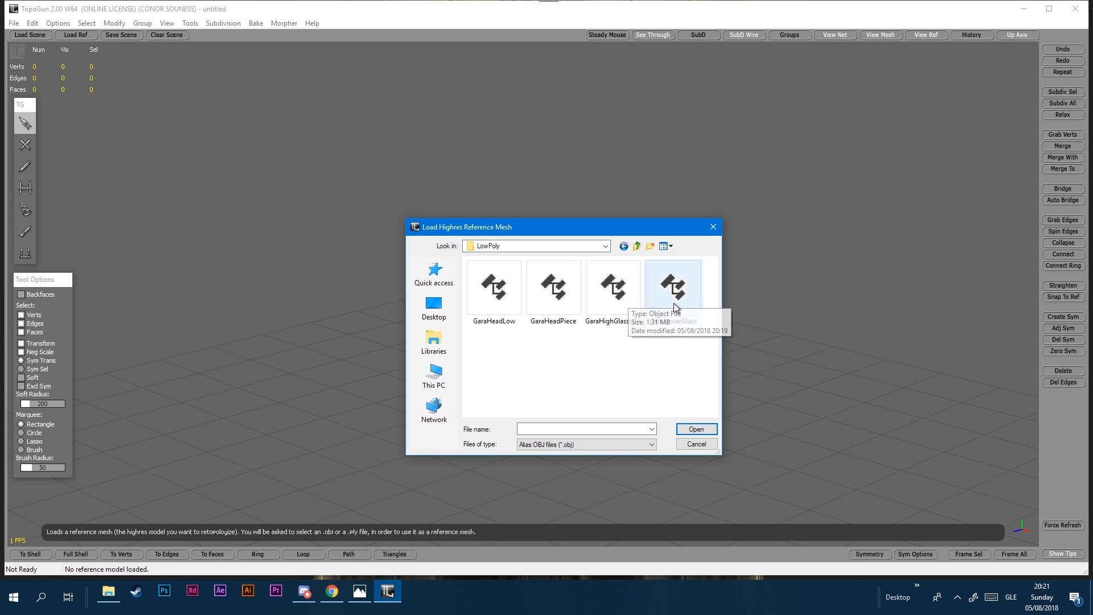
left_click(613, 286)
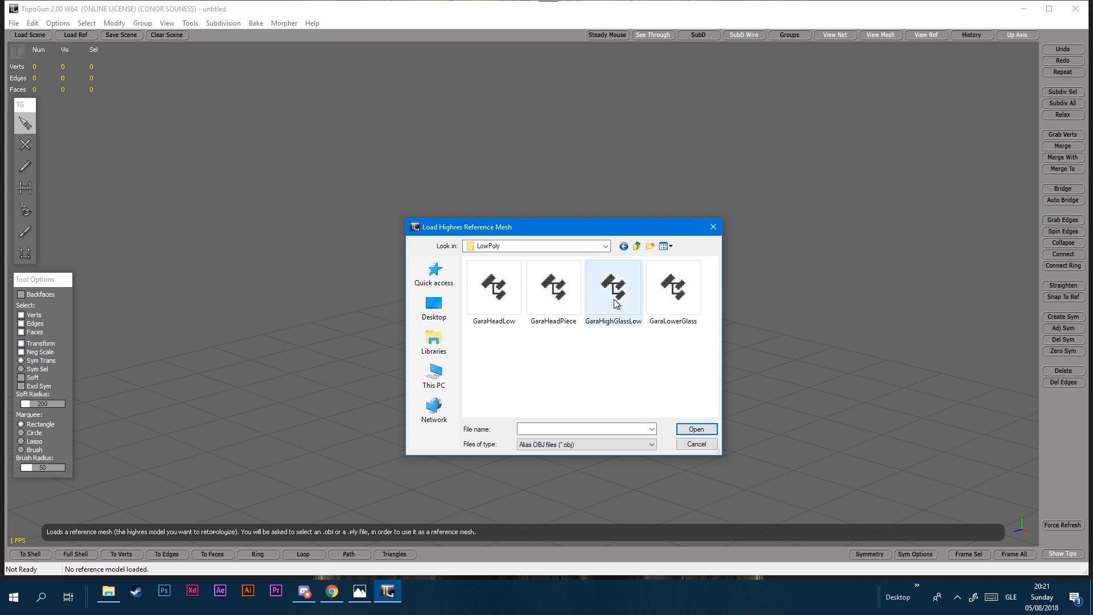
left_click(494, 287)
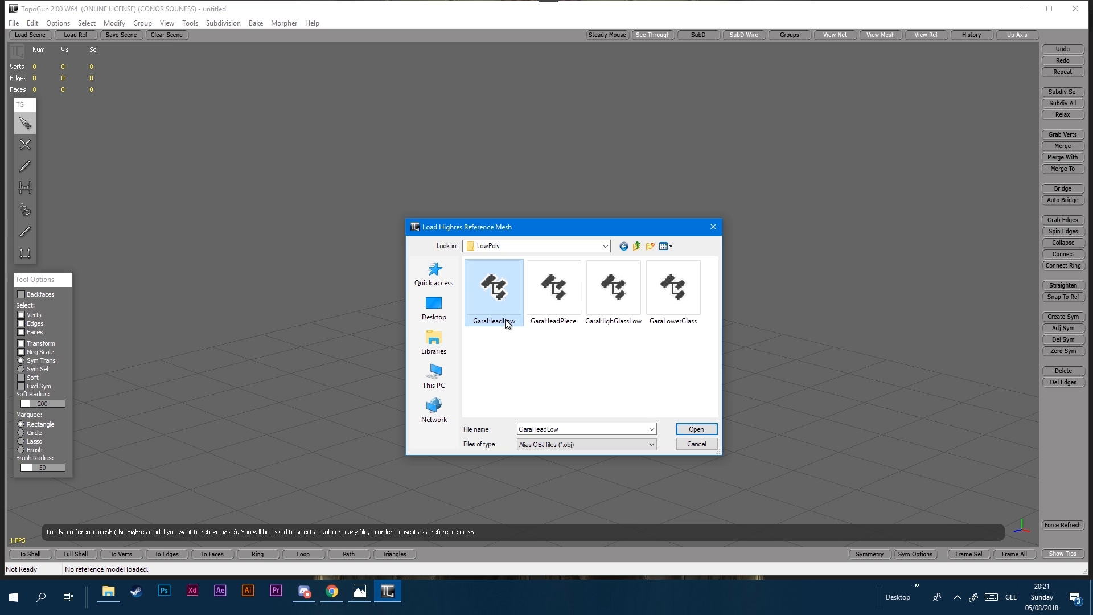
left_click(696, 429)
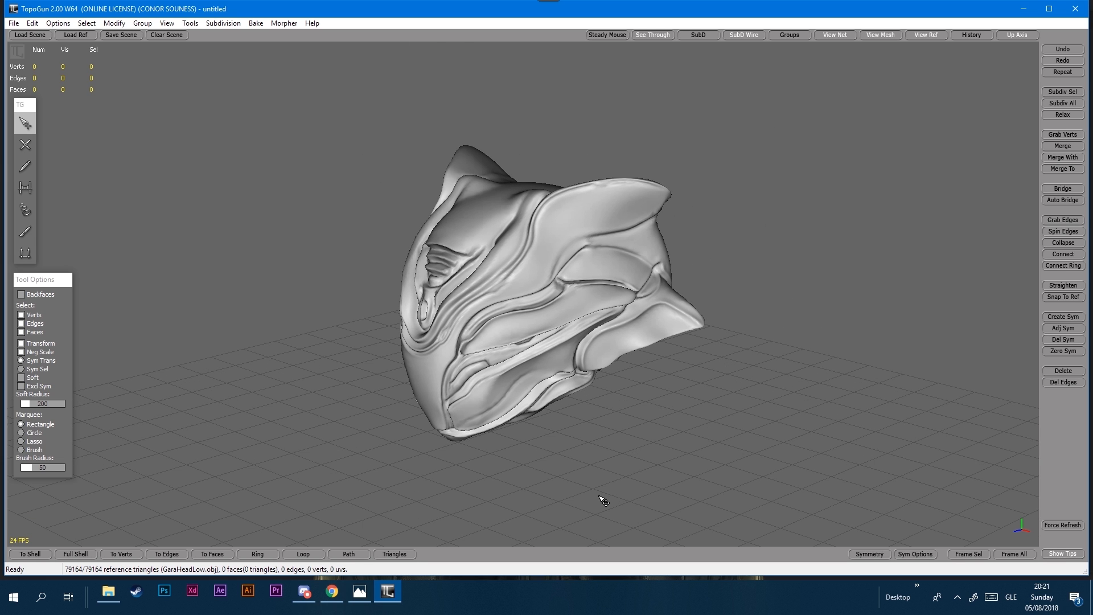
left_click_drag(602, 499, 435, 472)
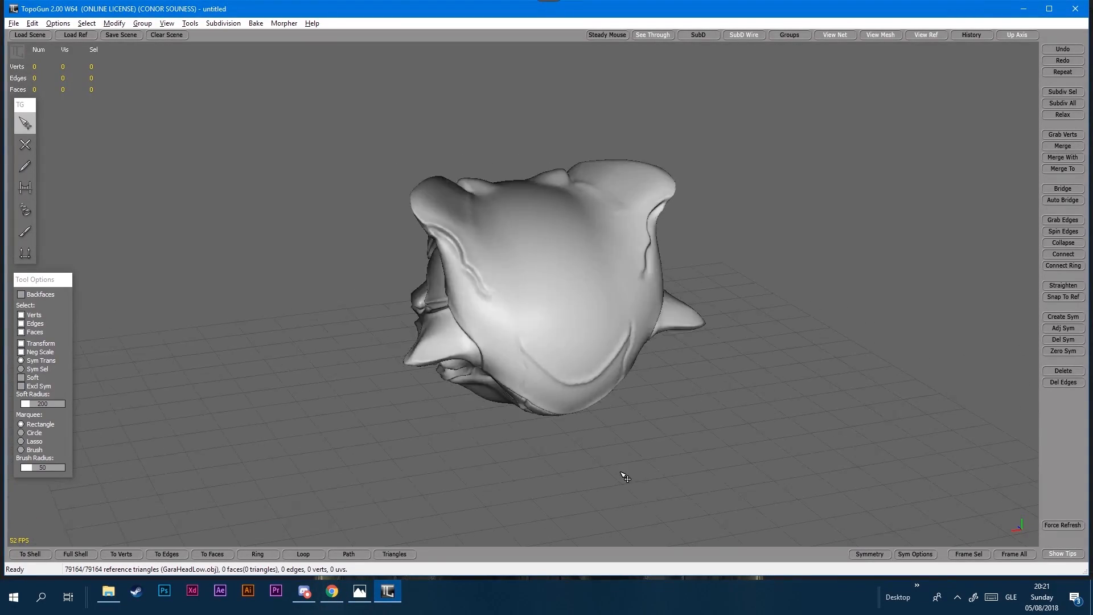
left_click_drag(624, 478, 404, 334)
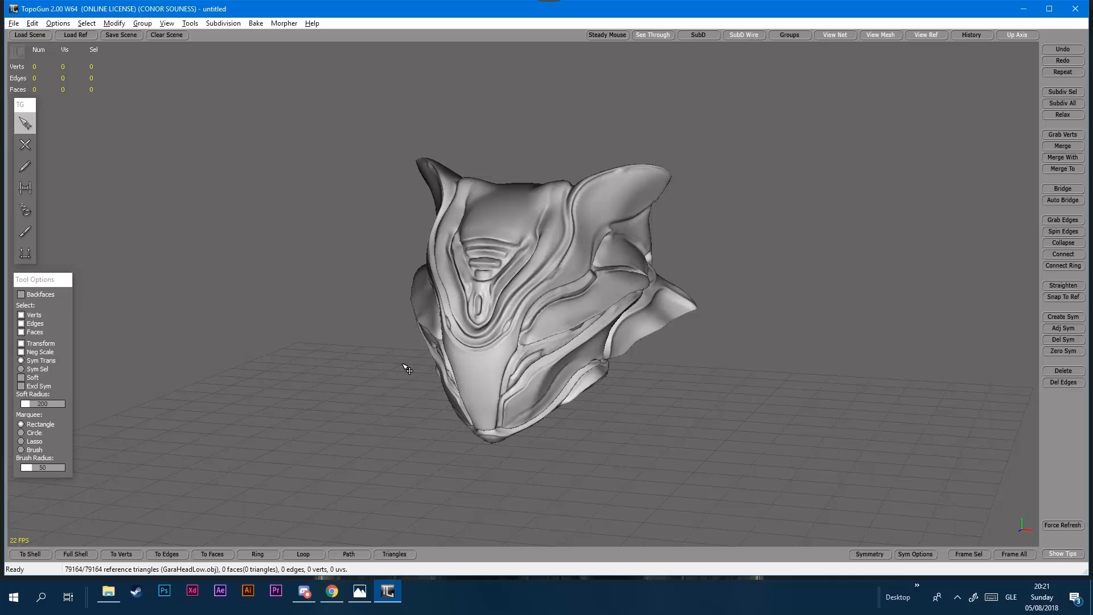
left_click(25, 144)
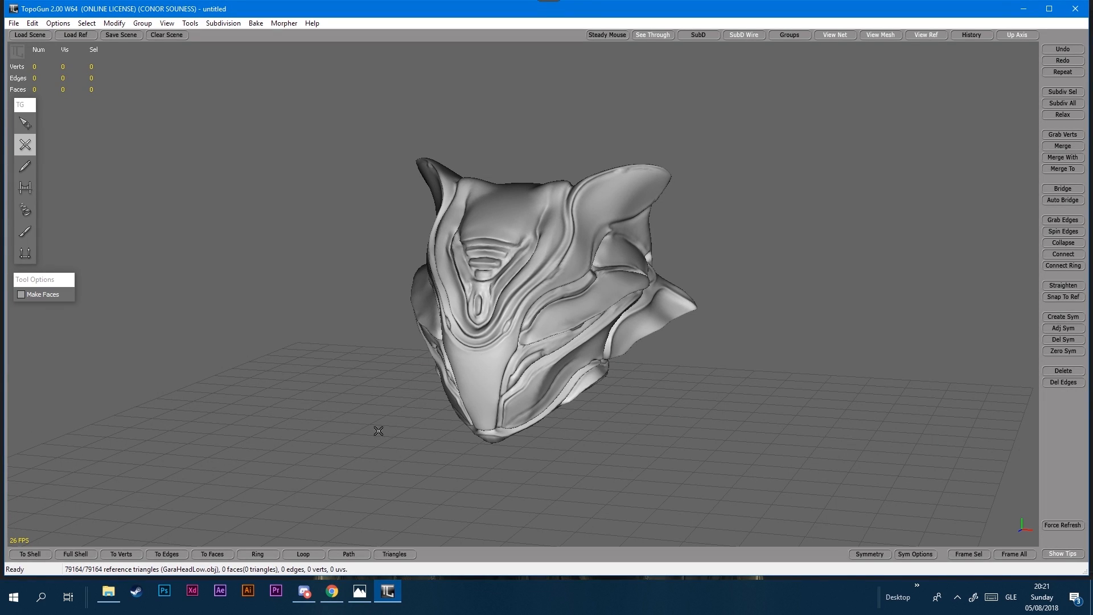
left_click(24, 123)
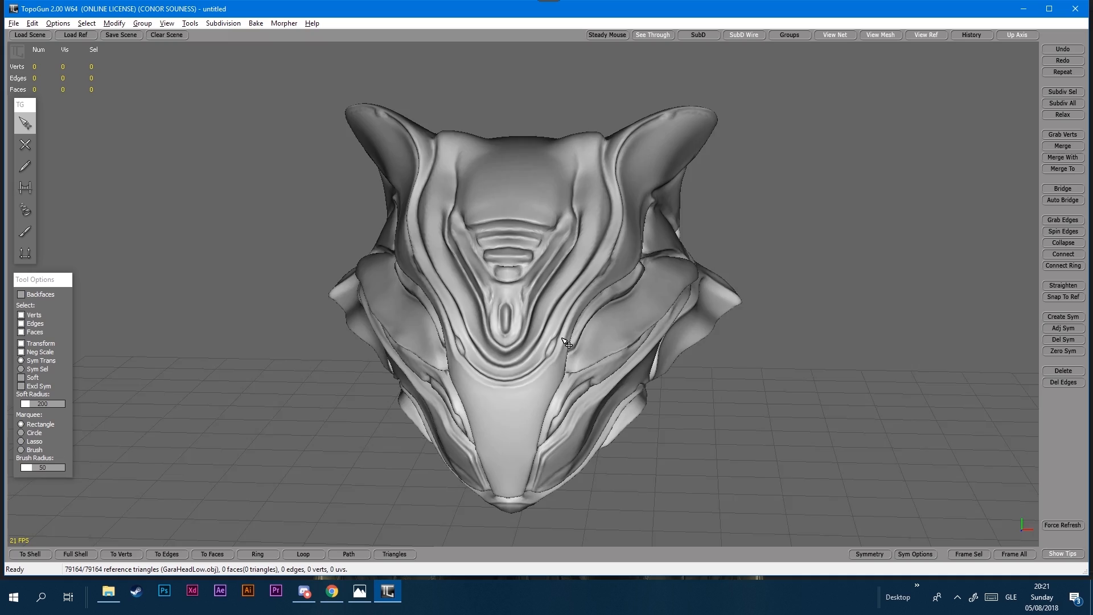
left_click_drag(565, 342, 388, 349)
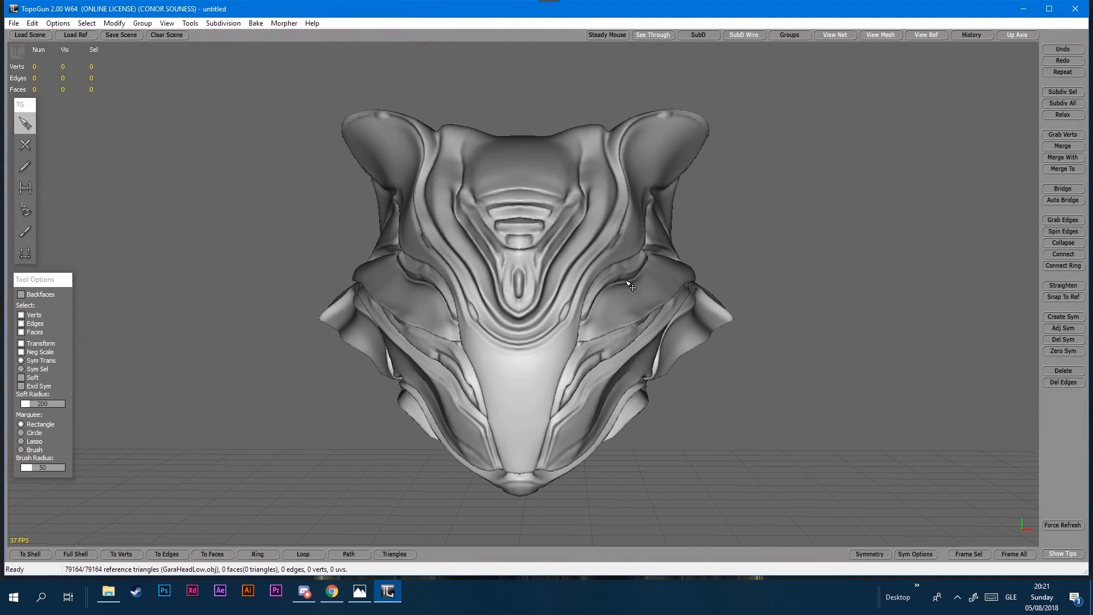
left_click(916, 554)
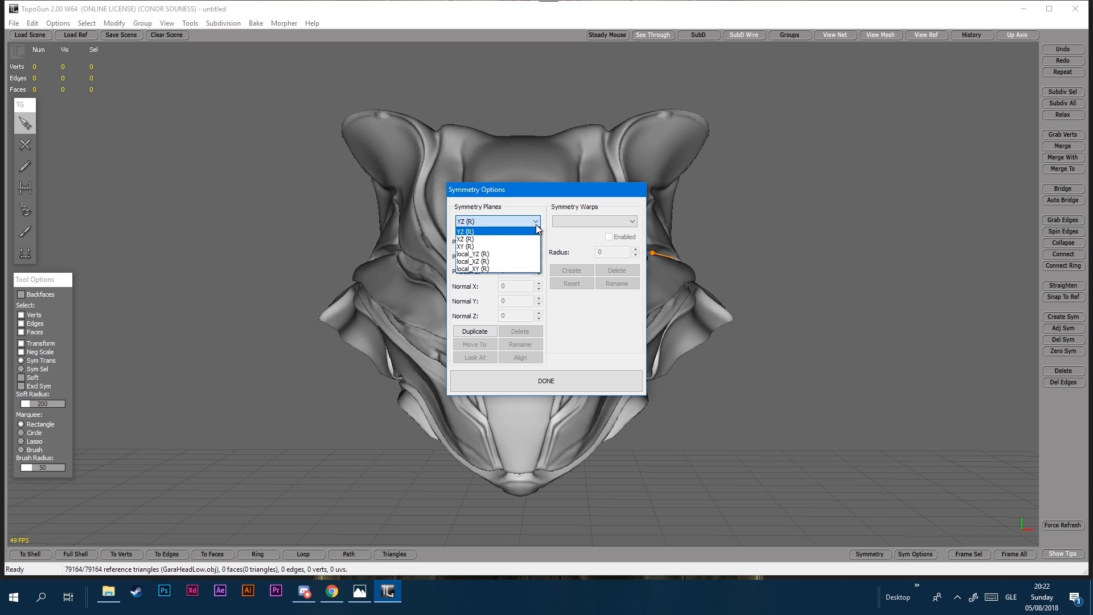
Step: Choose the local_YZ symmetry plane in Sym Options and confirm with DONE
left_click(472, 261)
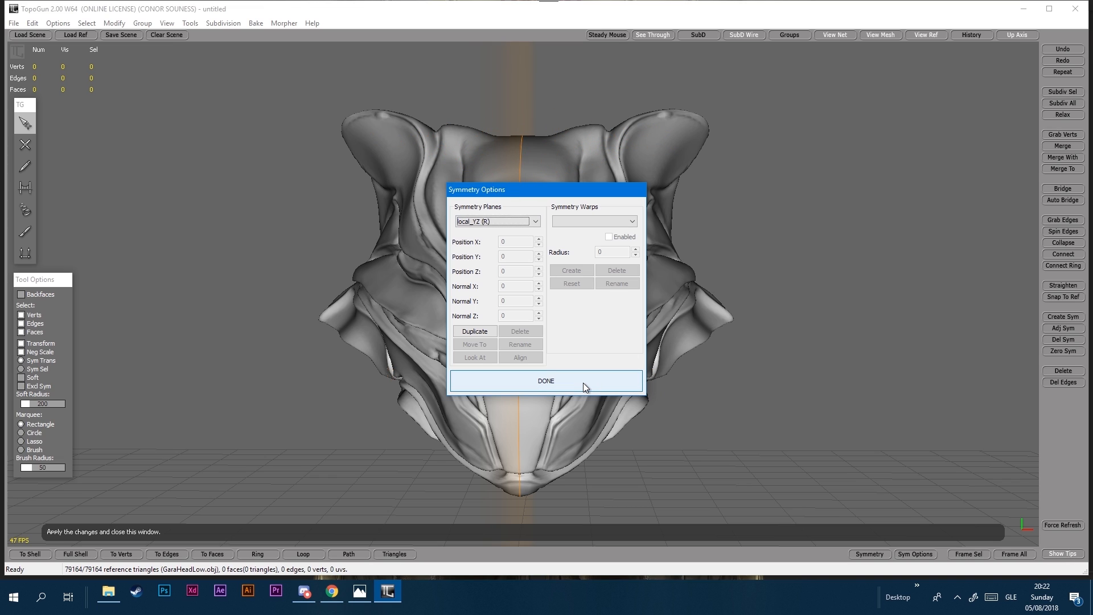
left_click(546, 381)
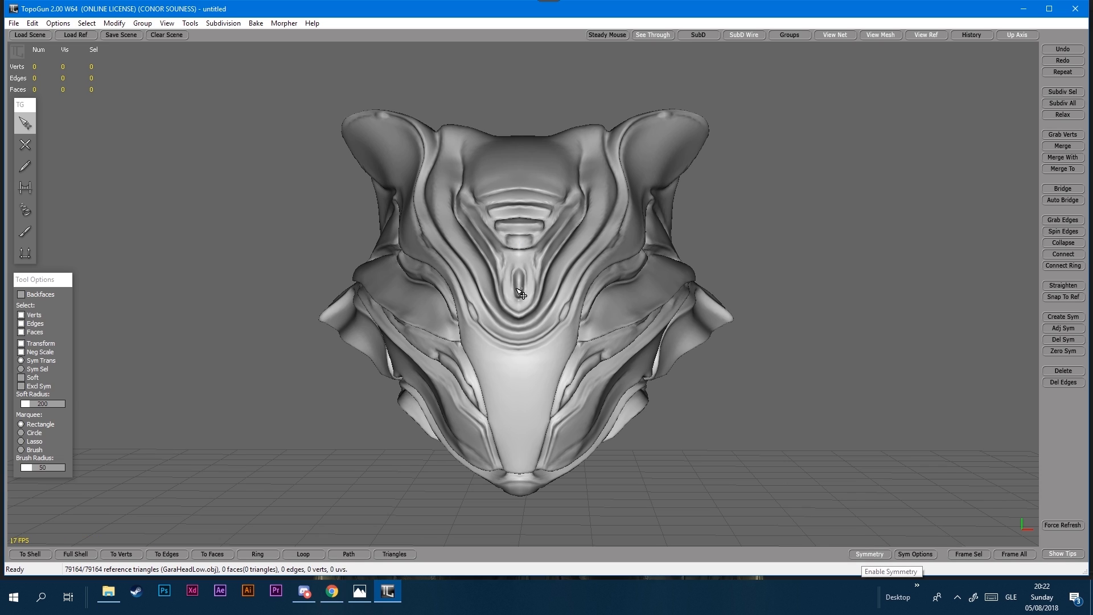
mouse_move(619, 338)
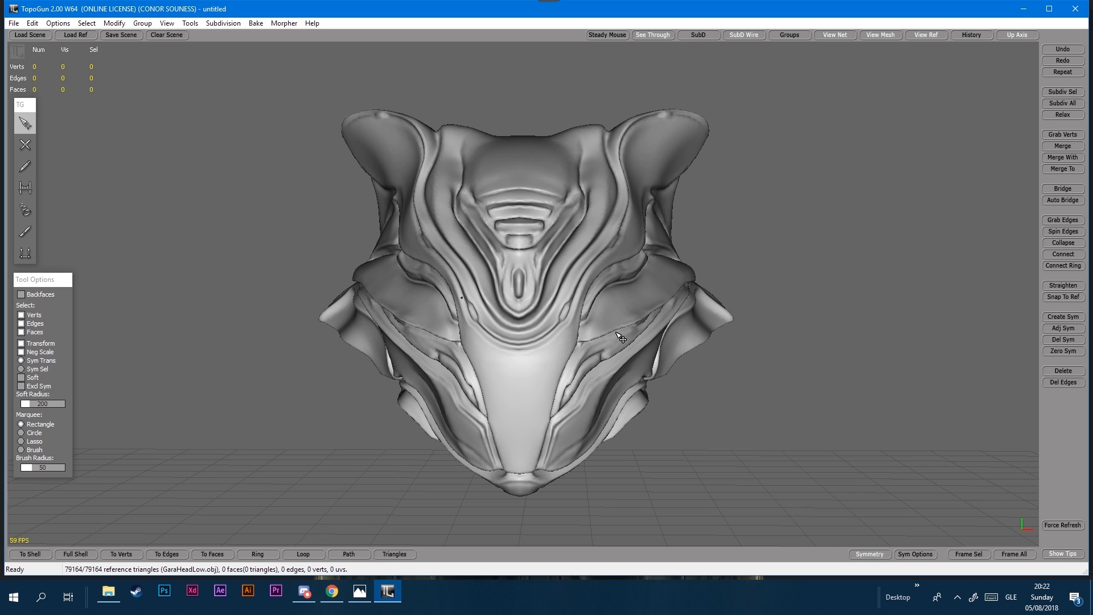
mouse_move(383, 247)
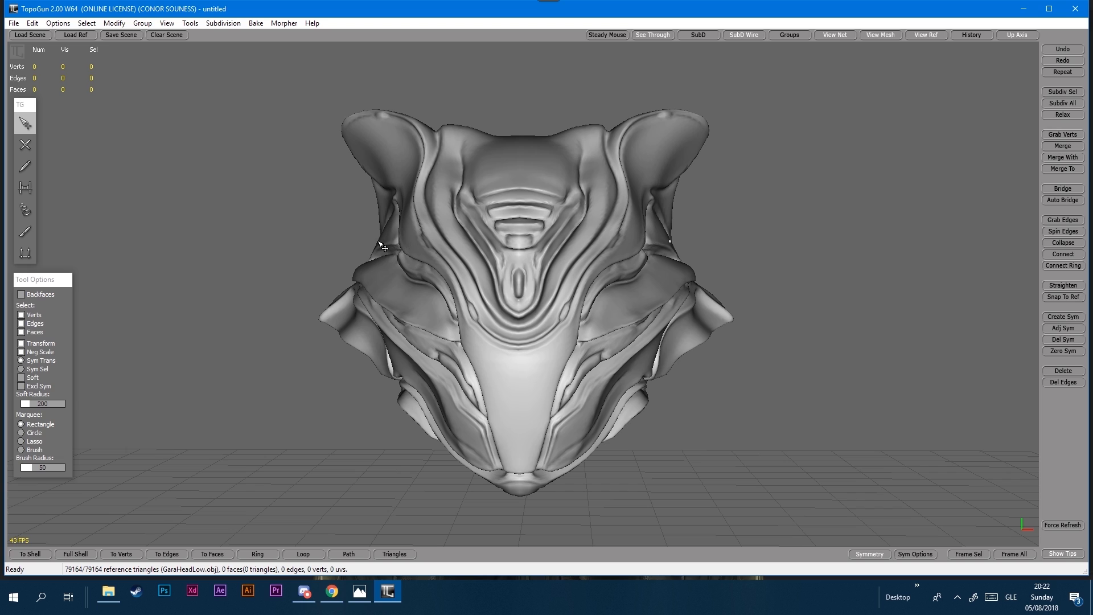
mouse_move(25, 162)
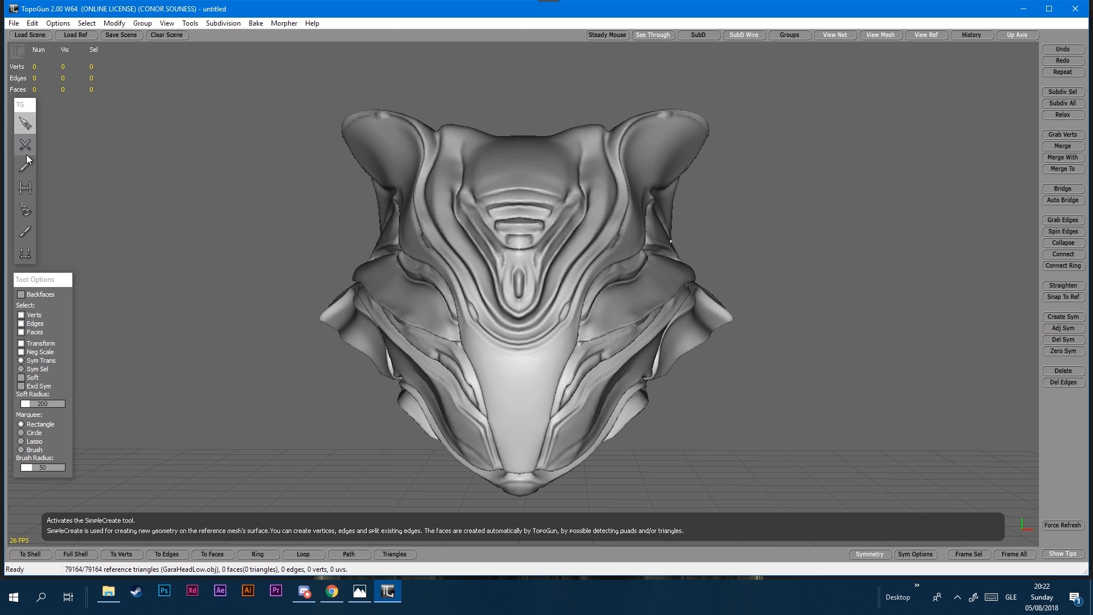
mouse_move(25, 145)
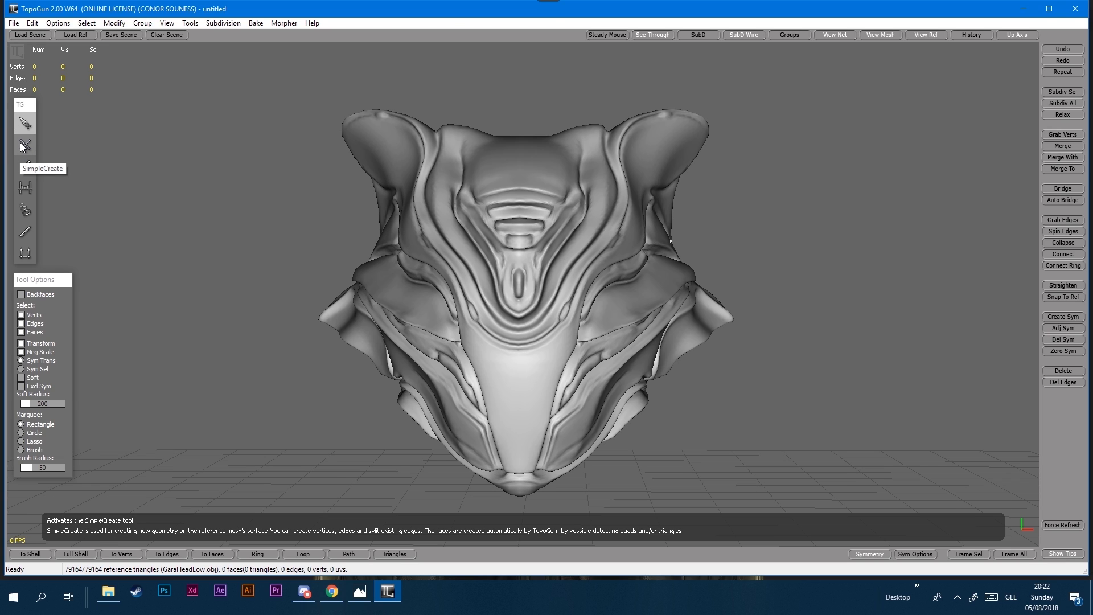
left_click(25, 144)
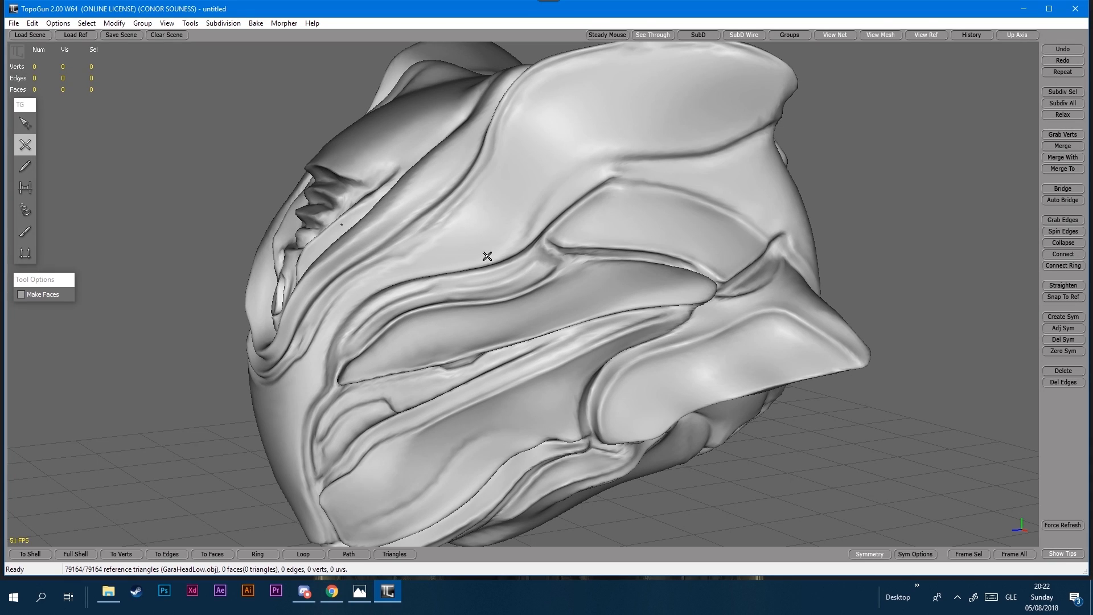
mouse_move(512, 253)
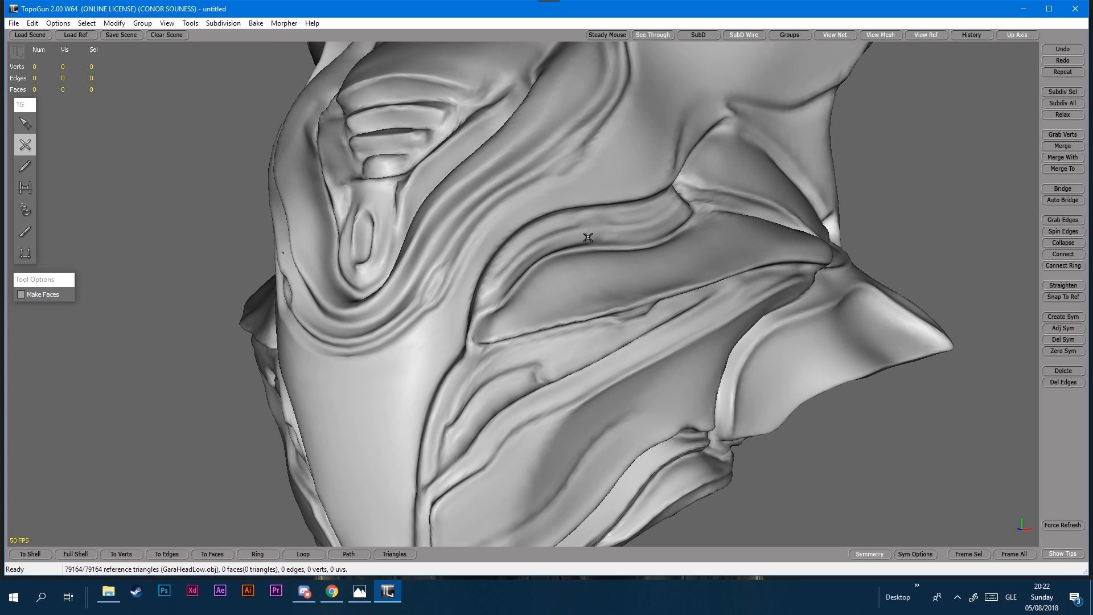
left_click_drag(588, 236, 669, 248)
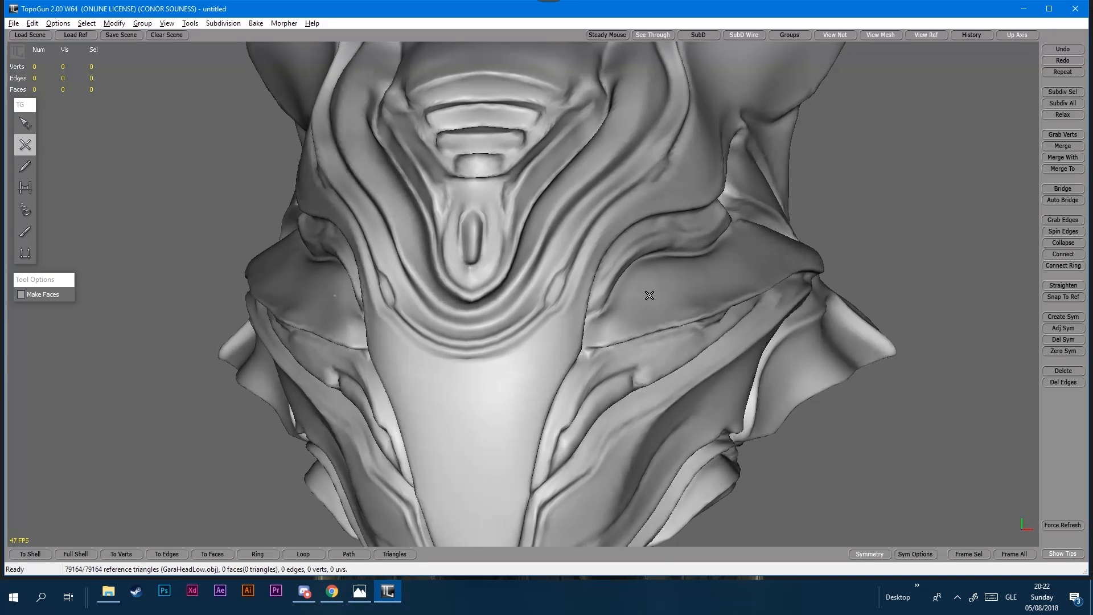
left_click_drag(649, 295, 462, 339)
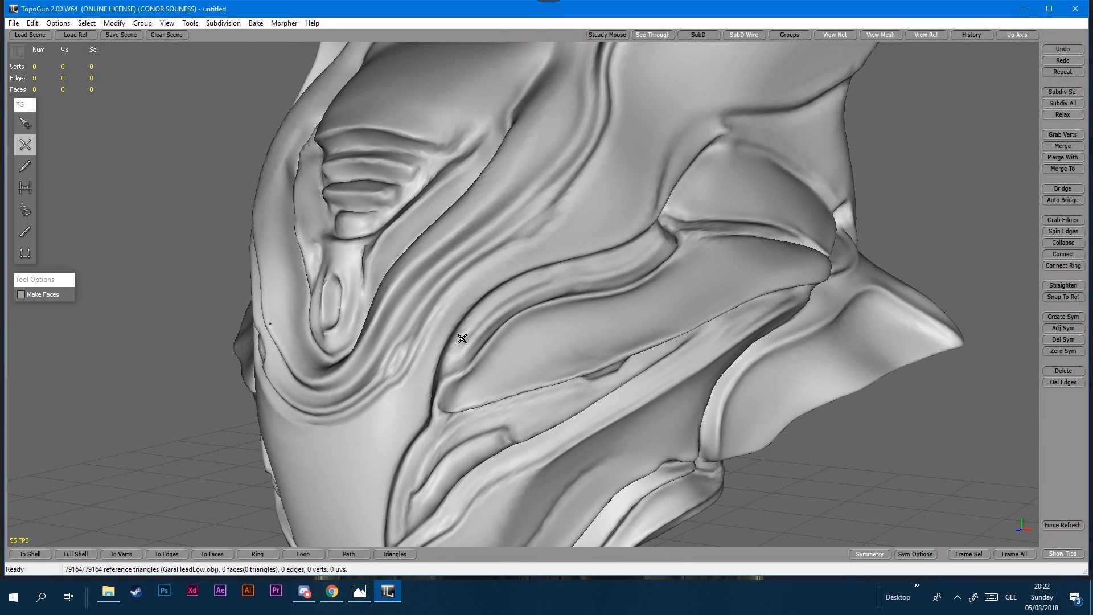
mouse_move(556, 276)
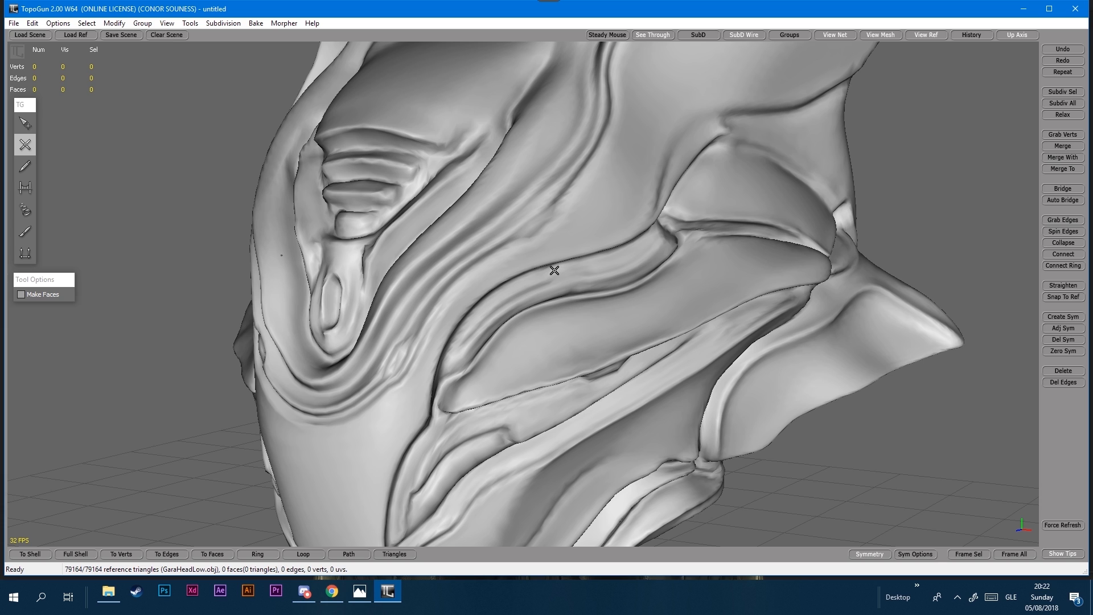
left_click_drag(554, 270, 541, 300)
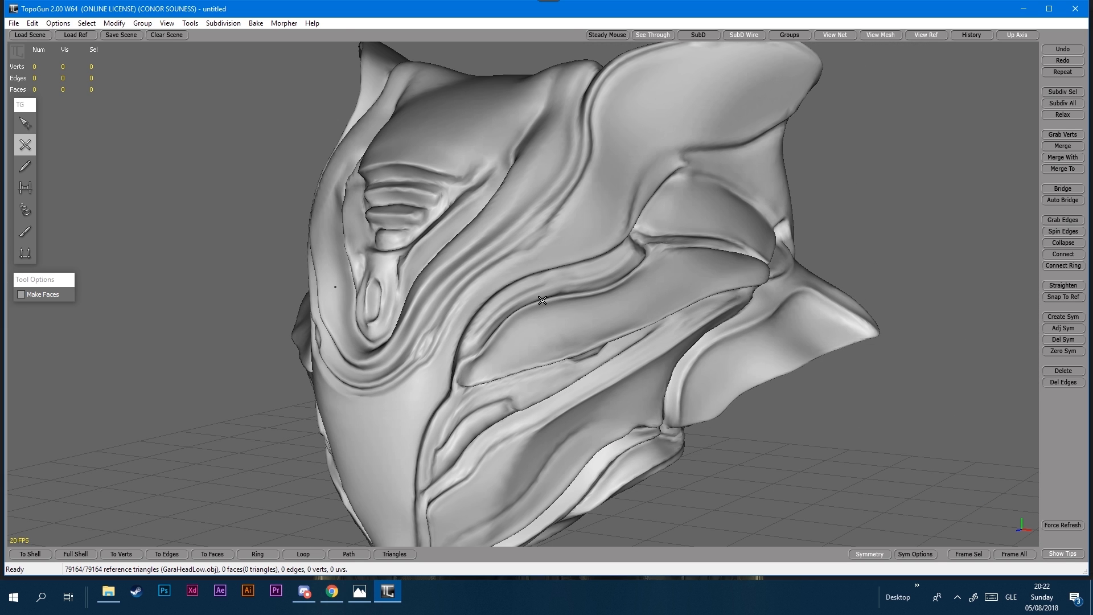
left_click_drag(542, 300, 620, 408)
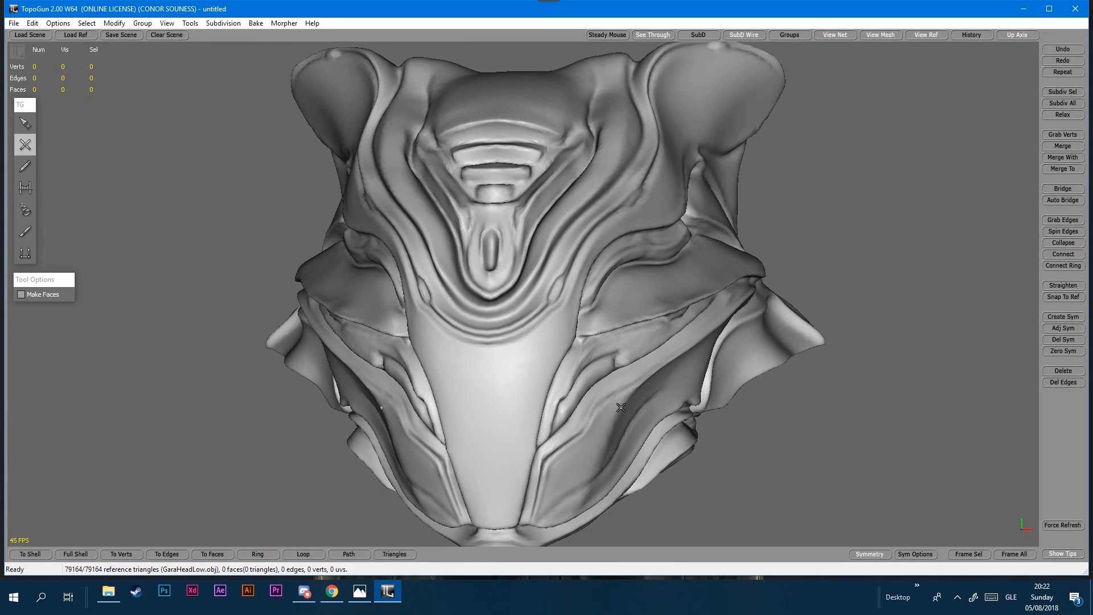
left_click_drag(621, 408, 554, 442)
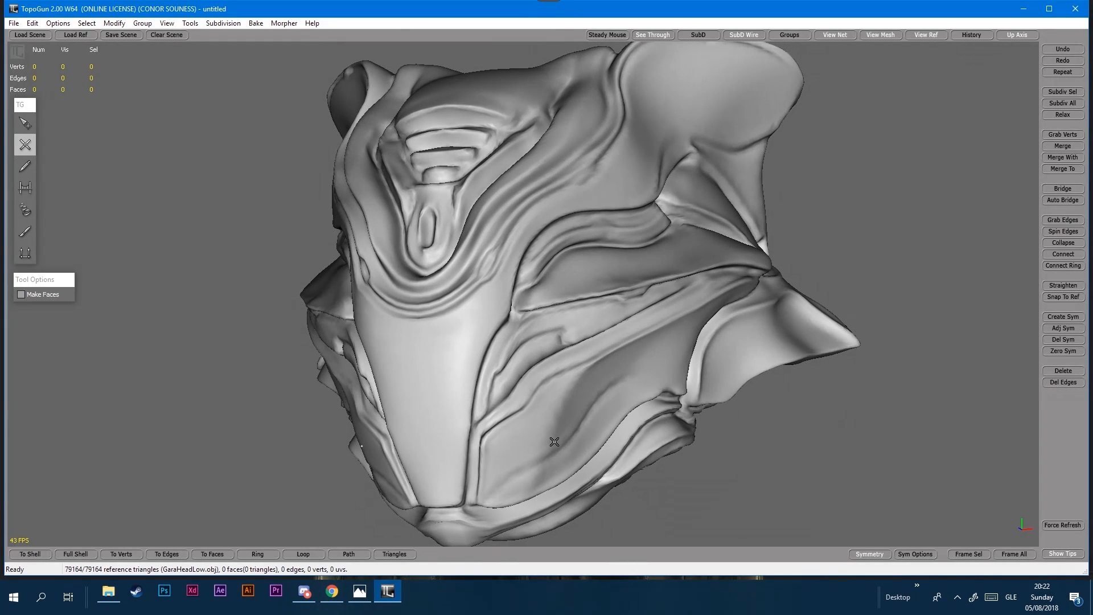
left_click_drag(553, 442, 601, 369)
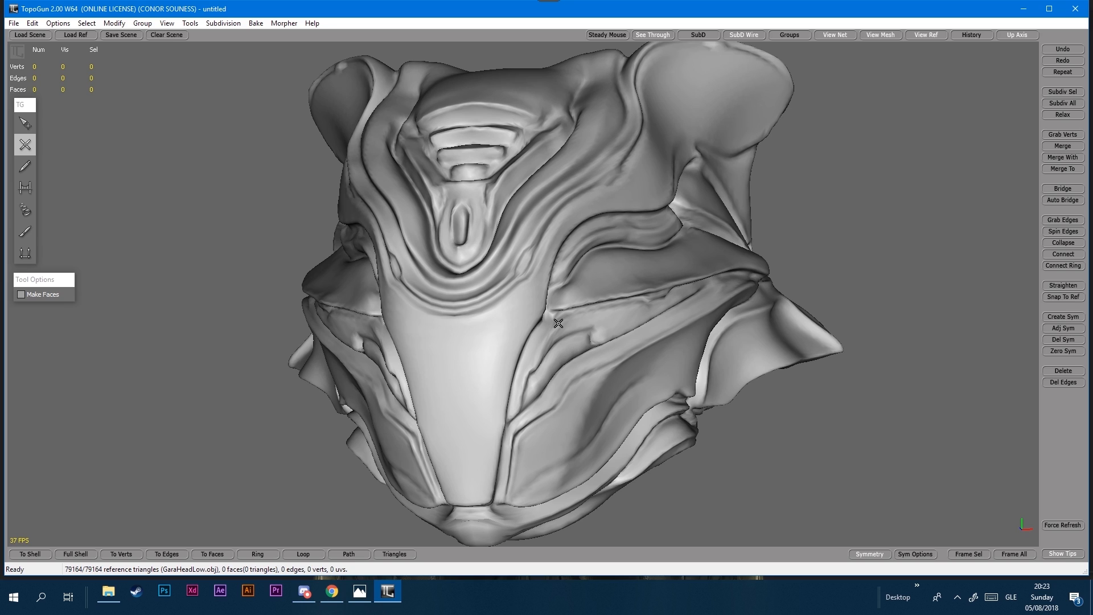
mouse_move(528, 397)
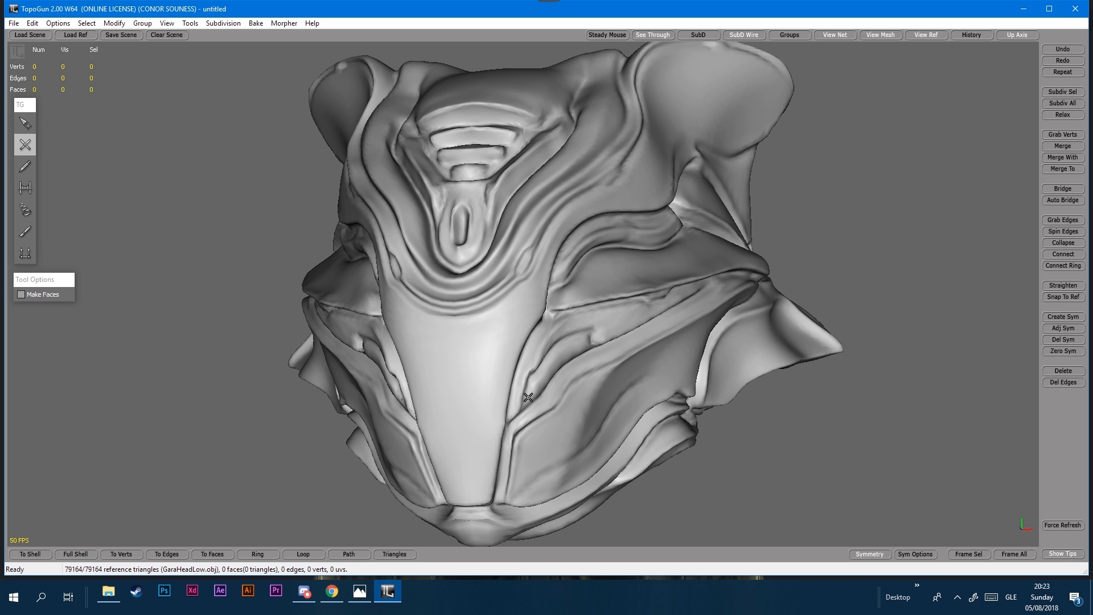
left_click_drag(528, 397, 653, 377)
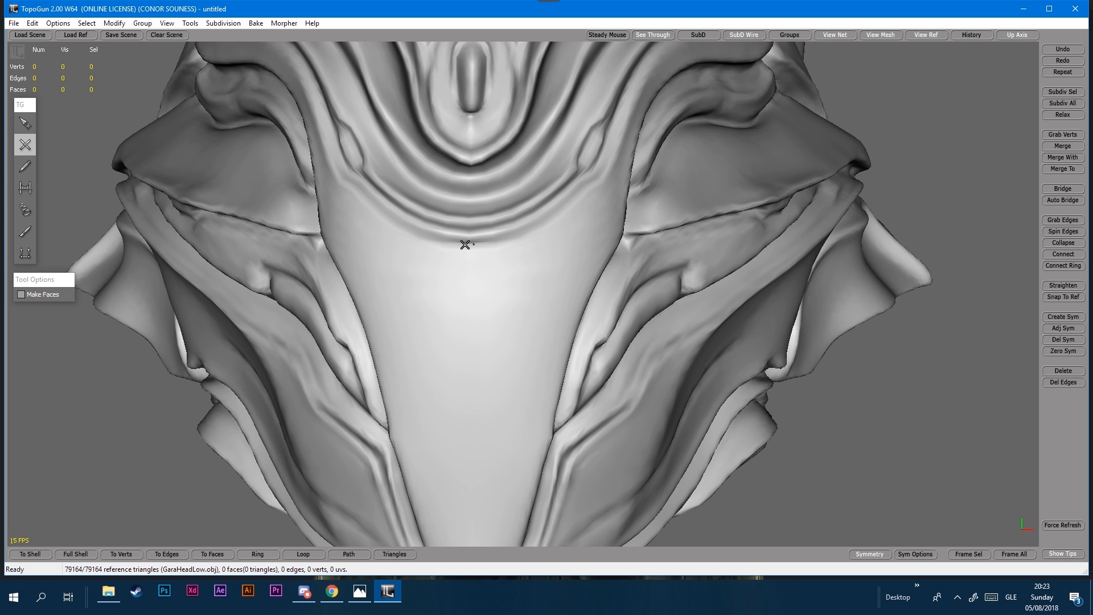
left_click(469, 243)
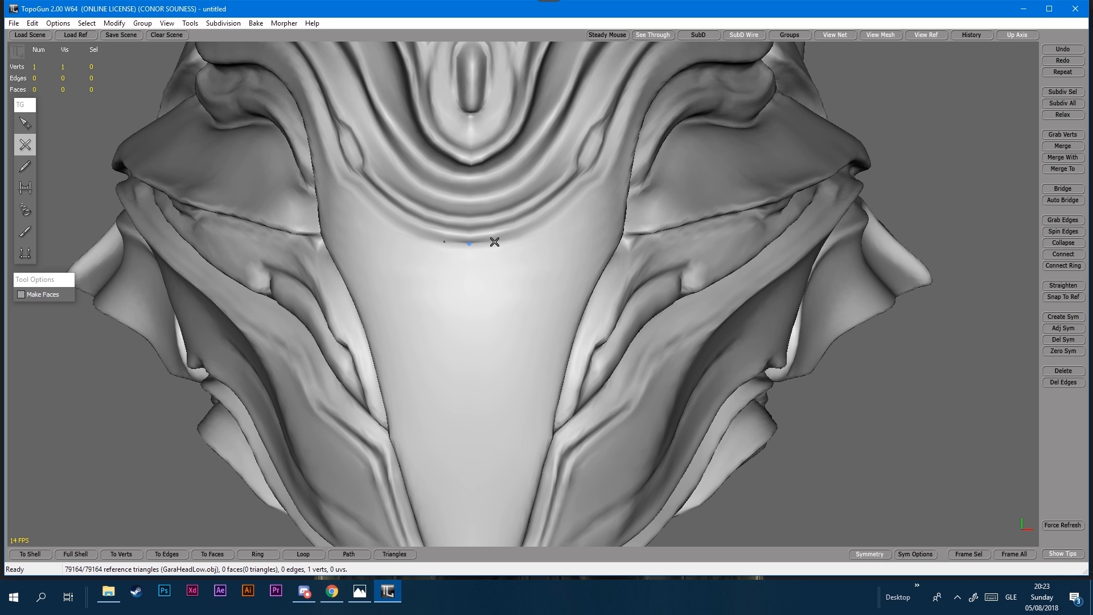
Step: Draw two curved edge rows outlining the upper face plate with the Create tool
left_click(494, 242)
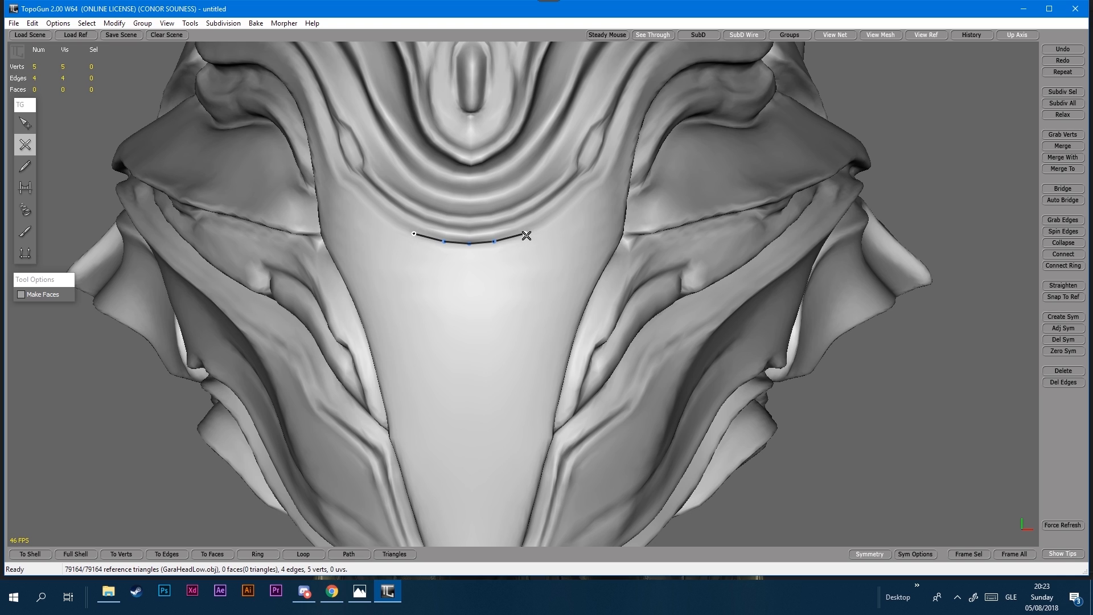
left_click(561, 216)
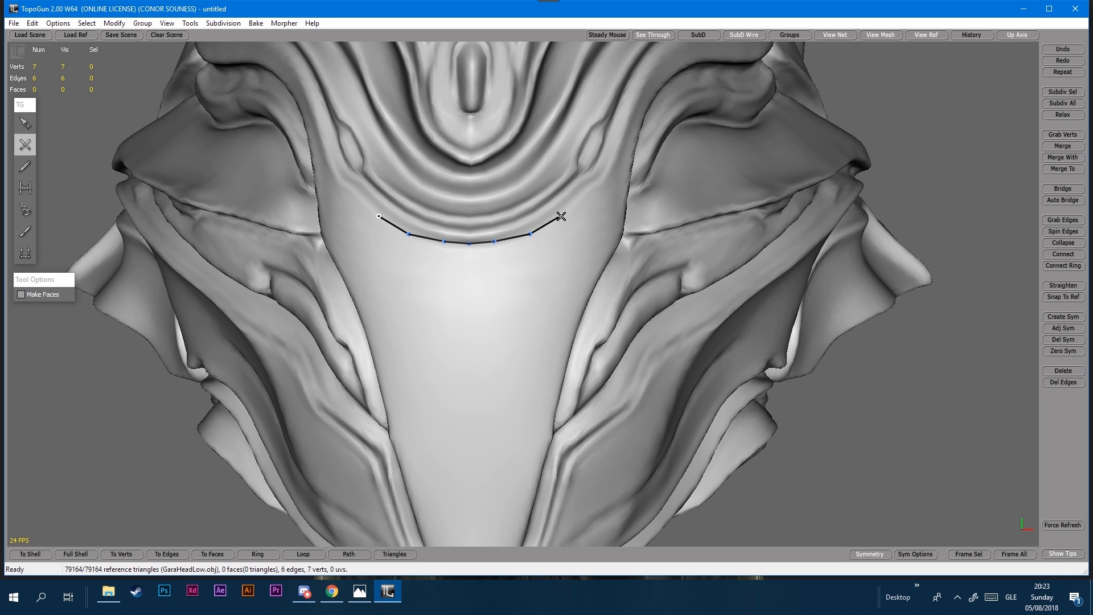
left_click(592, 186)
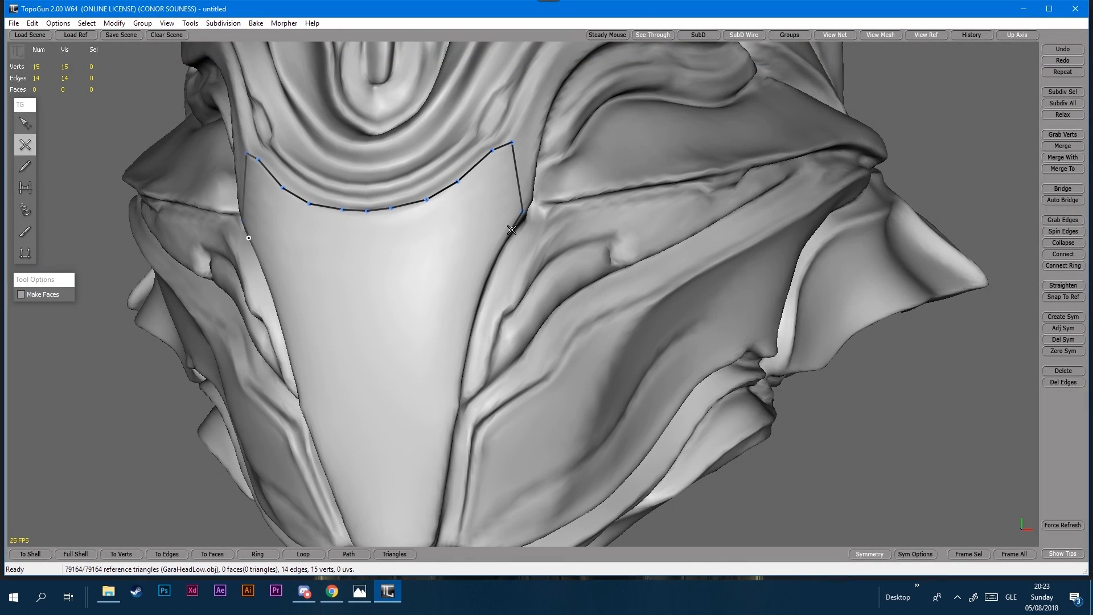
left_click(492, 248)
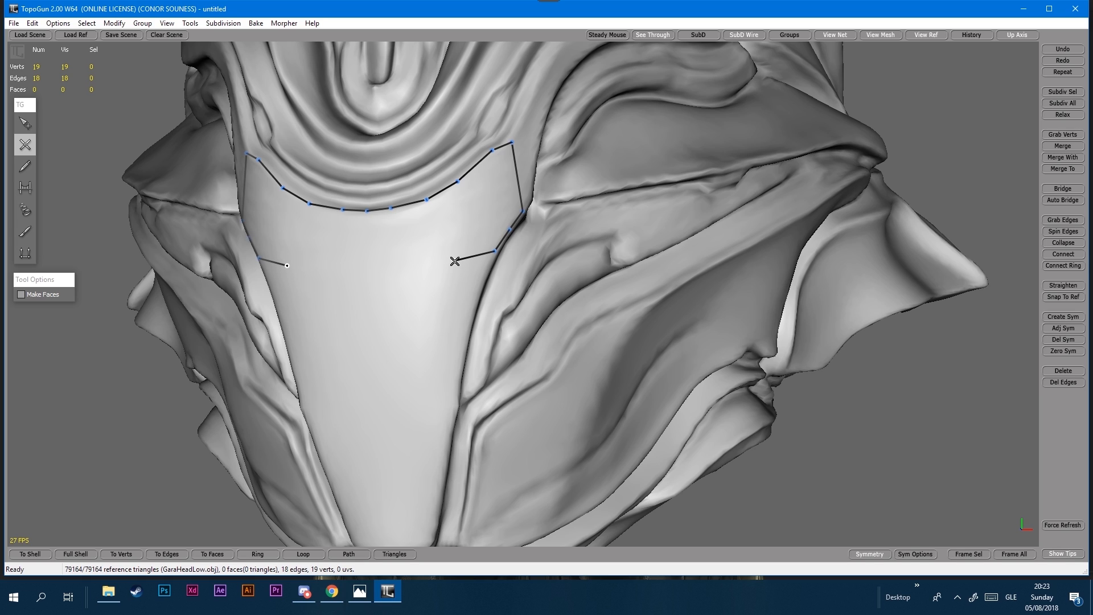
left_click(454, 265)
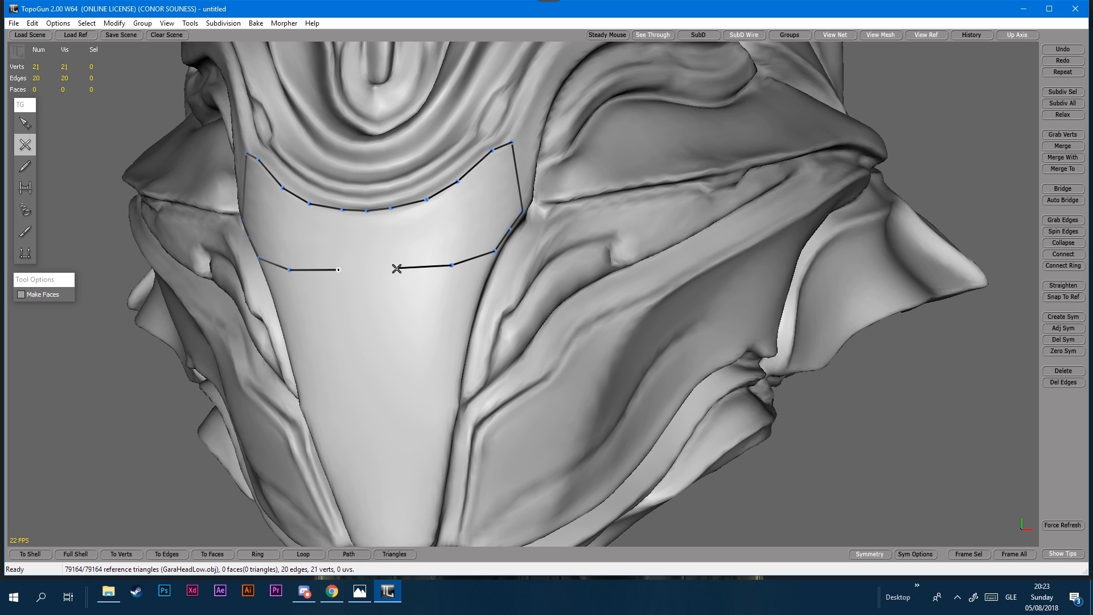
left_click(369, 274)
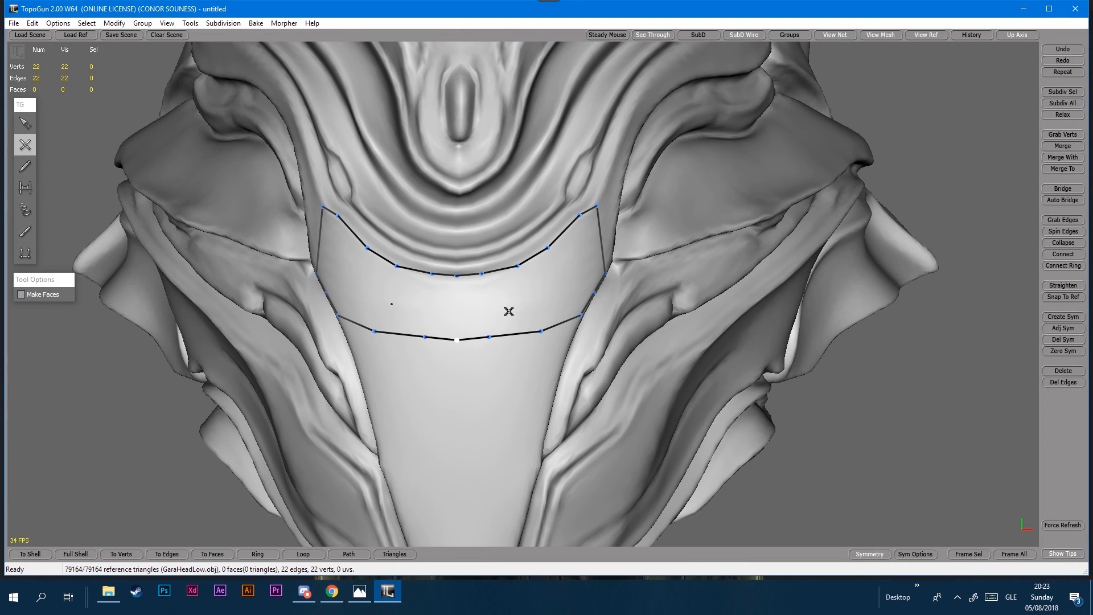
mouse_move(302, 243)
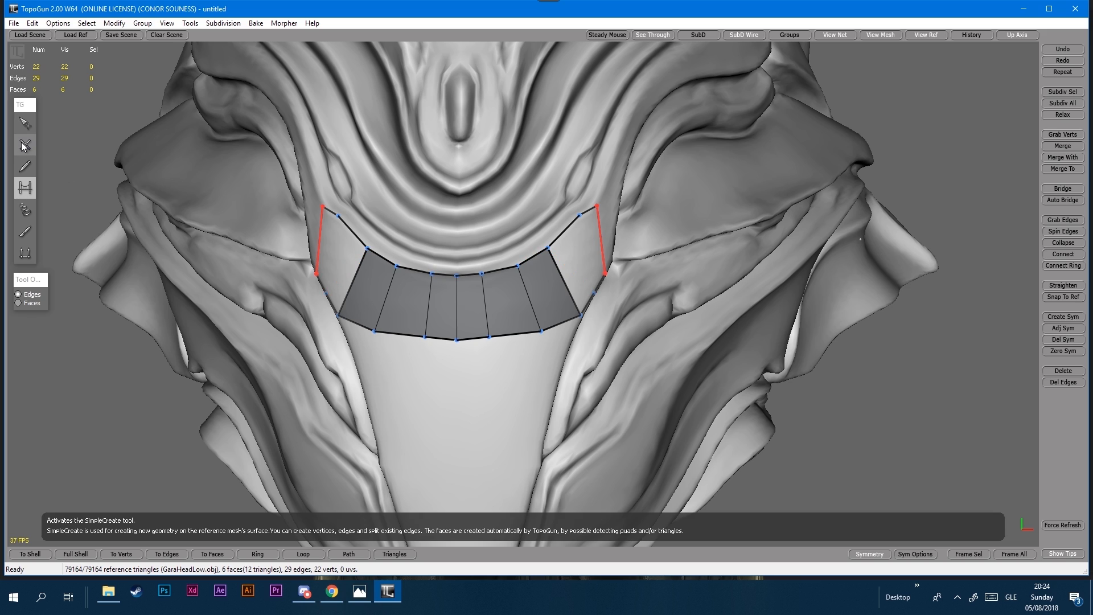
Step: Return to the Create tool after bridging the strip to ten quad faces
left_click(25, 145)
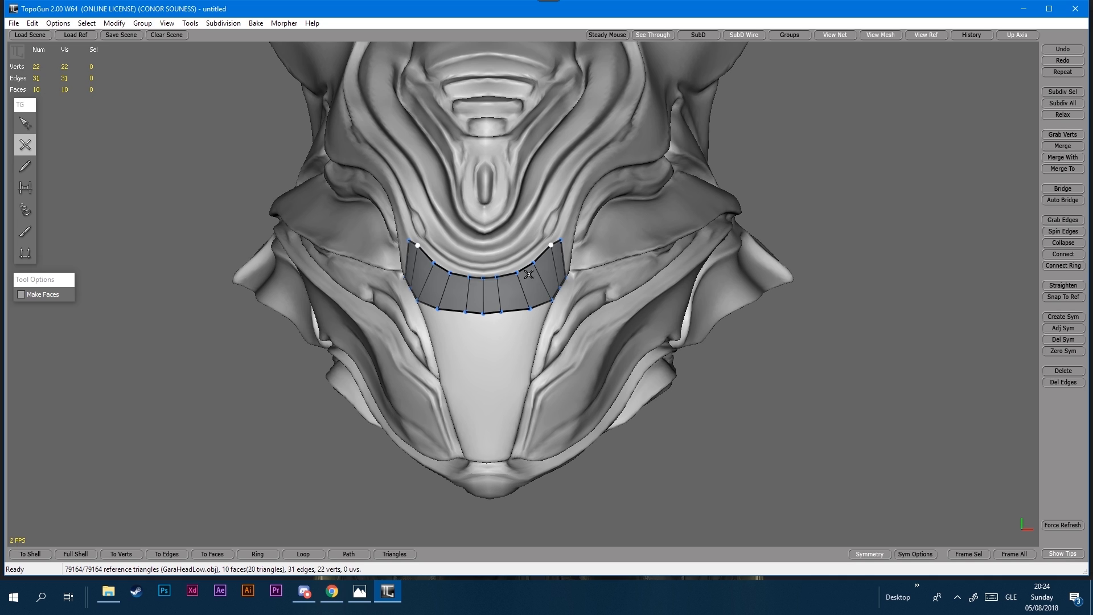
mouse_move(379, 299)
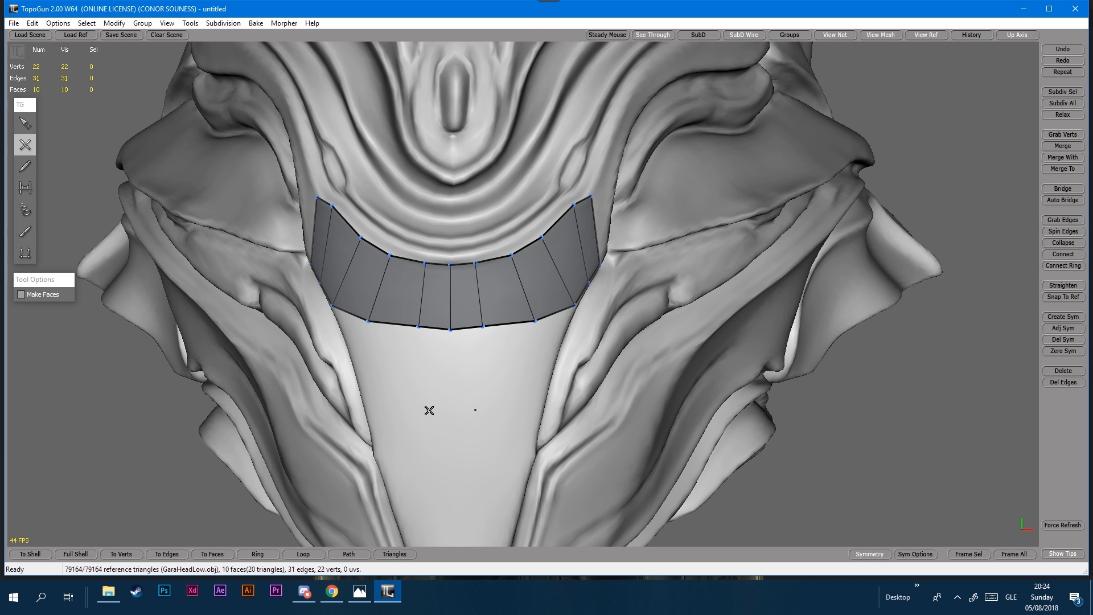
Step: Draw a new curved edge row below the existing quad strip along the helmet groove
left_click(451, 385)
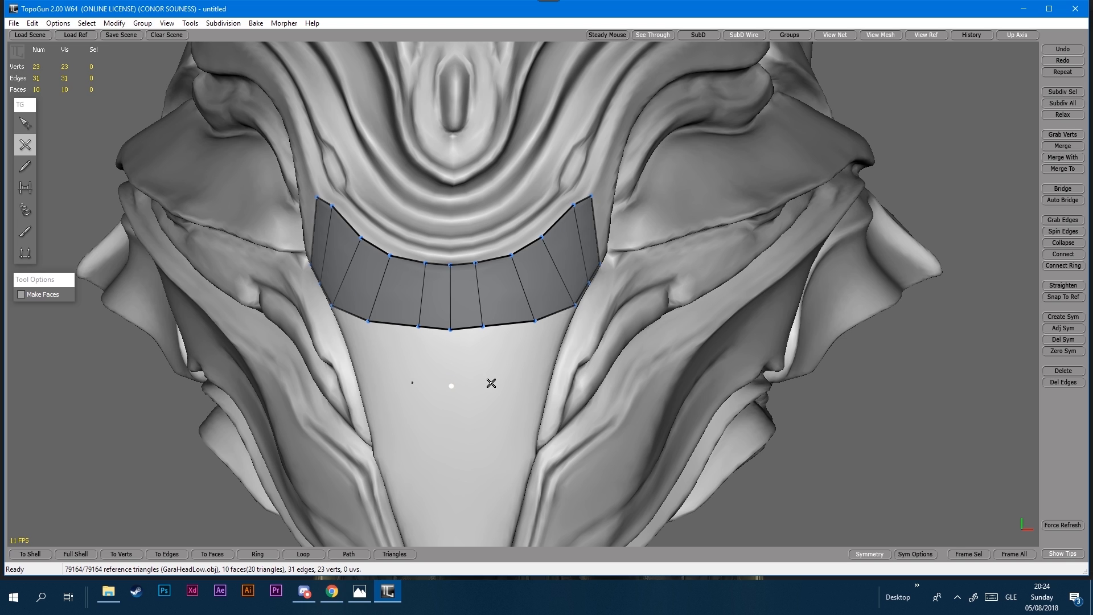
left_click(533, 370)
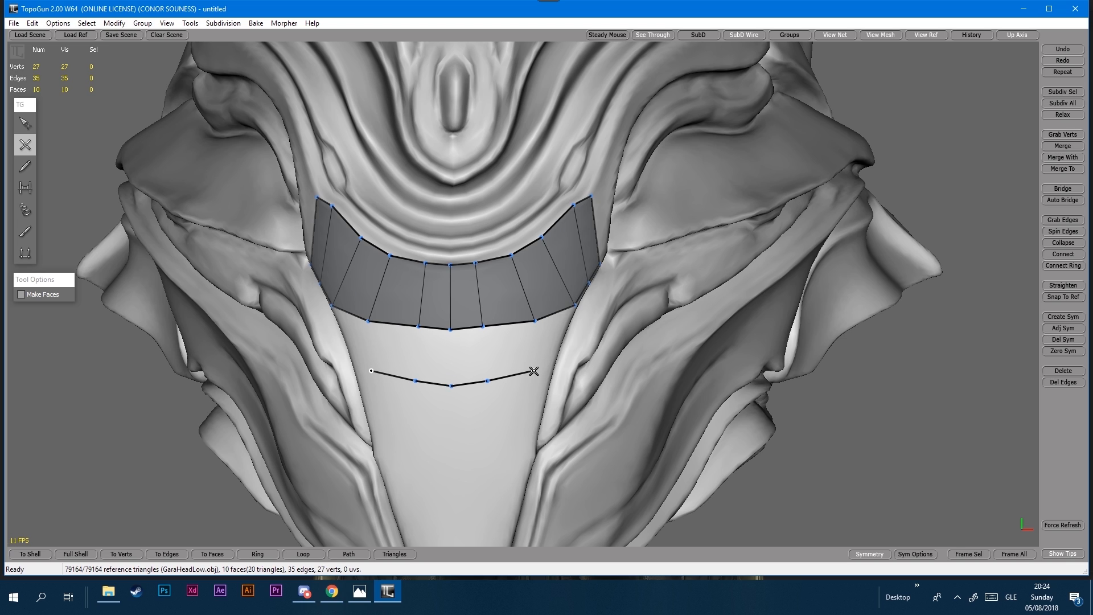
left_click(550, 364)
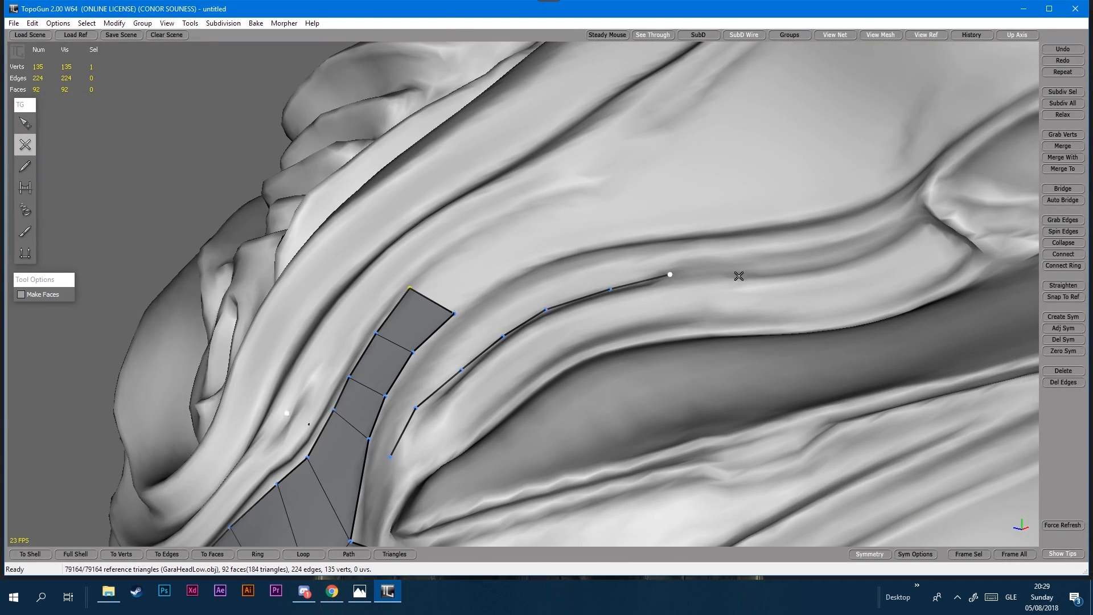
Step: Extend edges along the side groove and ridge and bridge quads between the rows
left_click(24, 187)
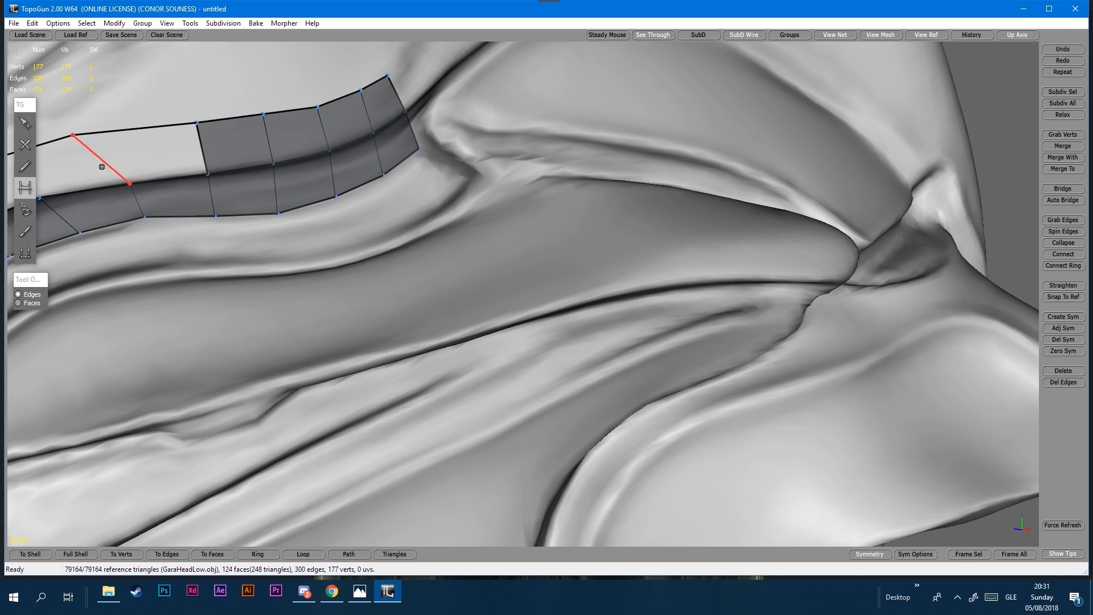
left_click(120, 35)
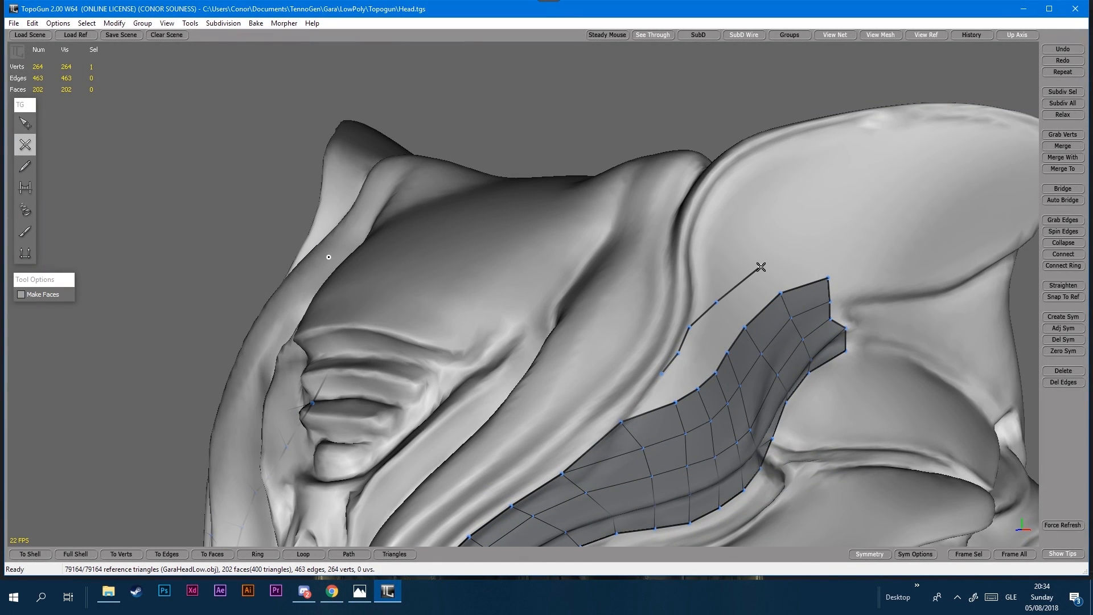
left_click(825, 256)
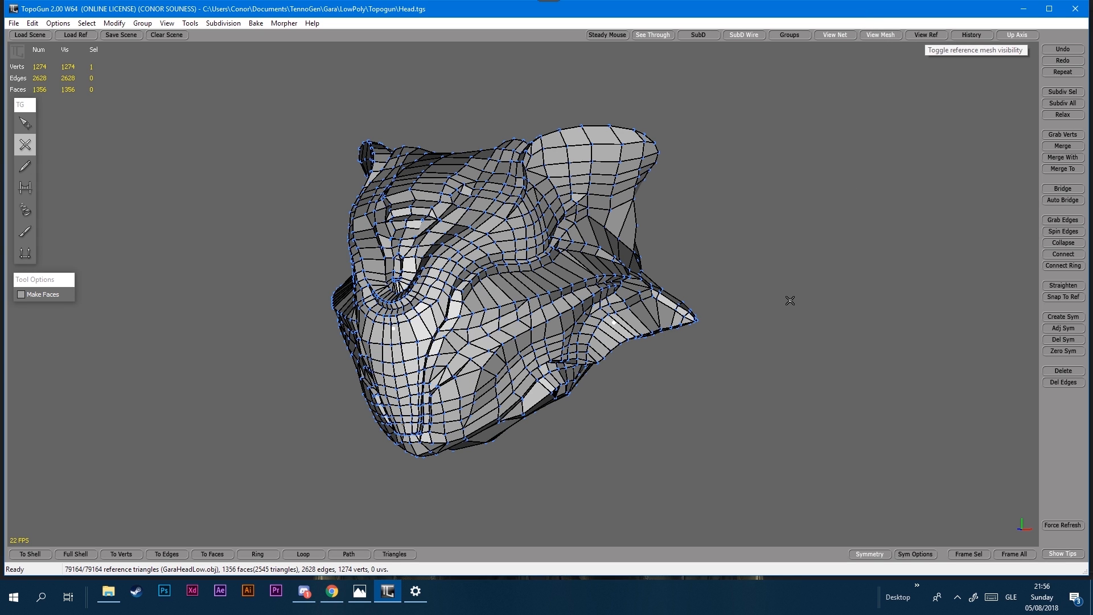
Step: Hide the reference, orbit the head to the front, then show the retopo net over the reference
left_click(835, 34)
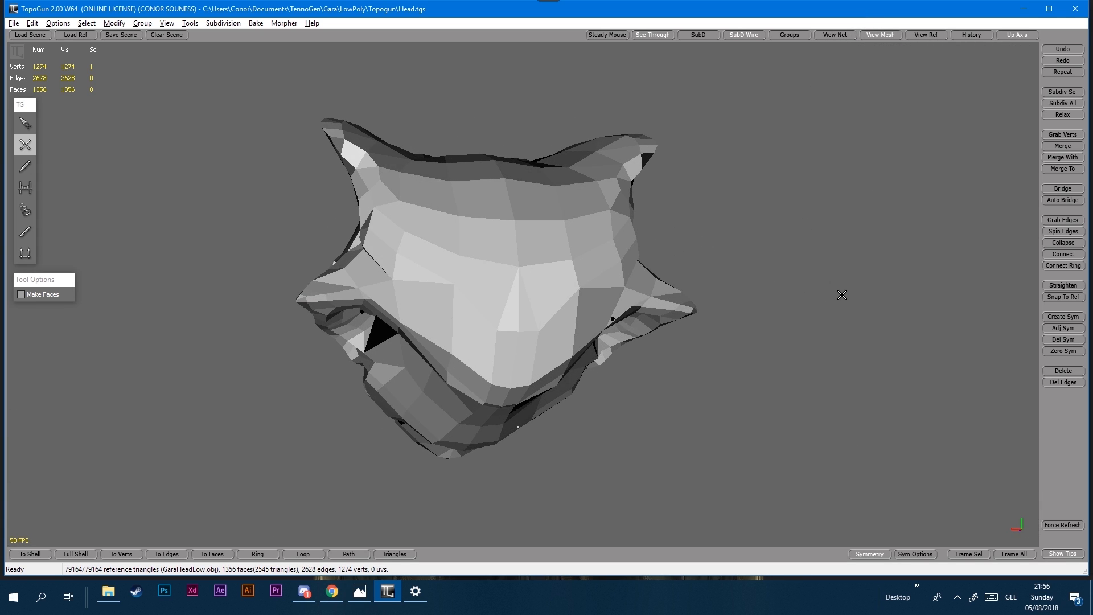
left_click_drag(841, 294, 642, 309)
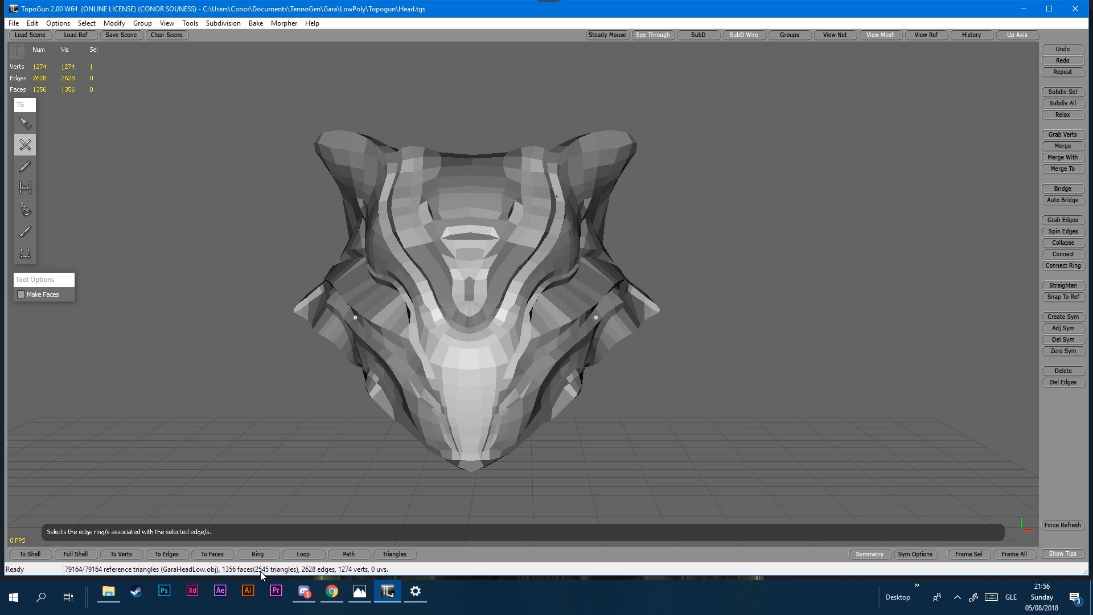
left_click(925, 34)
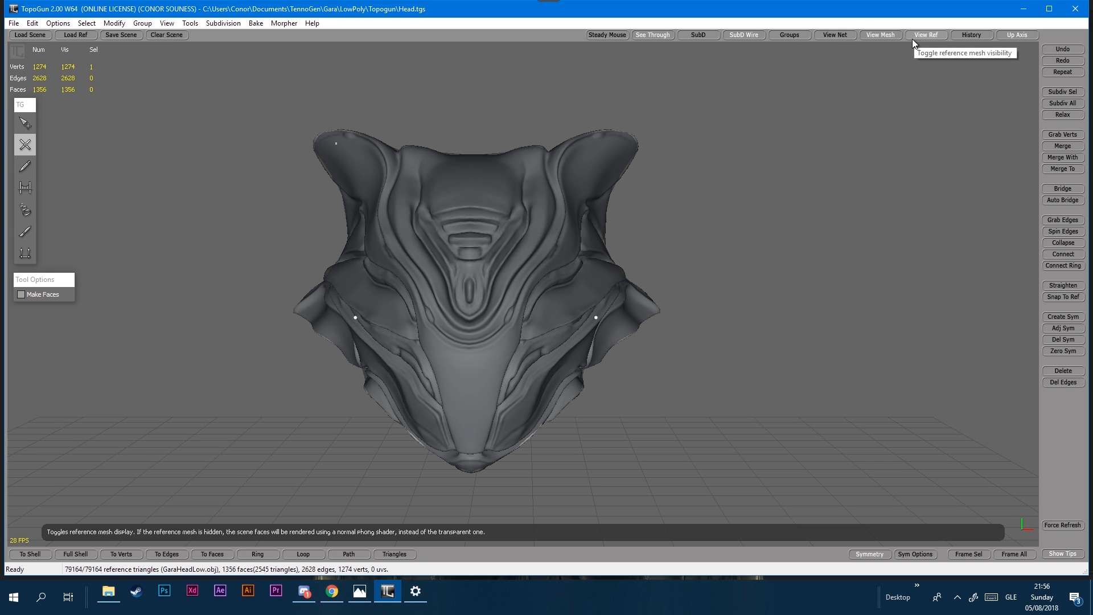
mouse_move(835, 35)
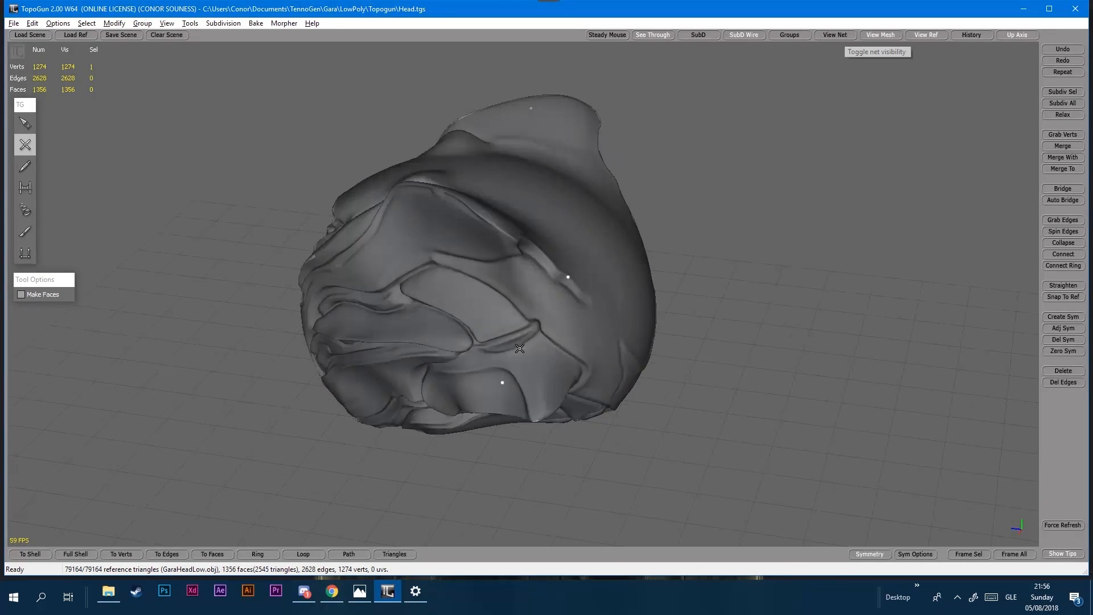
left_click(834, 35)
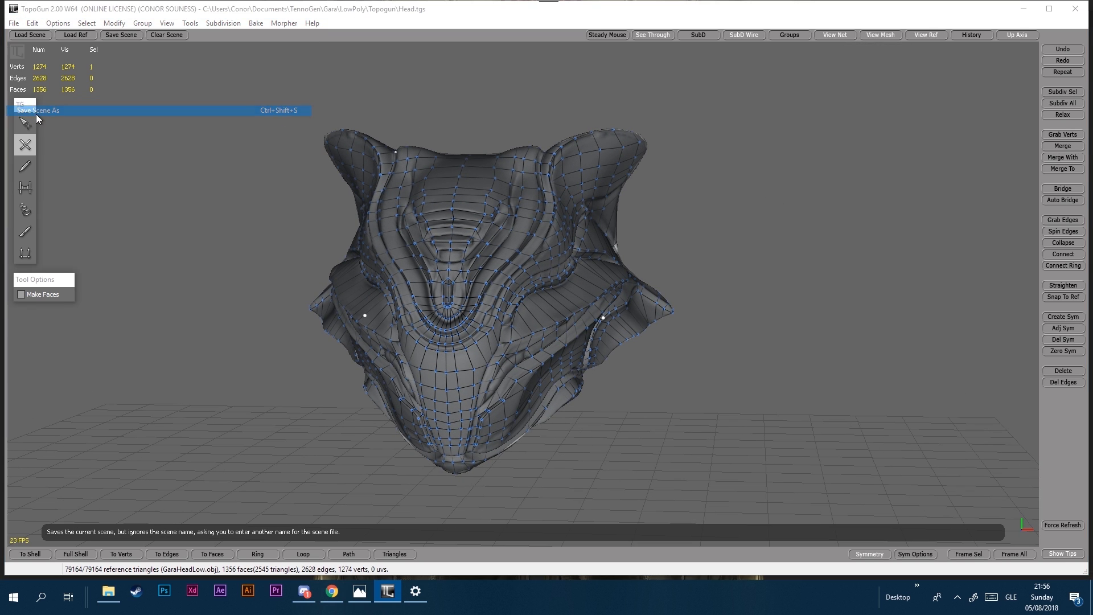
Step: Save the head net as HeadLowPoly in Alias OBJ format inside the Topogun folder
left_click(38, 109)
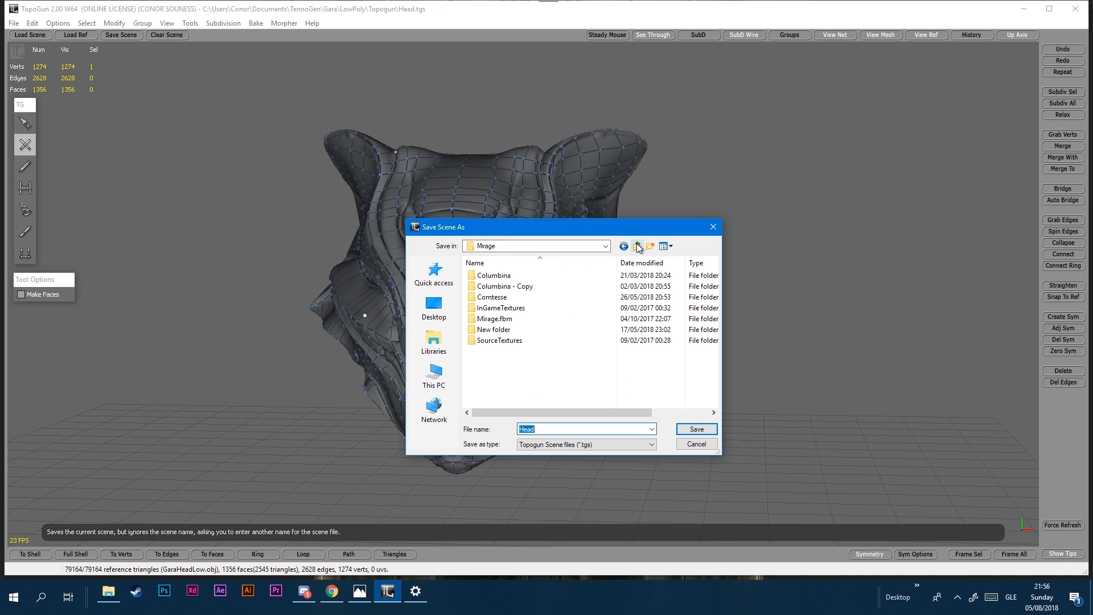
left_click(635, 245)
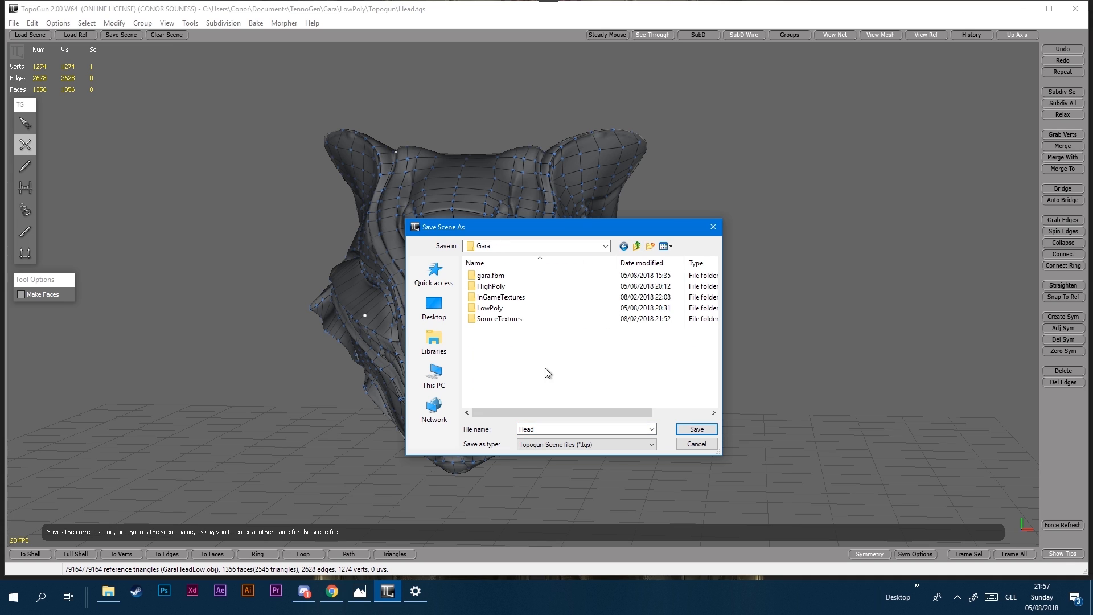
mouse_move(490, 286)
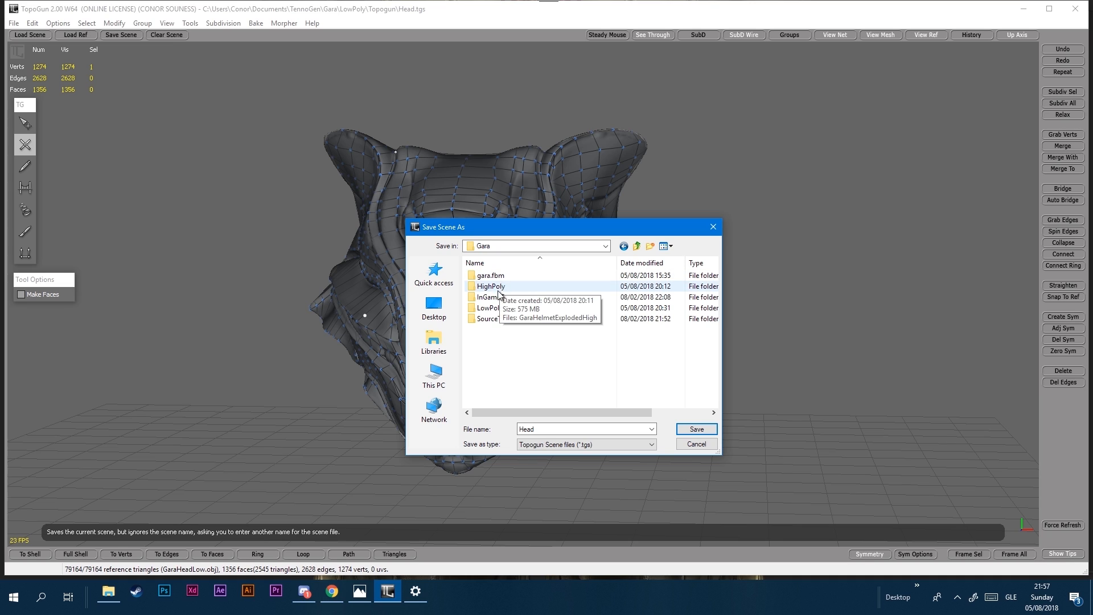
double_click(491, 286)
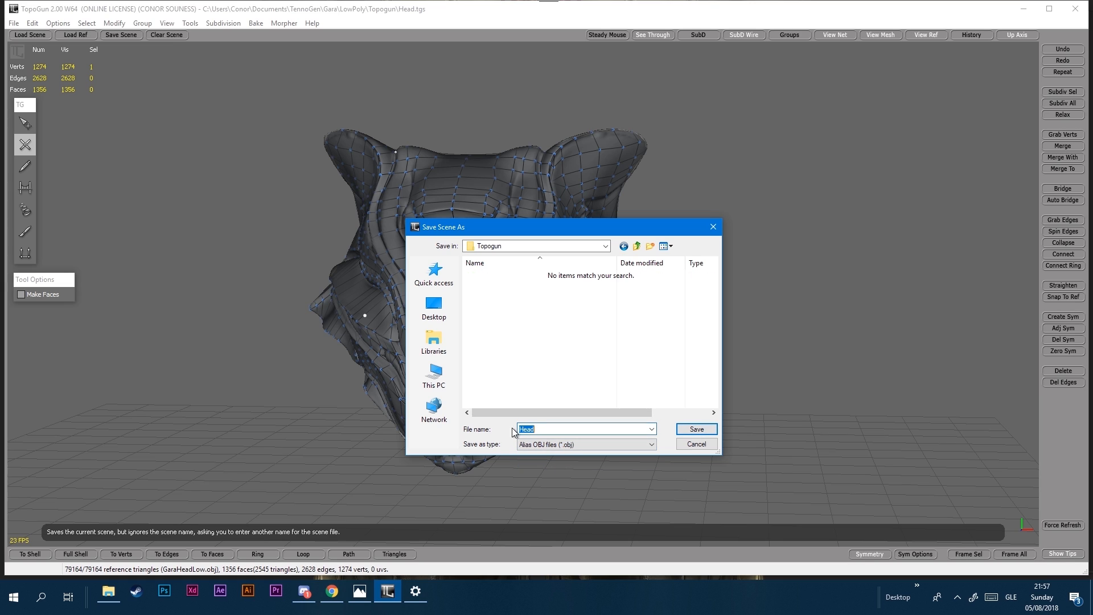
left_click(584, 429)
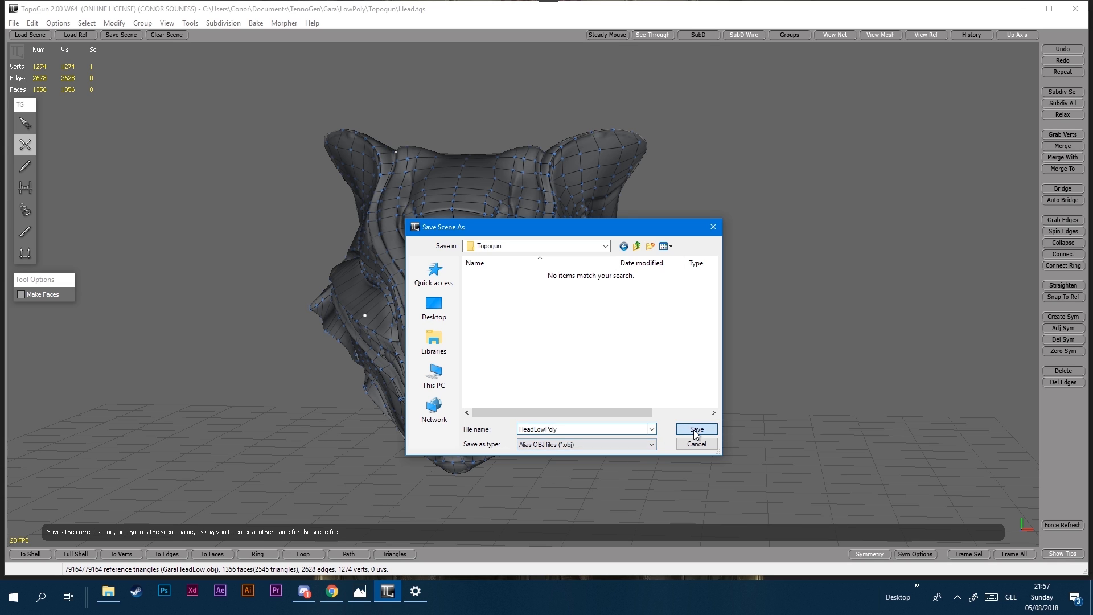
left_click(695, 429)
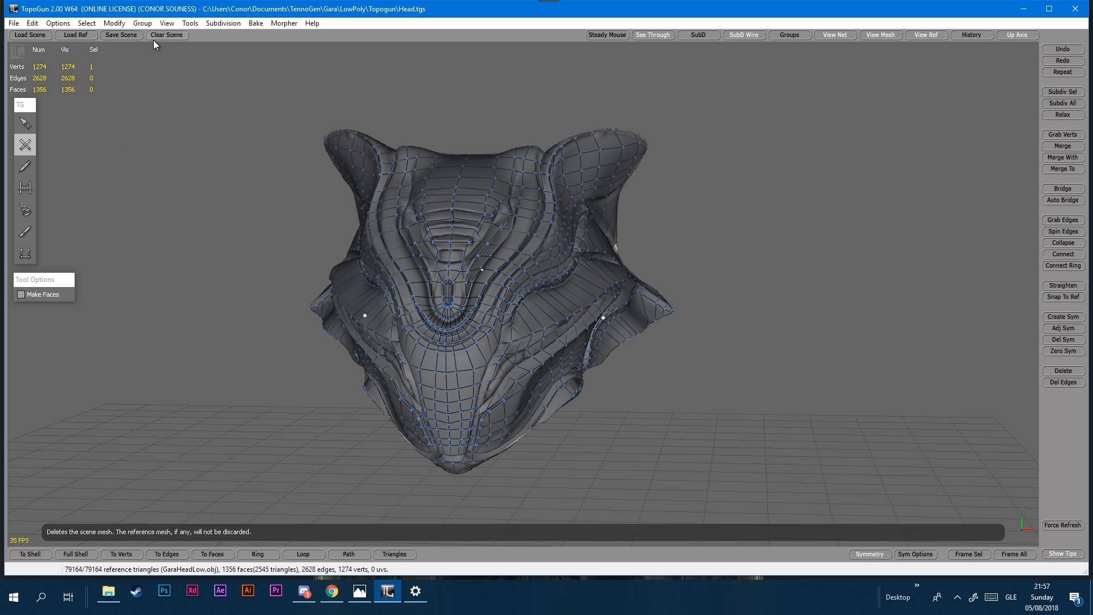
Step: Clear the scene and load GaraHeadPieceLow from the LowPoly folder as the reference
left_click(75, 35)
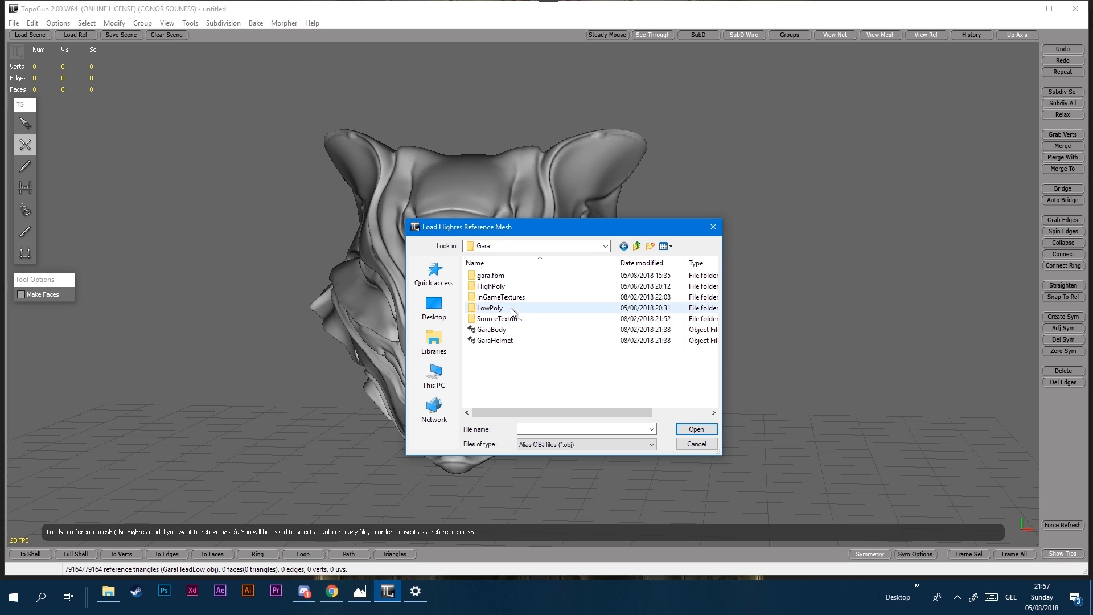
double_click(491, 307)
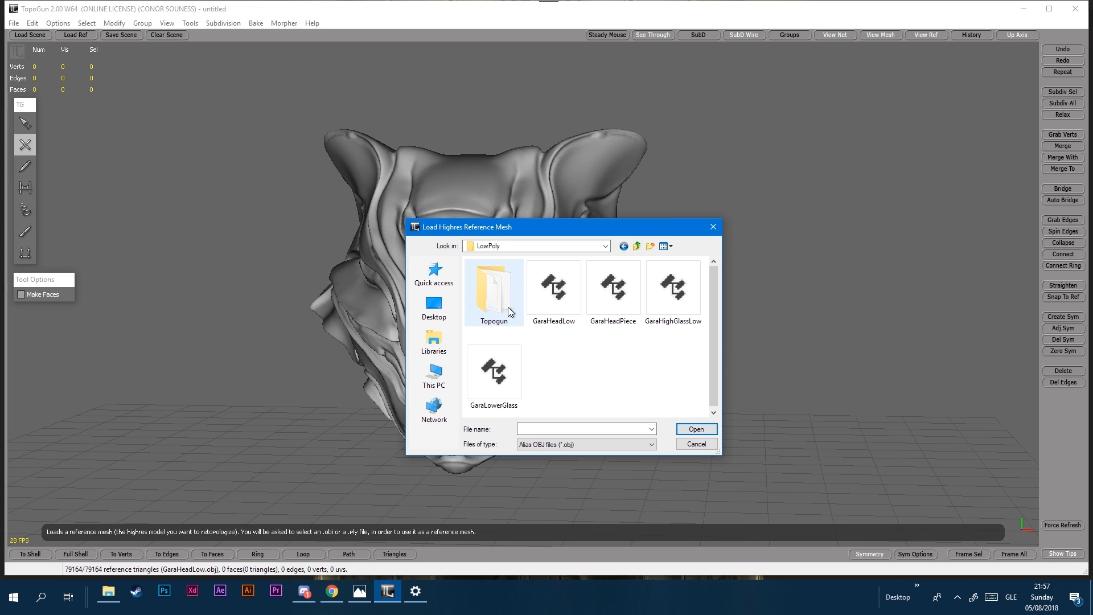
left_click(612, 286)
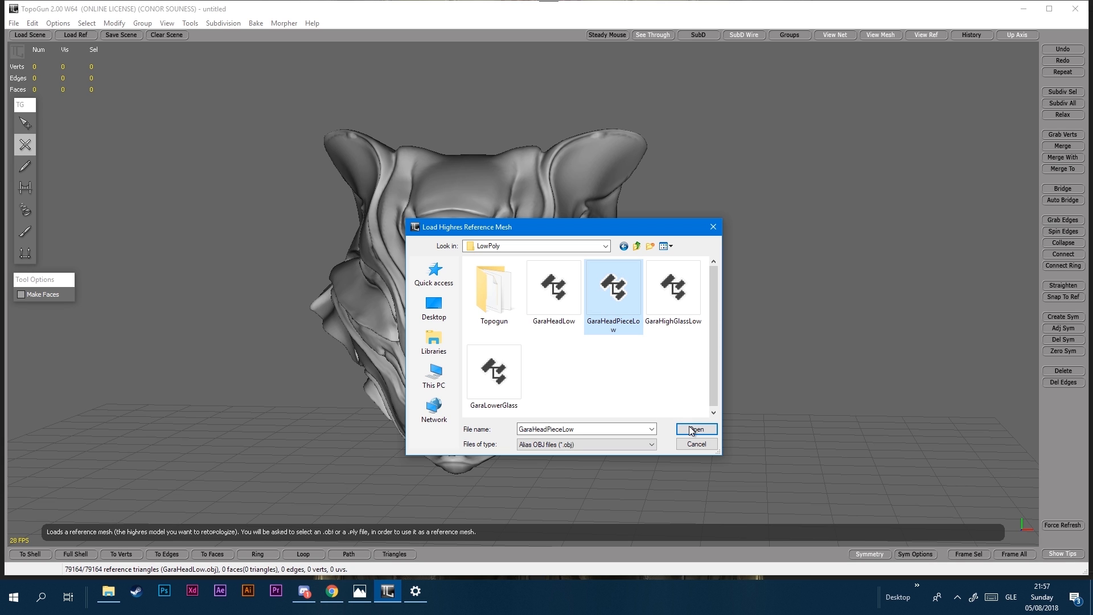
left_click(696, 429)
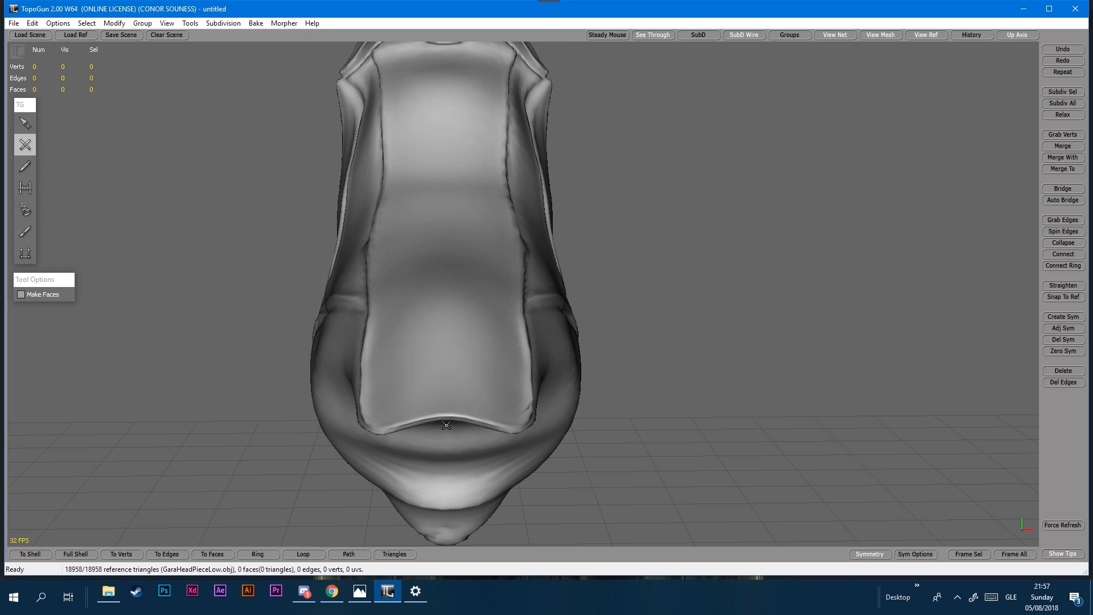
Step: Draw an edge line of points up the headpiece centre from bottom to top
left_click(446, 355)
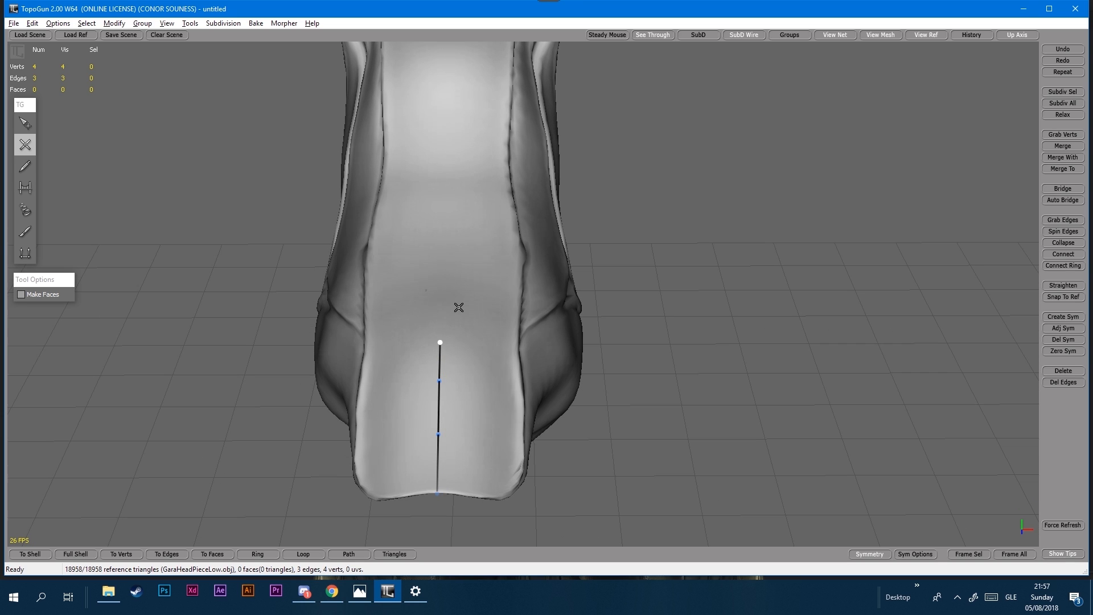
left_click(441, 284)
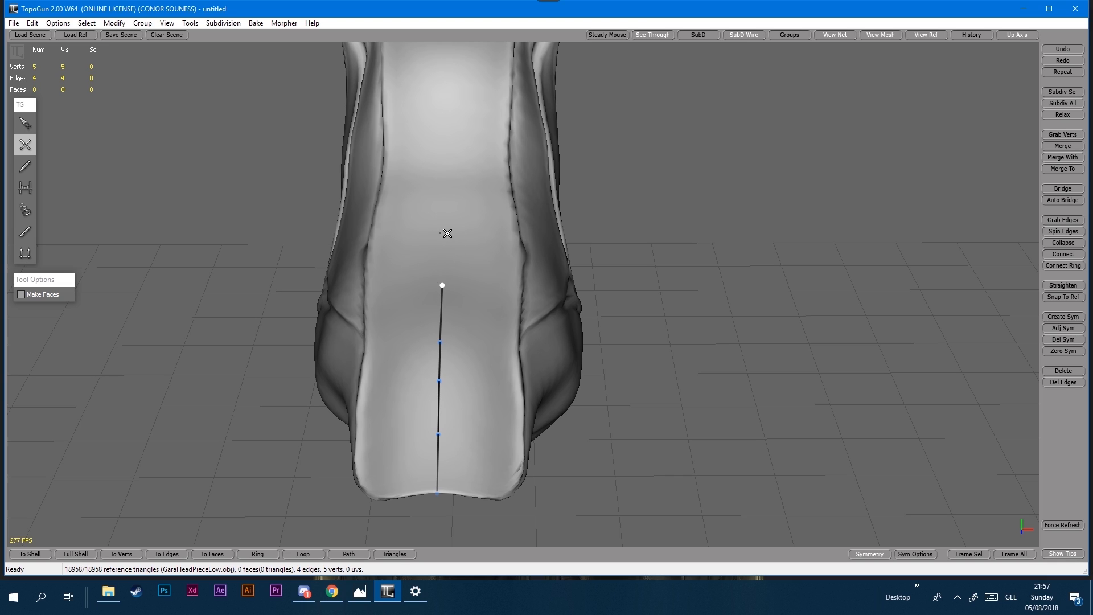
left_click(447, 170)
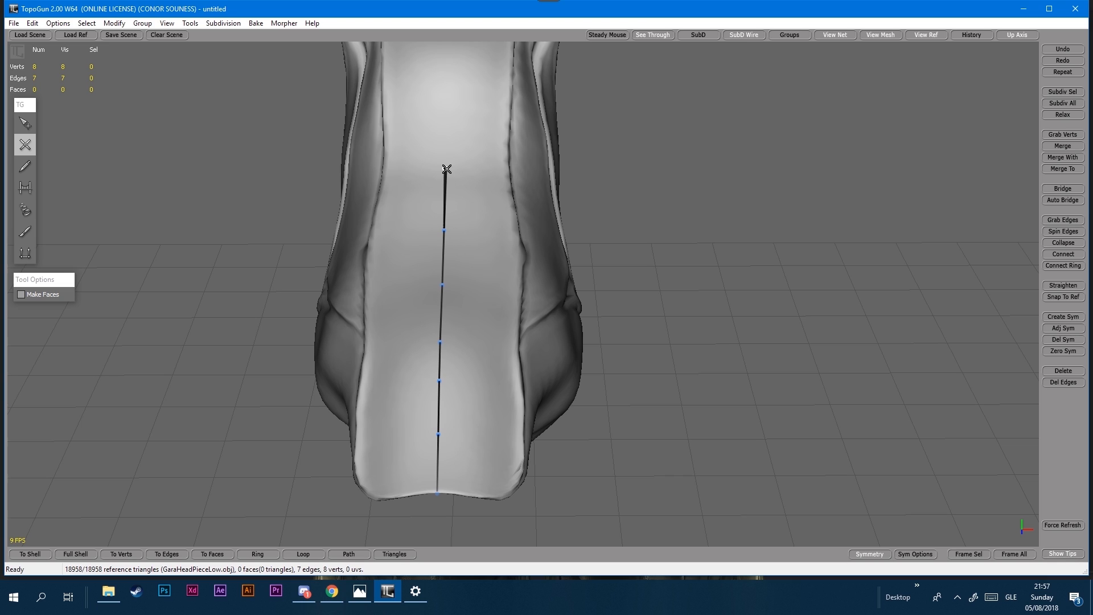
left_click(449, 105)
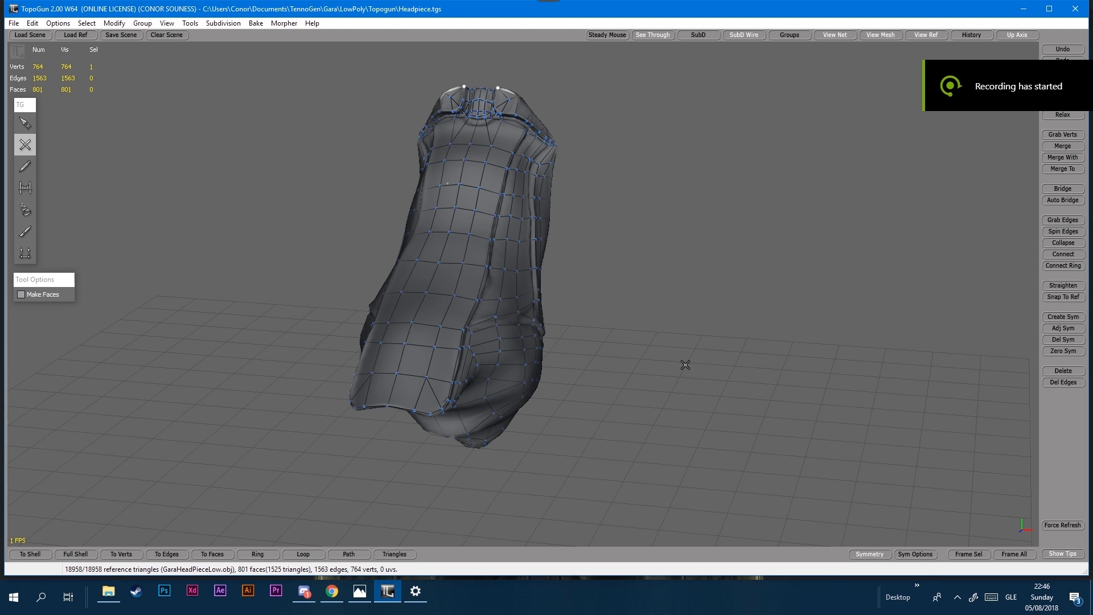
mouse_move(600, 401)
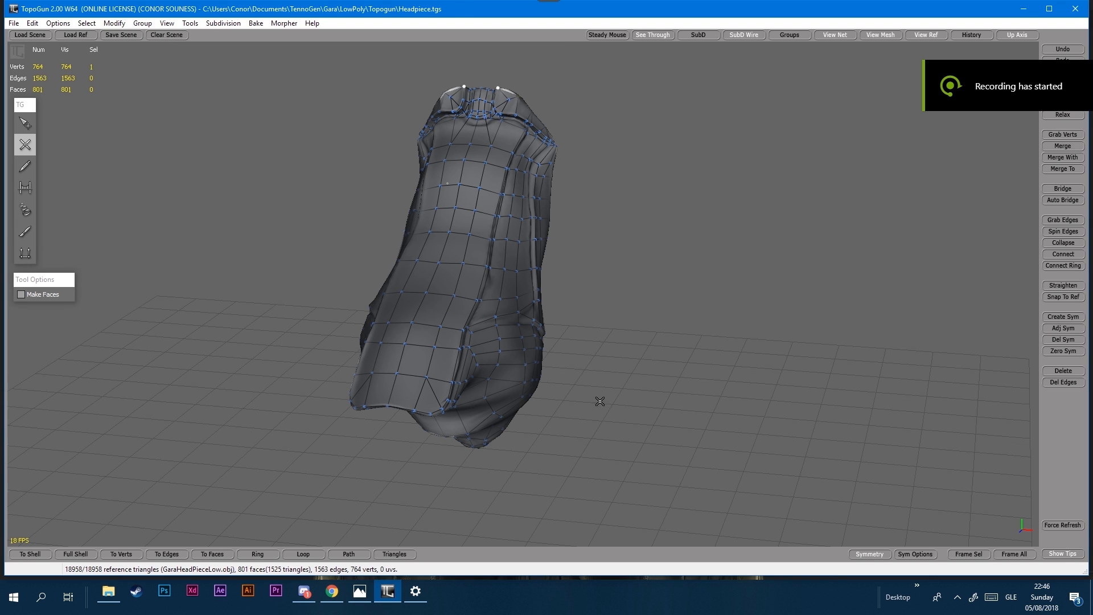
left_click(24, 123)
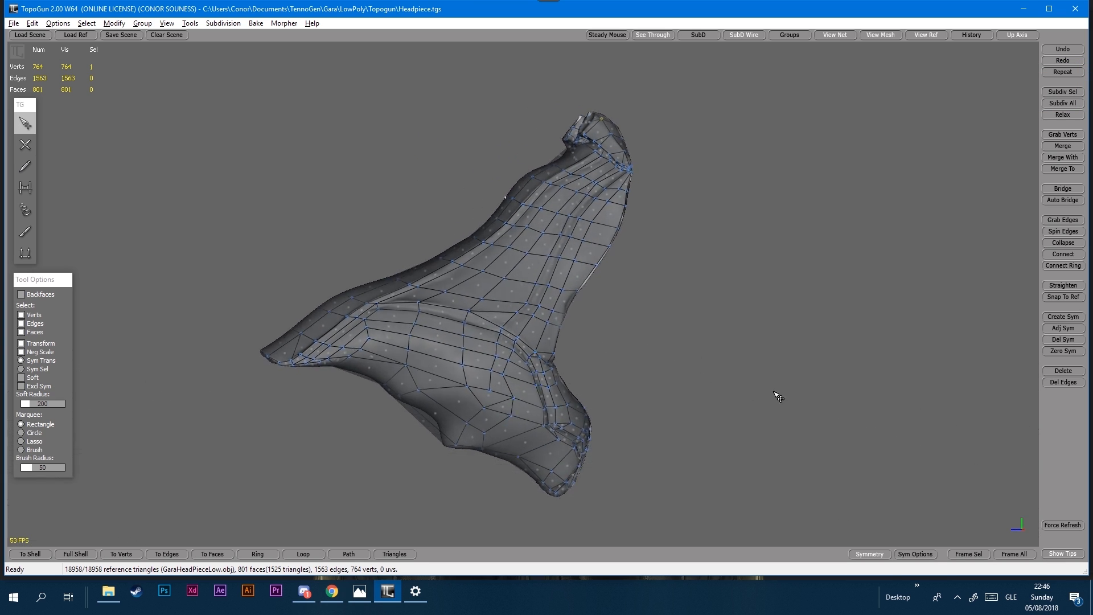
left_click_drag(777, 396, 621, 346)
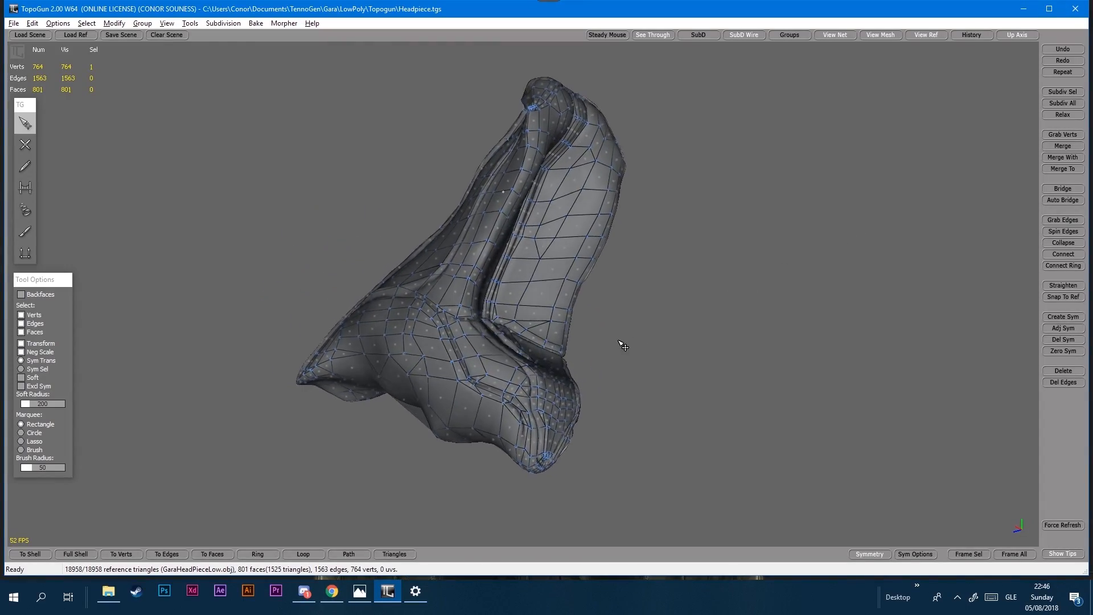
left_click_drag(620, 345, 631, 380)
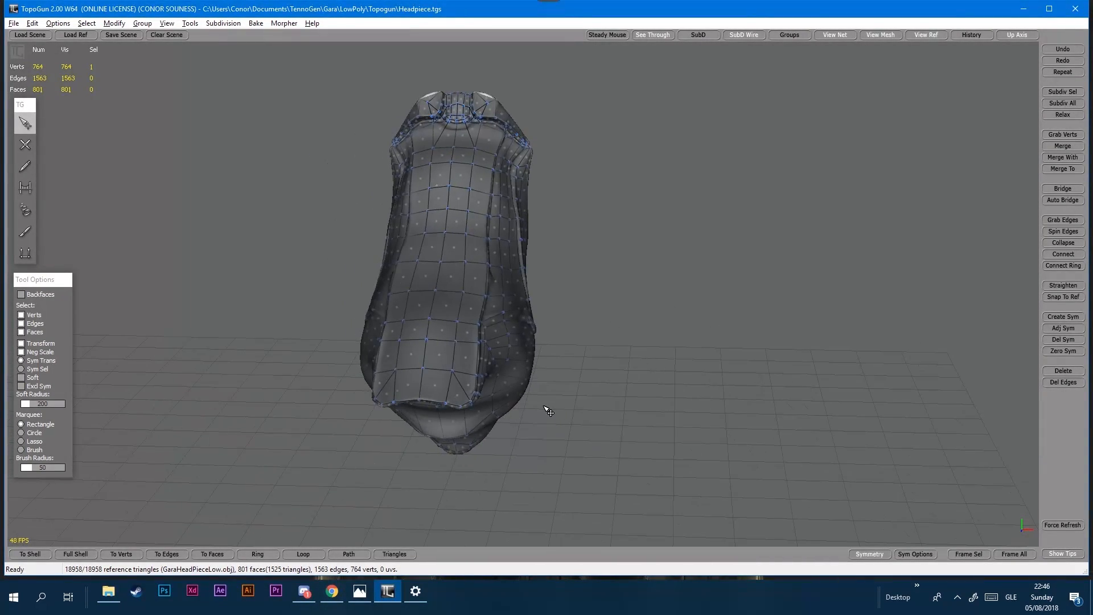
left_click(32, 23)
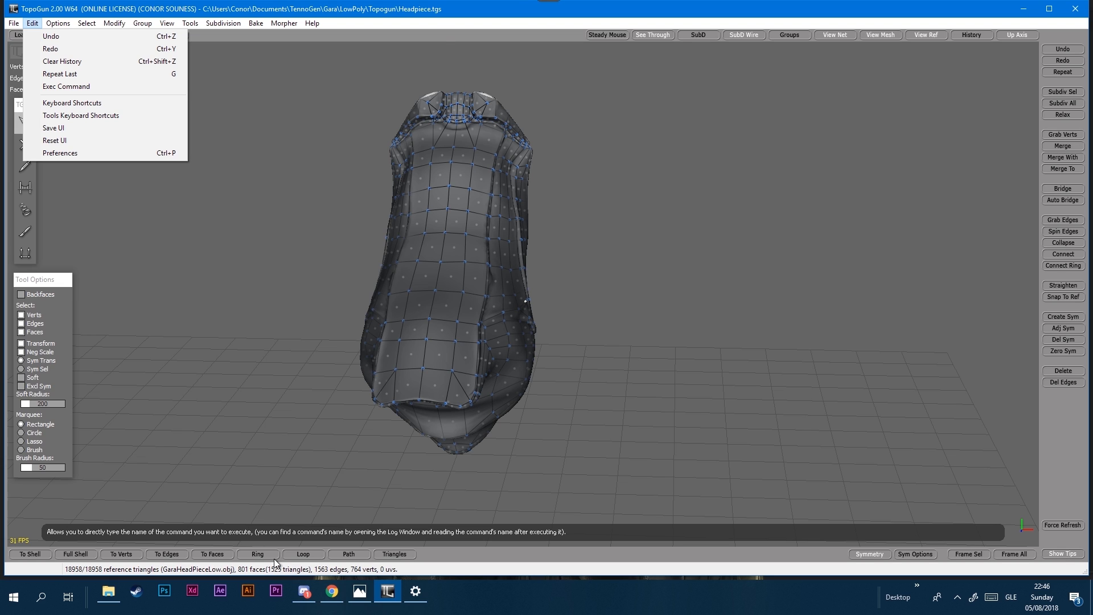
Step: Start Save Scene As and browse into the LowPoly/Topogun folder
left_click(13, 23)
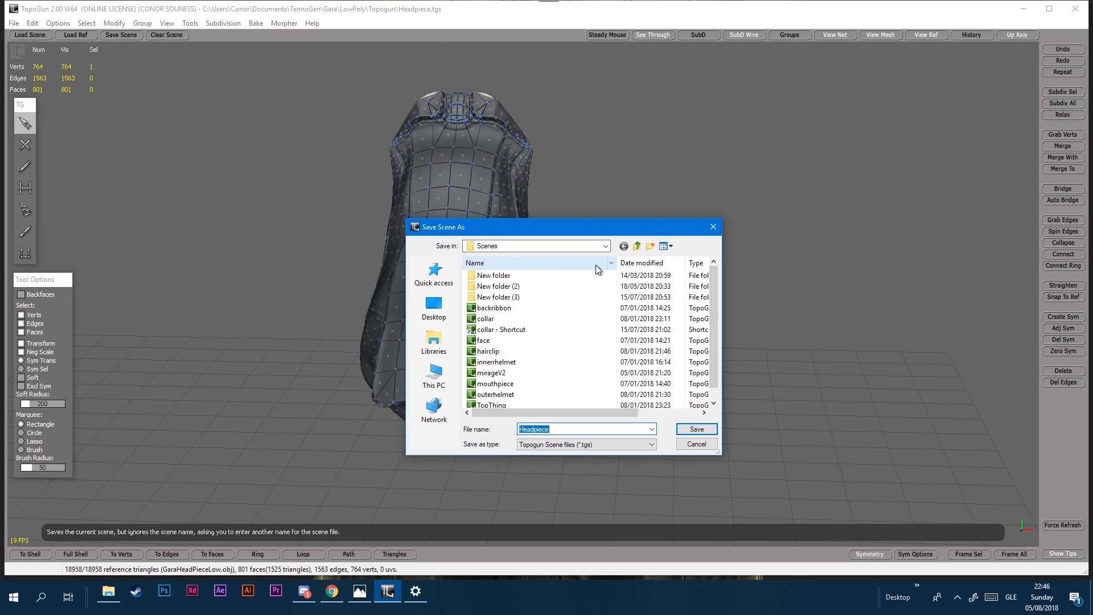
left_click(636, 246)
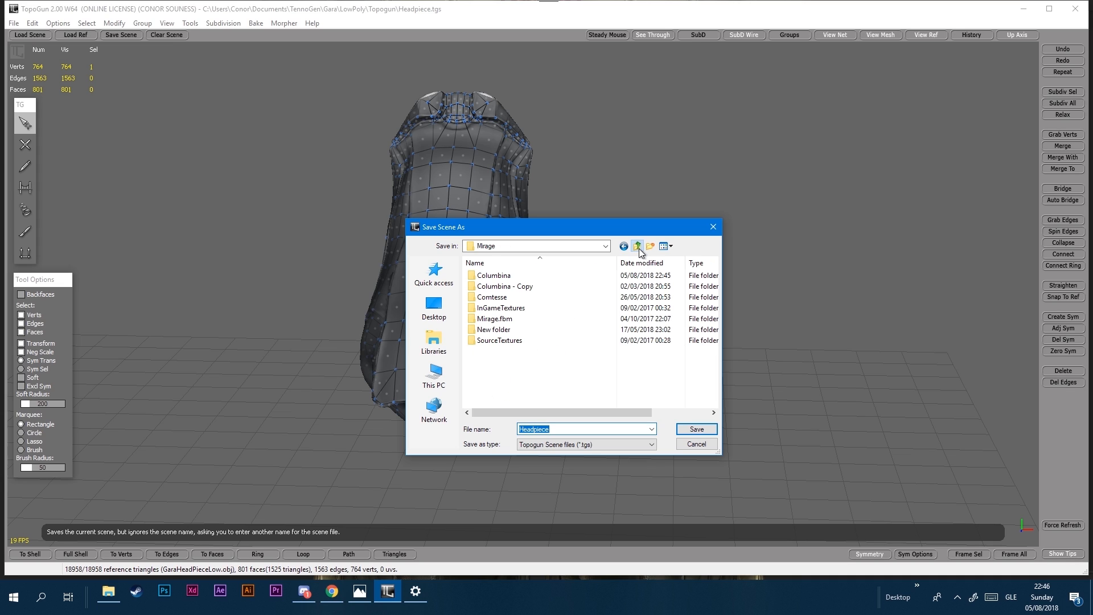
left_click(636, 245)
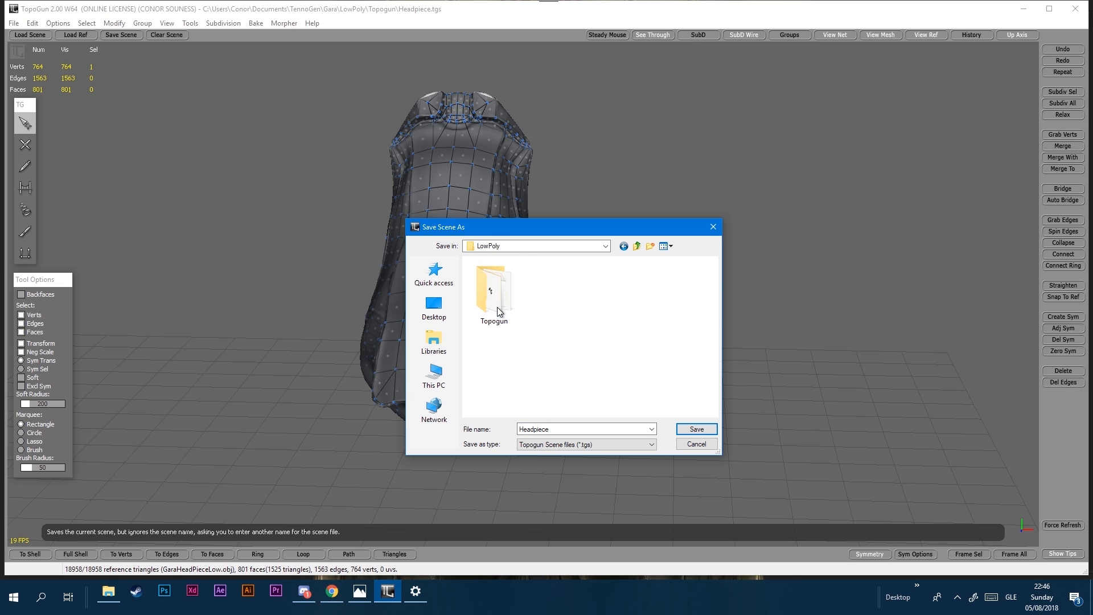
double_click(494, 289)
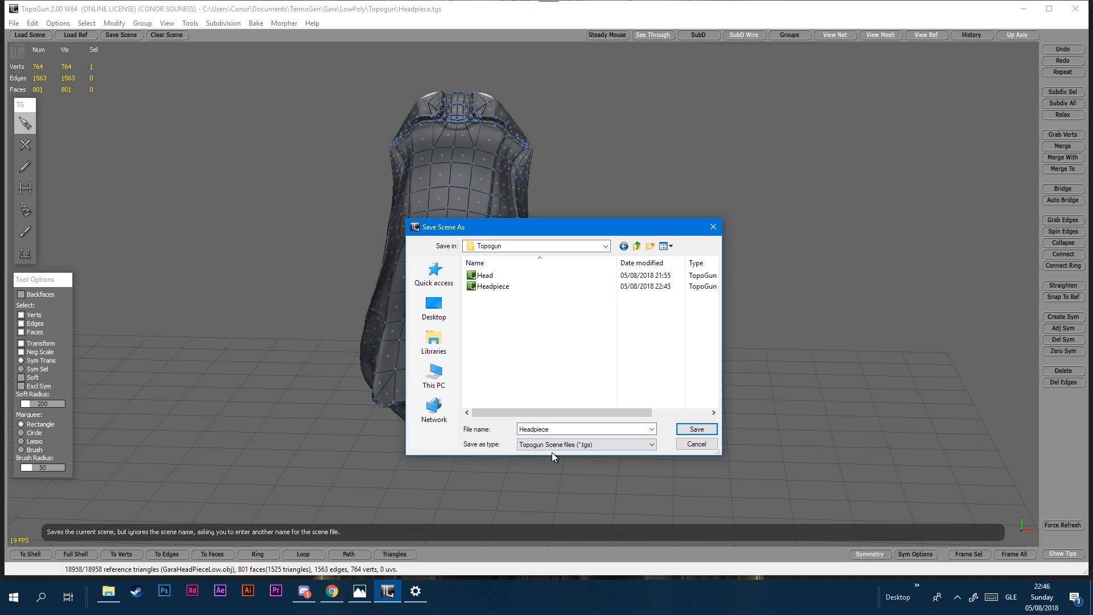